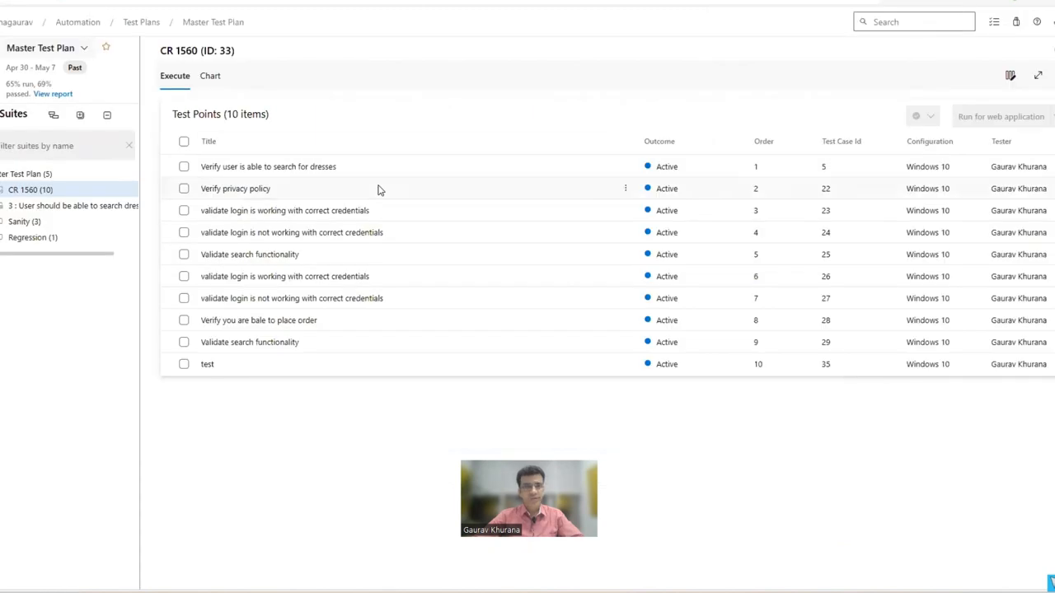
mouse_move(288, 410)
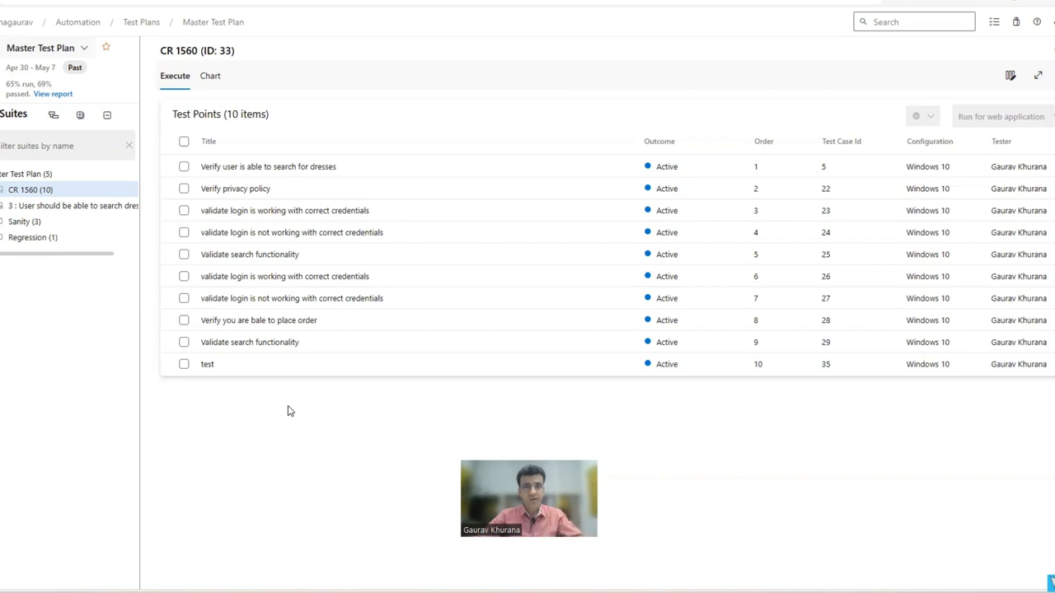
mouse_move(258, 423)
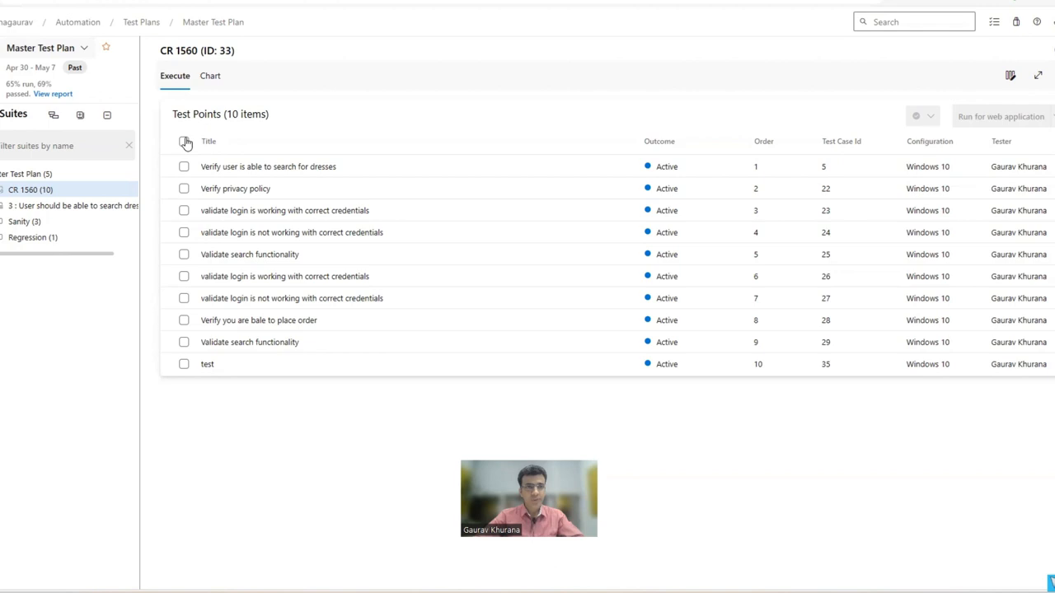
Mark all ten CR 1560 test points Passed, then set orders 2, 3, 4, 9, 10 to Failed
left_click(184, 141)
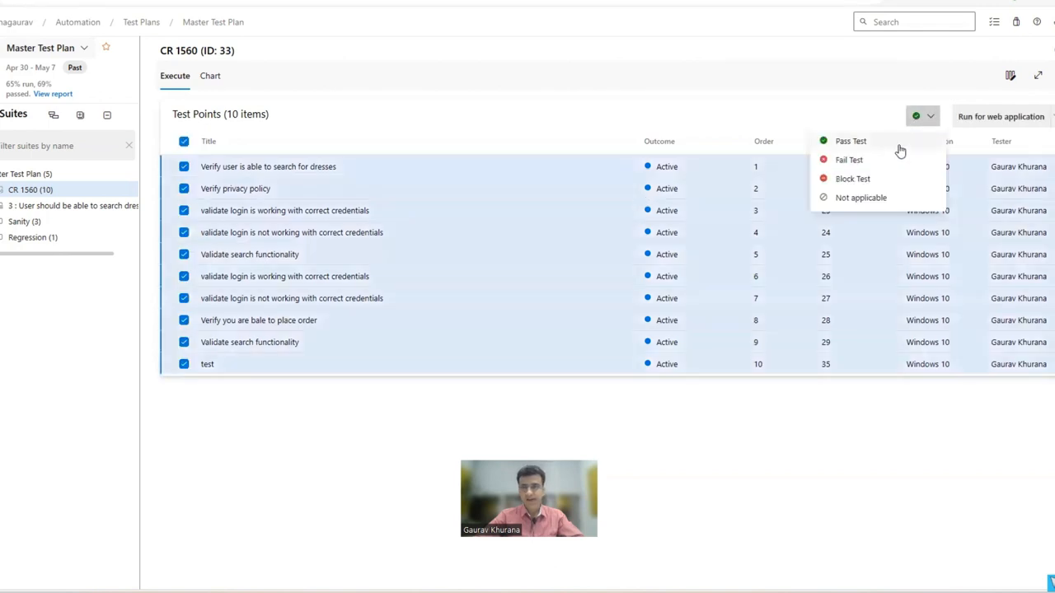
left_click(851, 141)
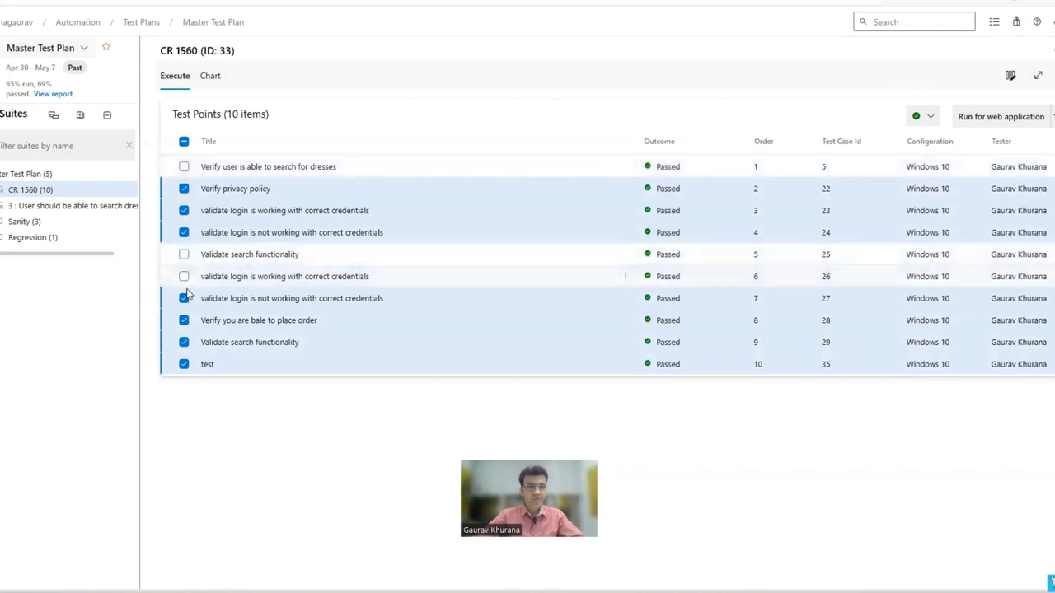
left_click(184, 298)
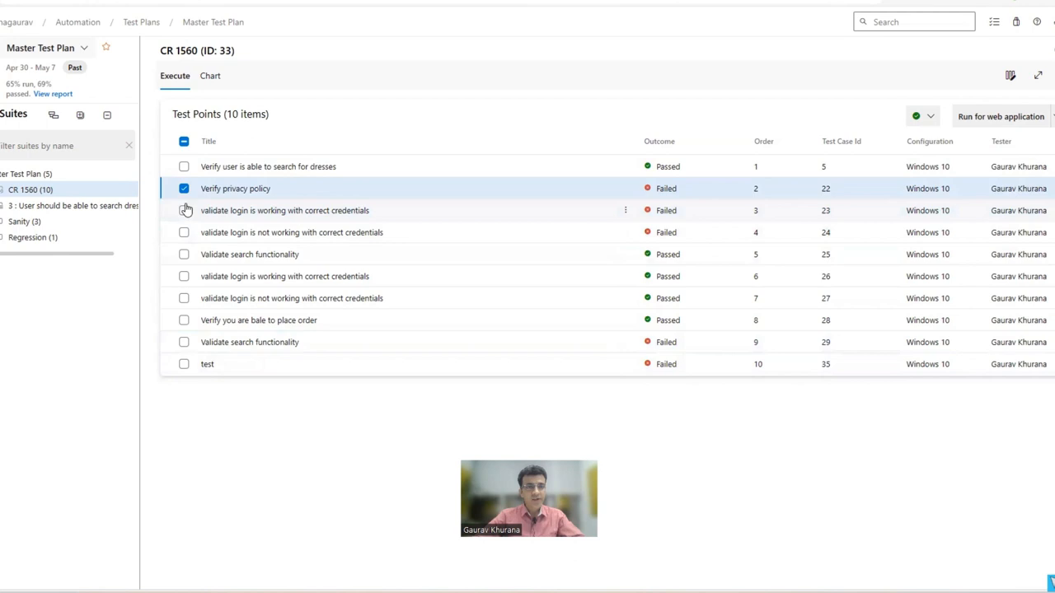
left_click(184, 188)
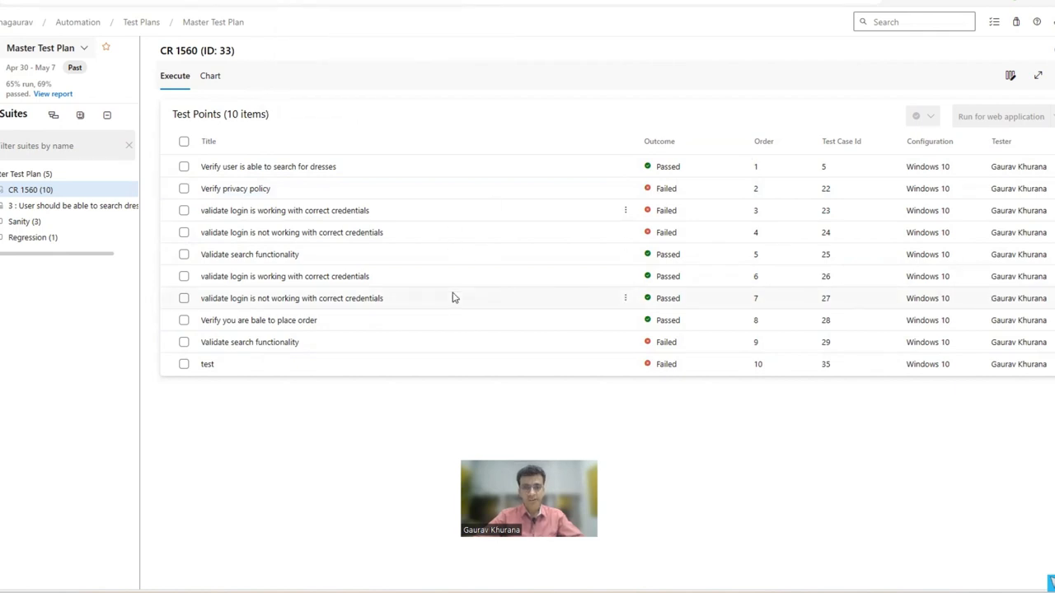
mouse_move(704, 440)
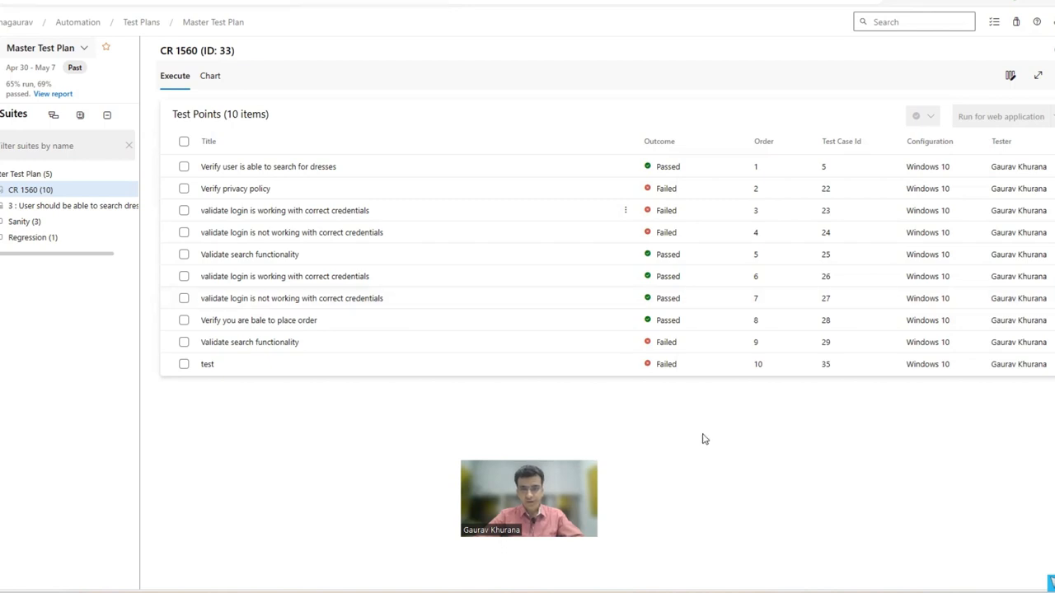
mouse_move(505, 142)
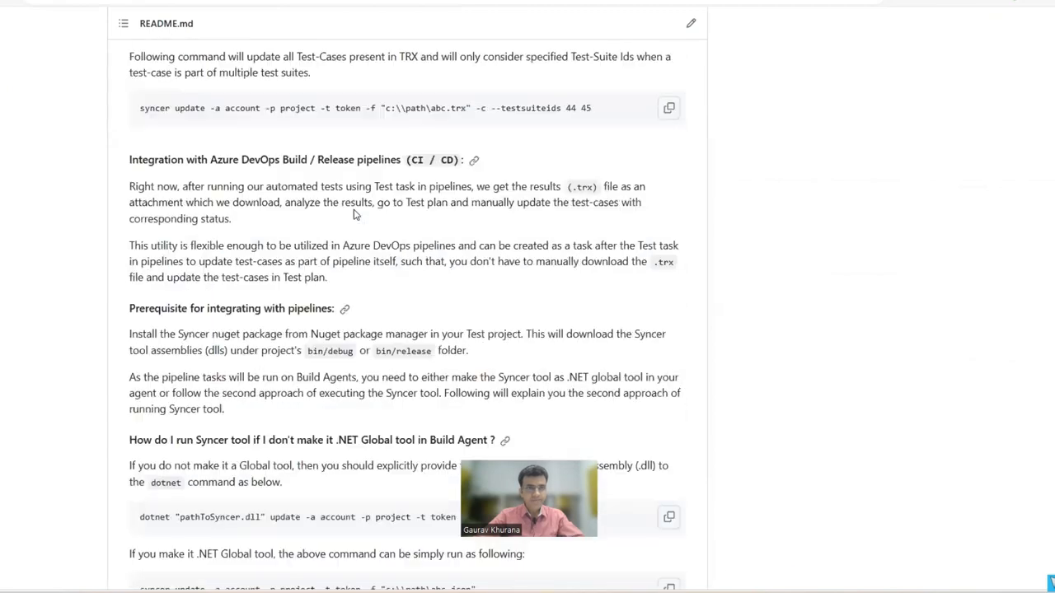
Scroll the Syncer README up to Install Syncer Tool and its dotnet tool install command
scroll("up", 3)
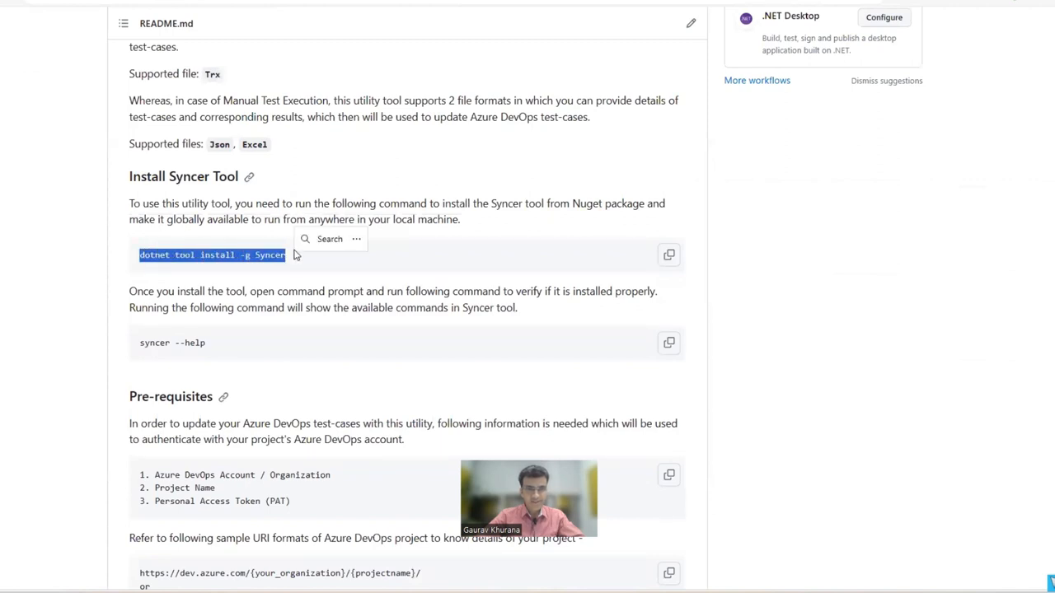
mouse_move(386, 304)
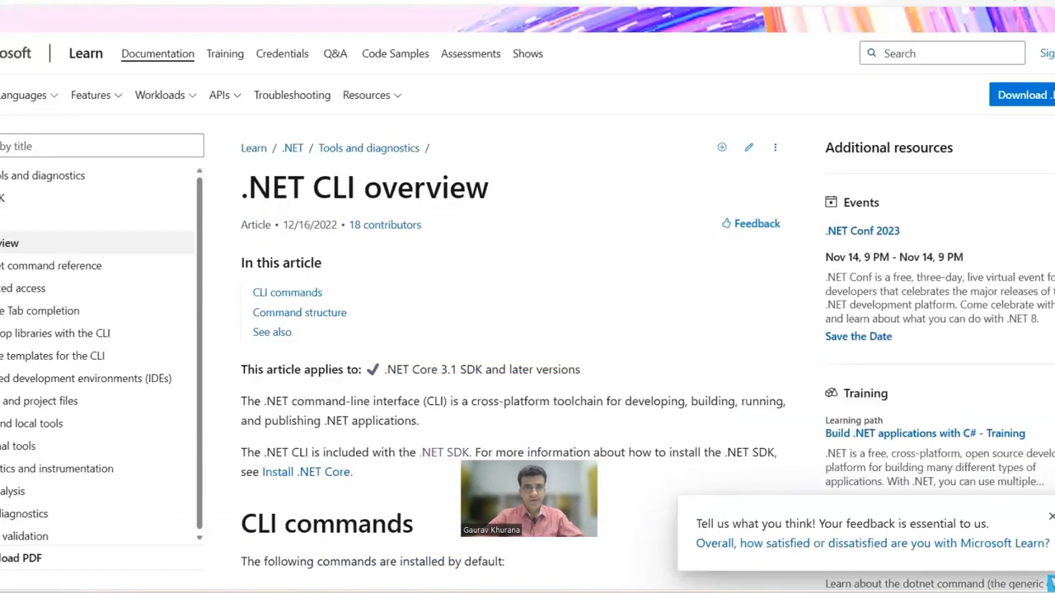
Run dotnet in the cleared PowerShell session to print its usage help, confirming .NET works
scroll("down", 3)
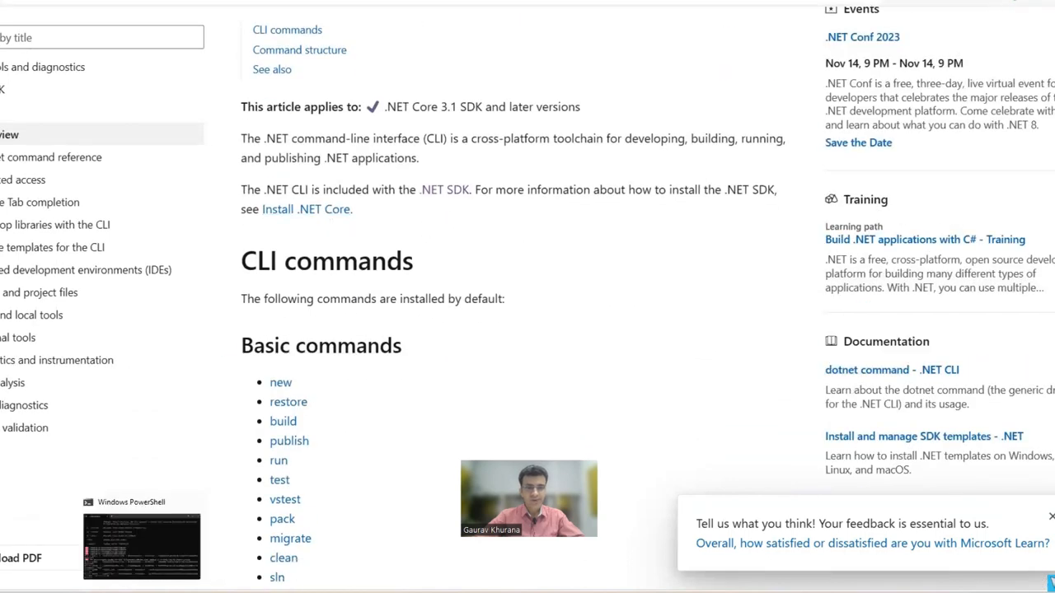
left_click(141, 546)
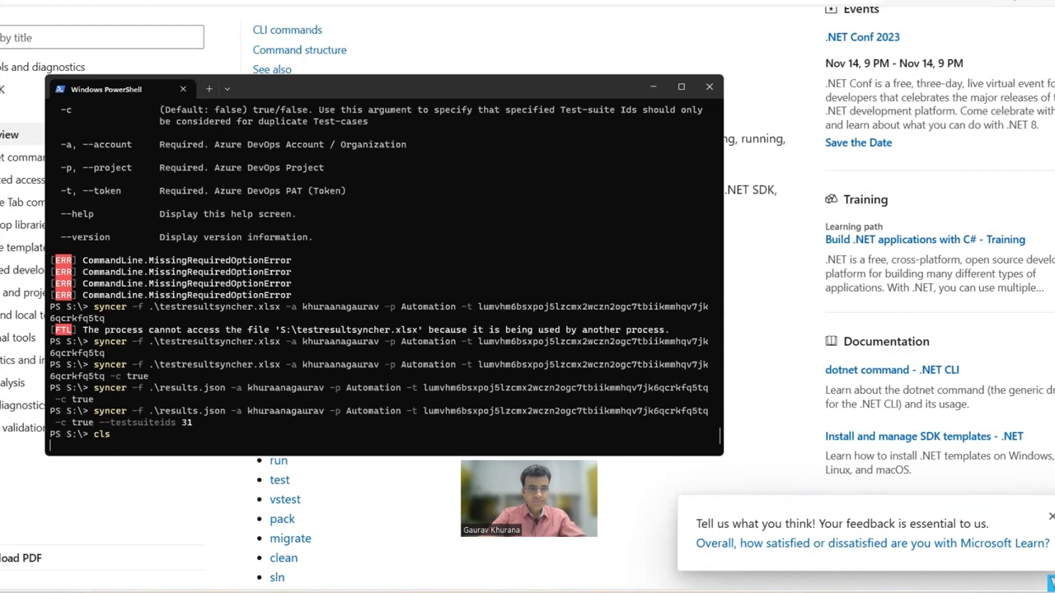
type("dotn")
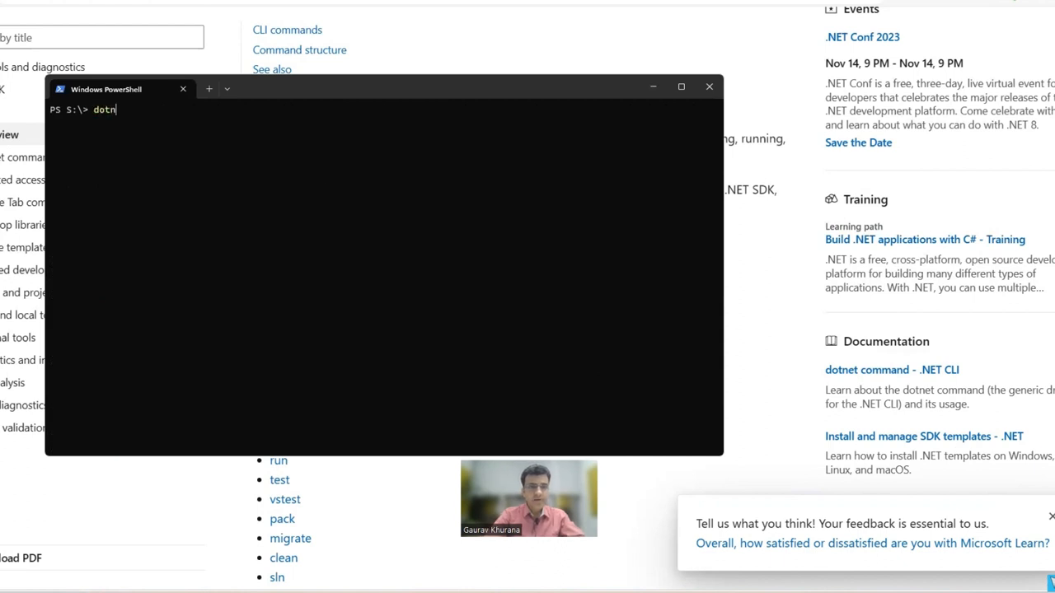
key("Return")
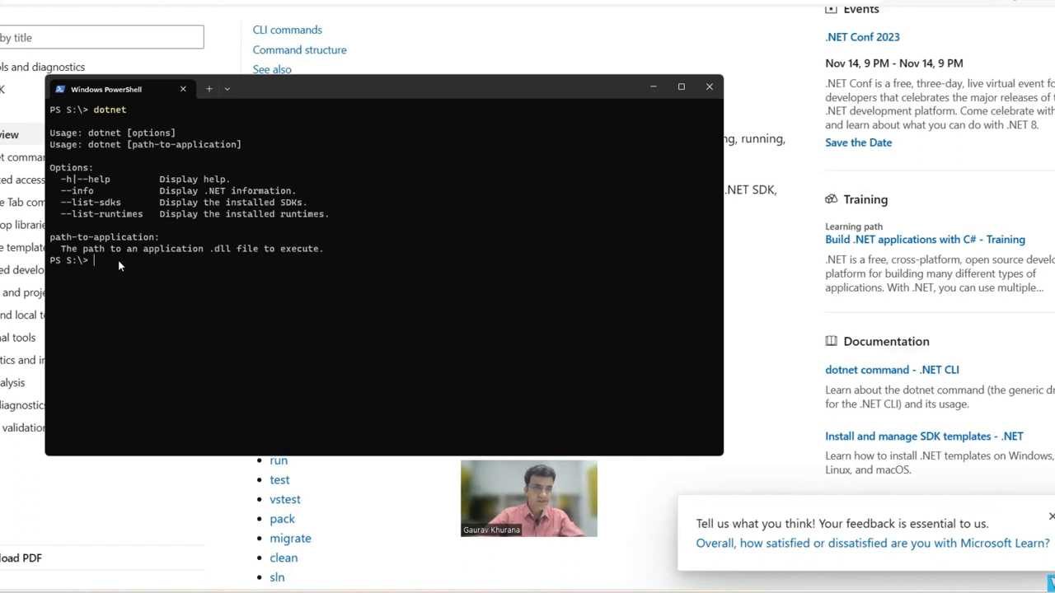
mouse_move(193, 275)
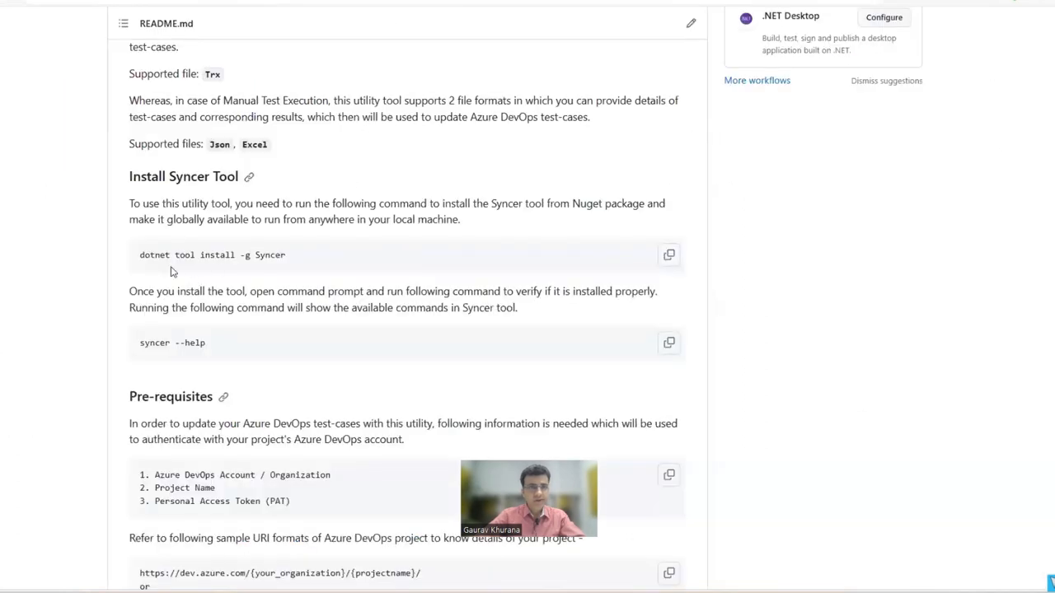
mouse_move(275, 279)
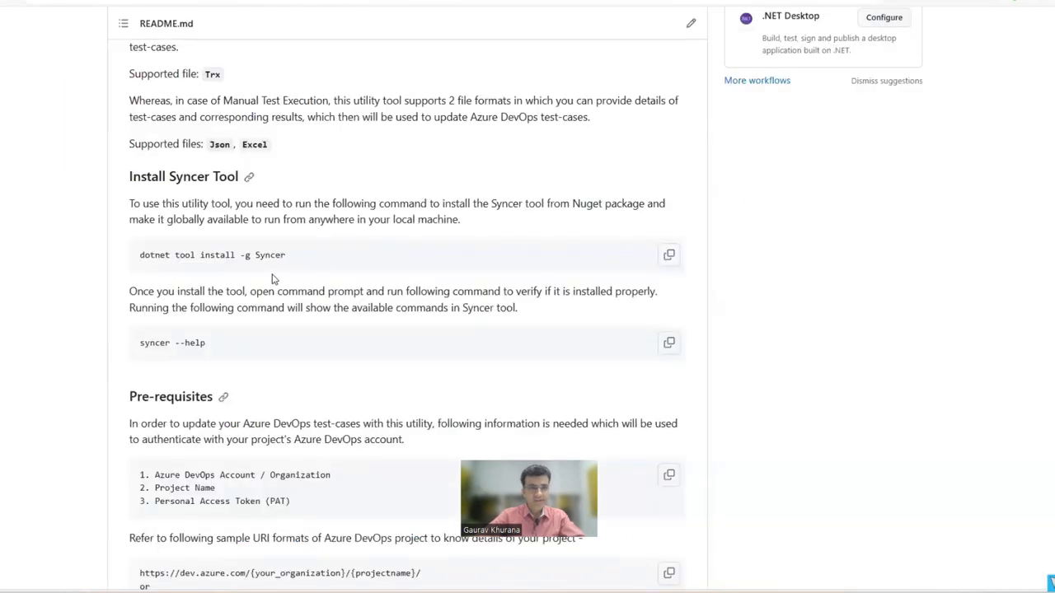
Select the Syncer package name in the README's dotnet tool install command
double_click(269, 255)
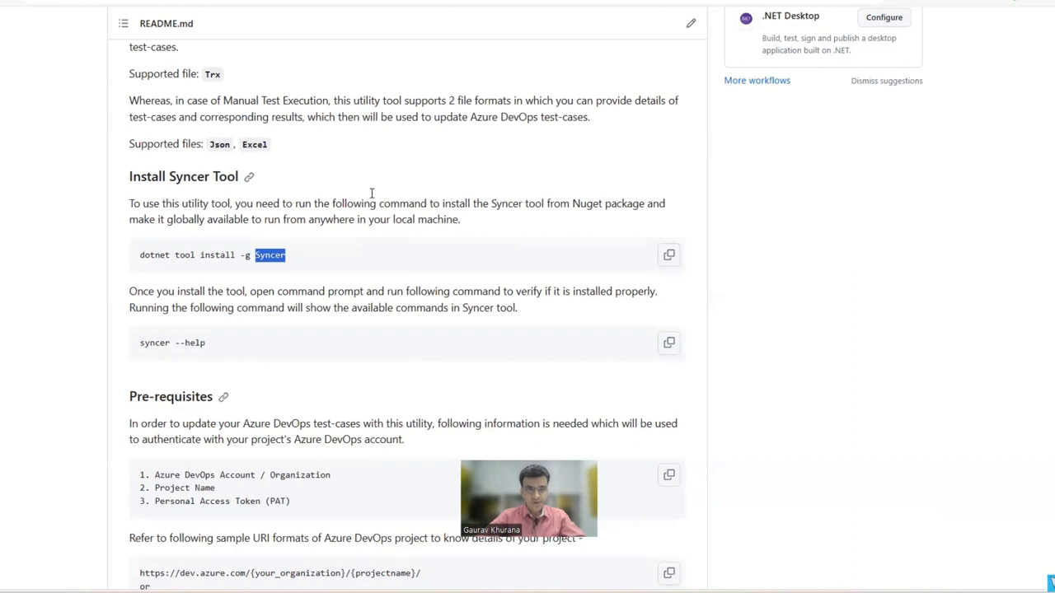
mouse_move(428, 374)
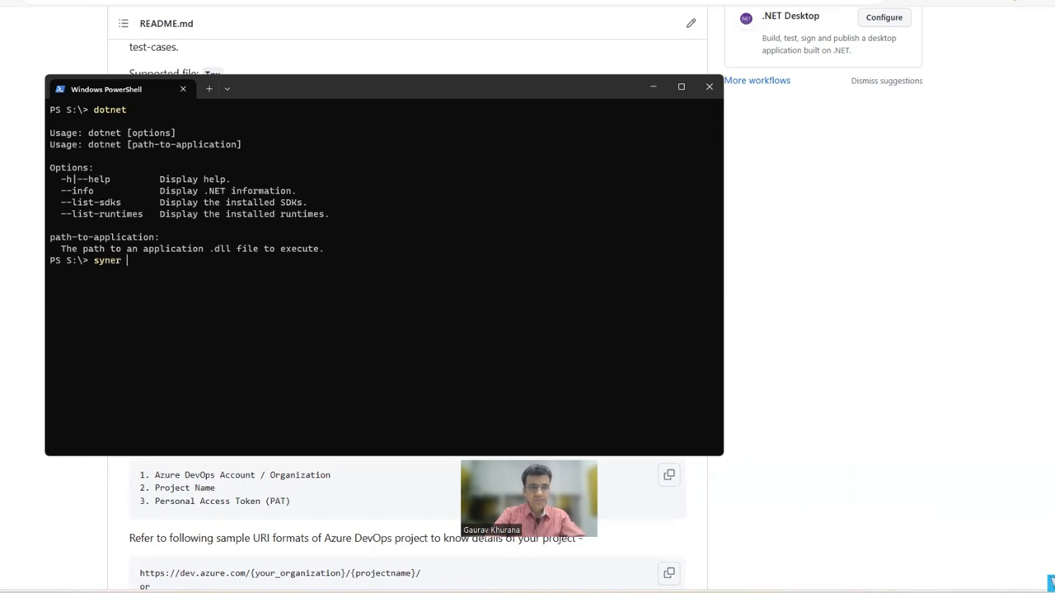
Run syncer --help, review the Syncer 1.0.0 usage and required options, then bring up Excel
key("Return")
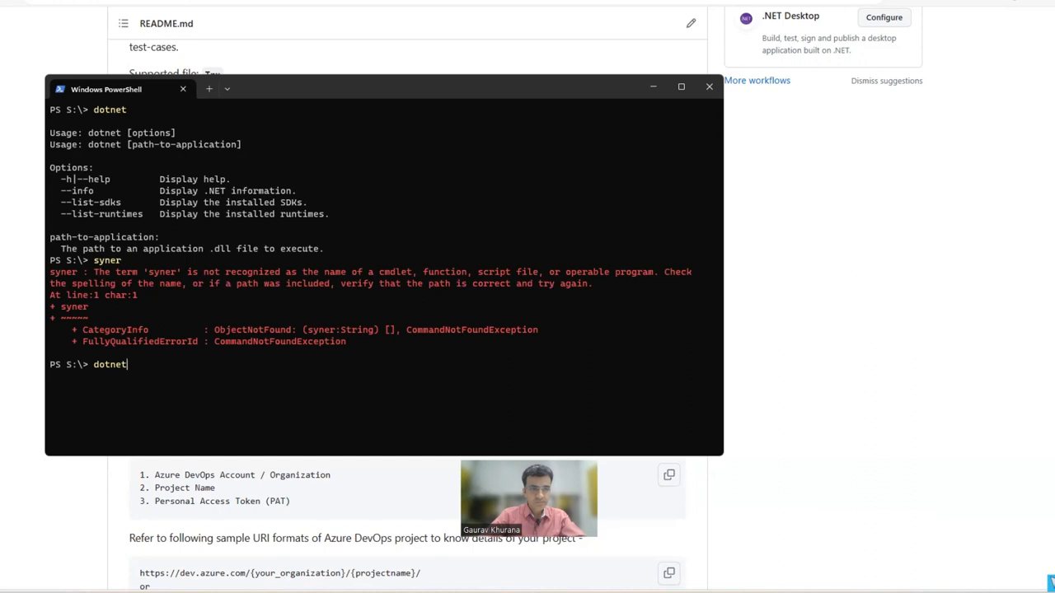
type("syncer -f .\\results.json -a khuraanagaurav -p Automation -t lumvhm6bsxpoj5lzcmx2wczn2ogc7tbiikmmhqv7jk6qcrkfq5tq -c true")
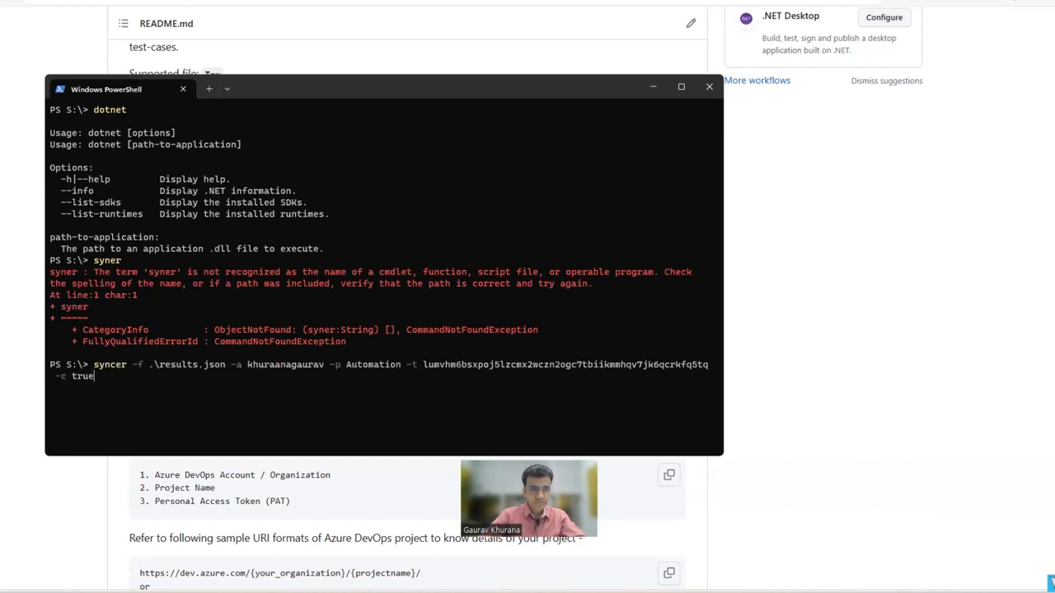
type("sycner --help")
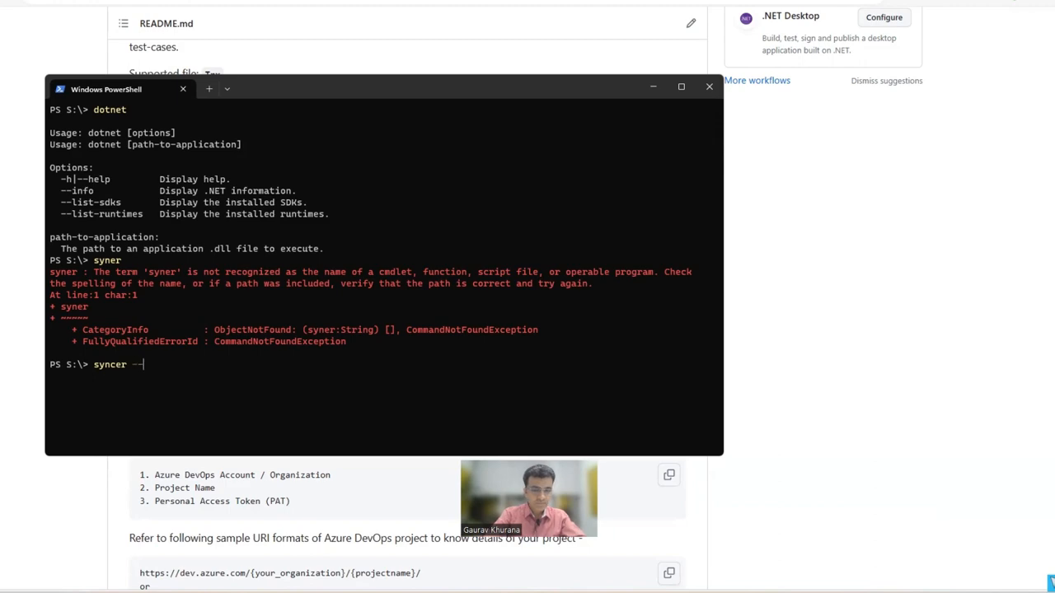
key("Return")
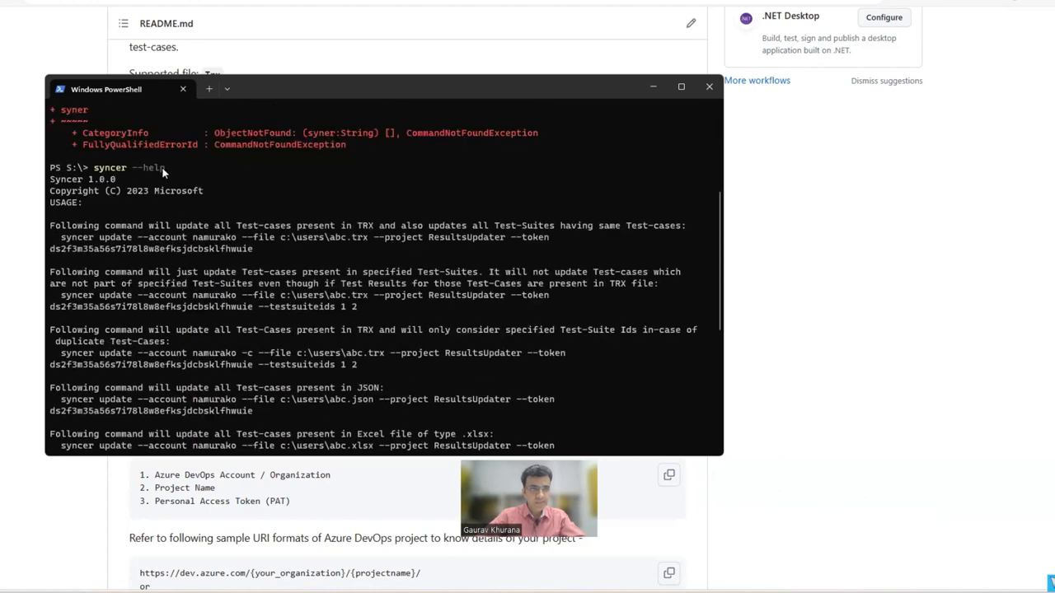
double_click(109, 167)
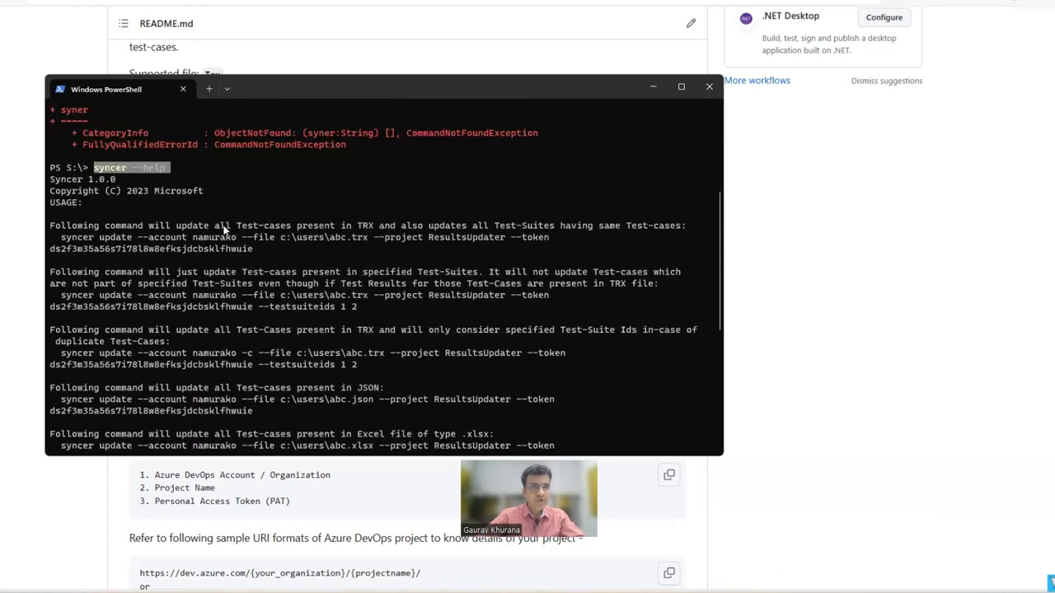
scroll("down", 3)
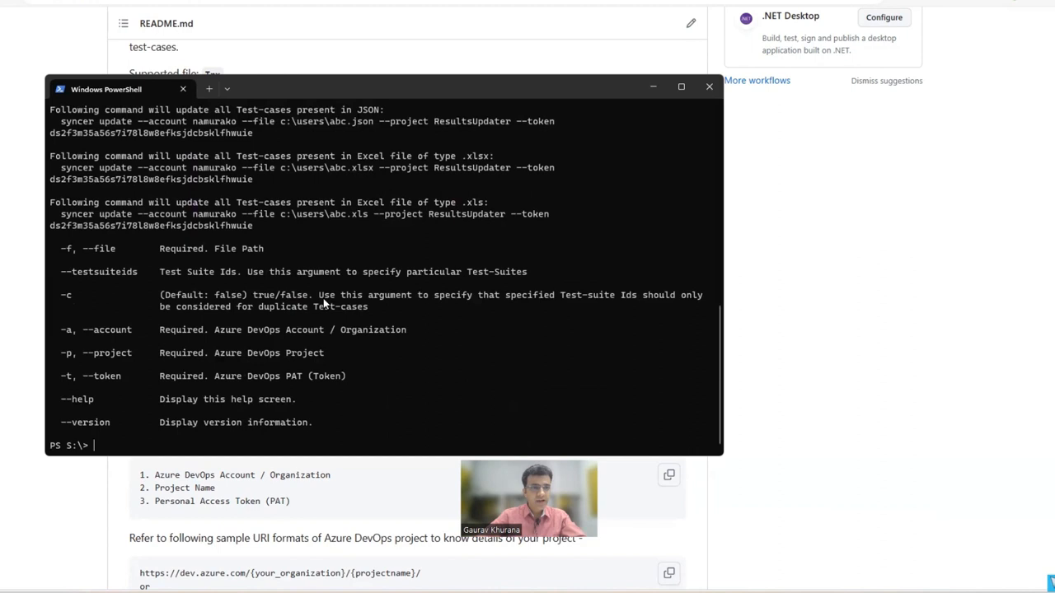
mouse_move(775, 400)
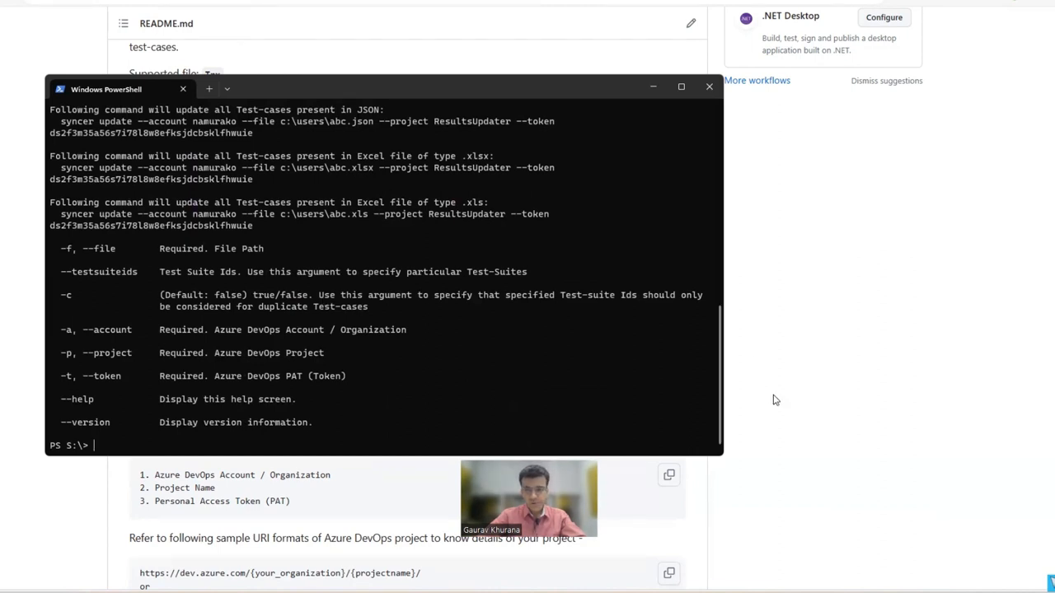
mouse_move(24, 573)
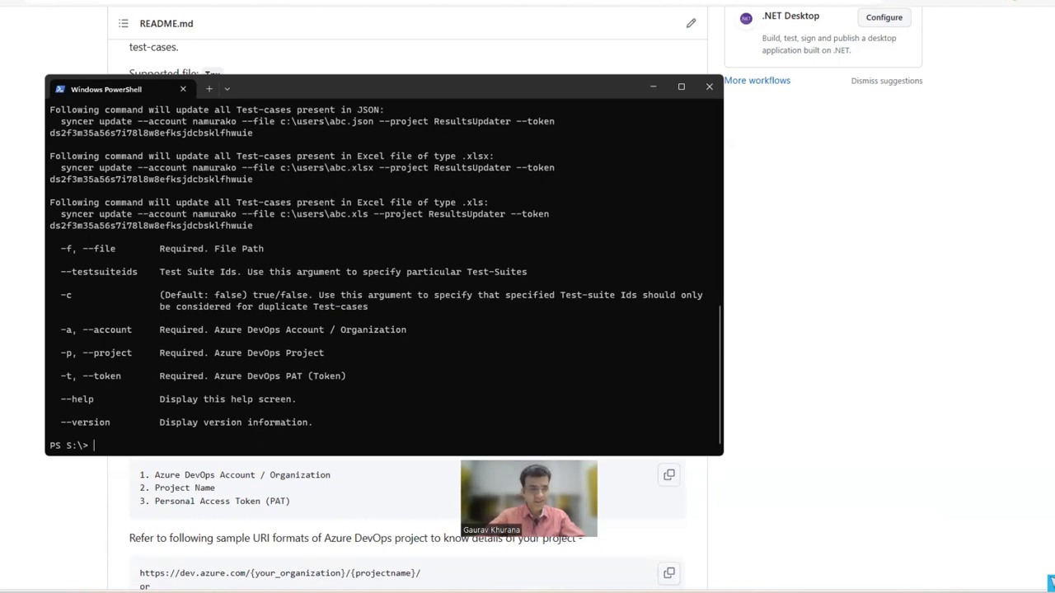
left_click(13, 586)
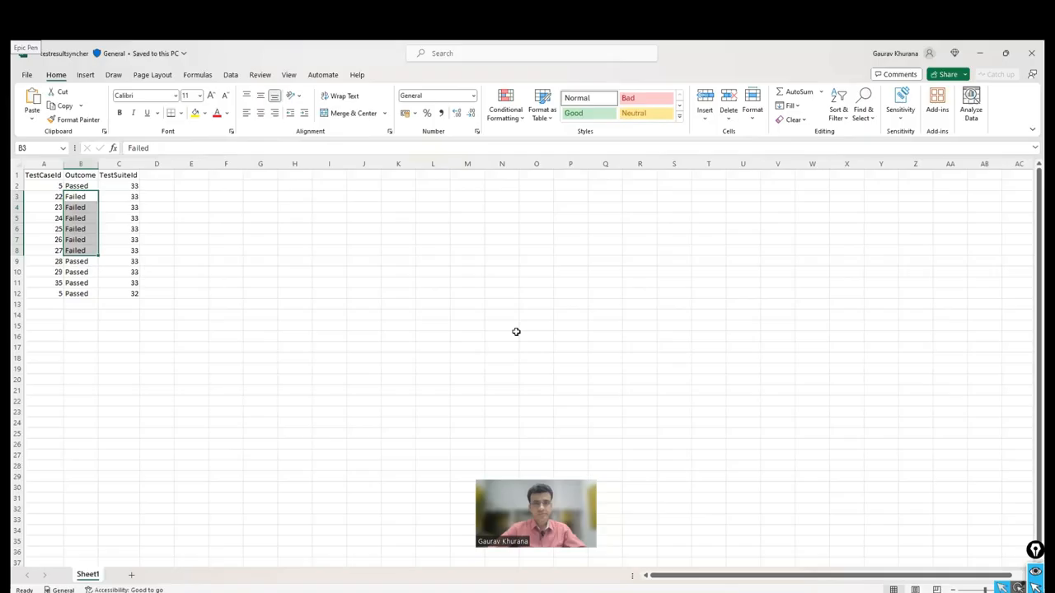
left_click(191, 346)
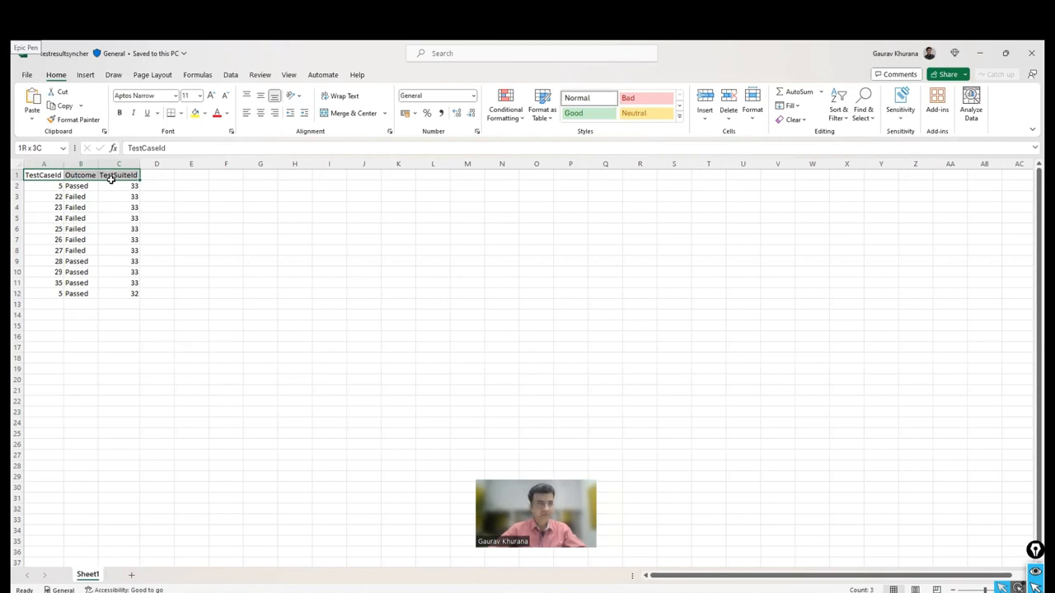
left_click(42, 175)
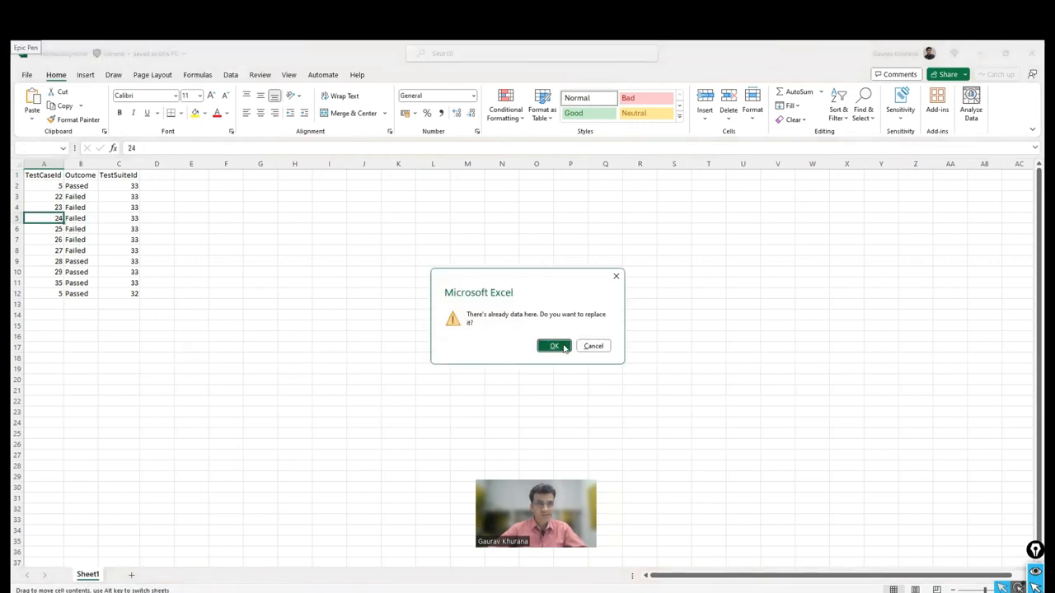
left_click(553, 345)
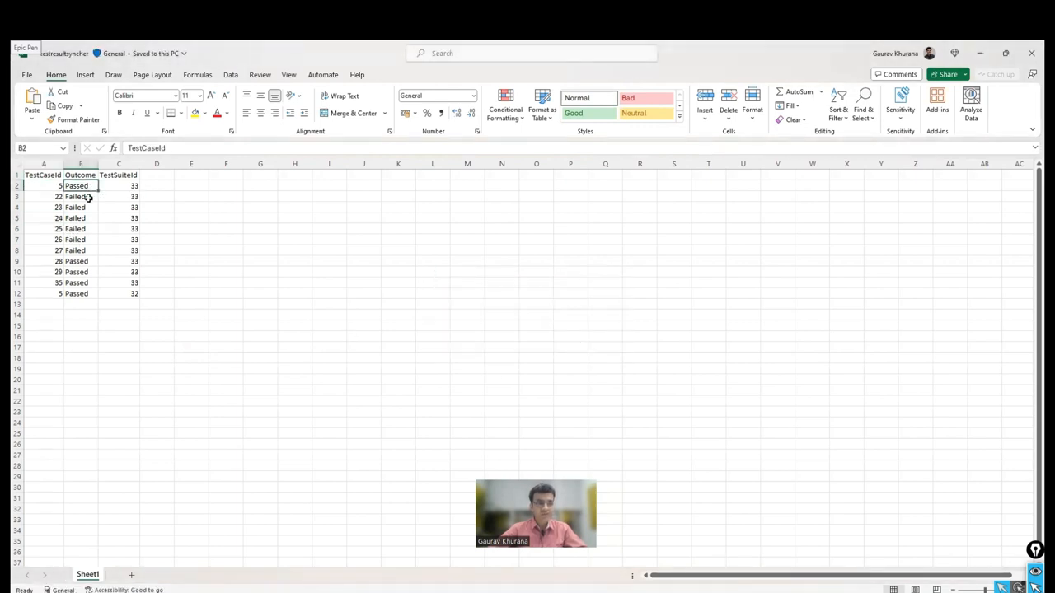
left_click_drag(80, 186, 80, 293)
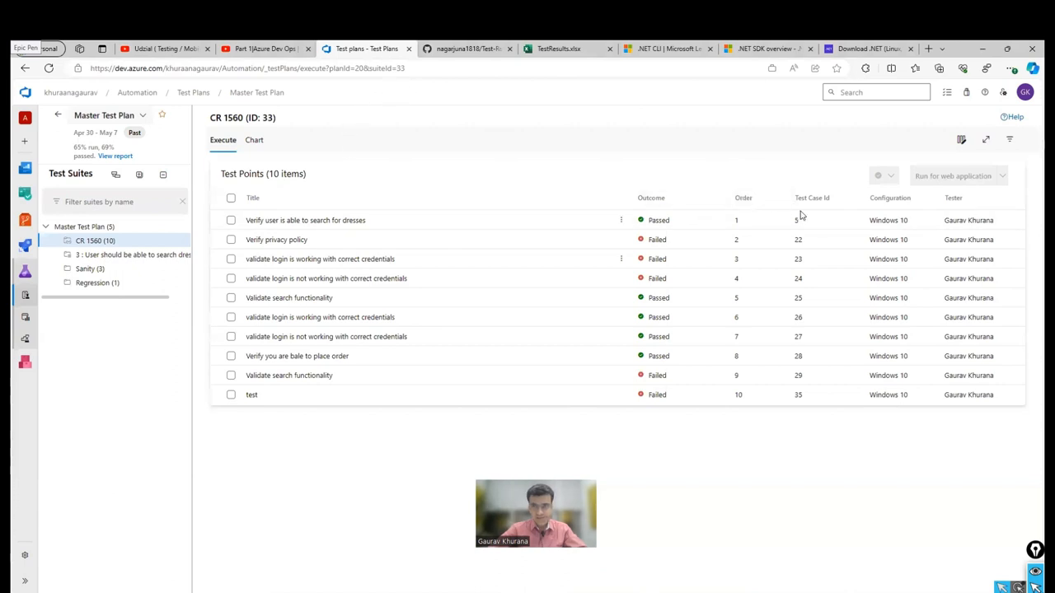
mouse_move(814, 251)
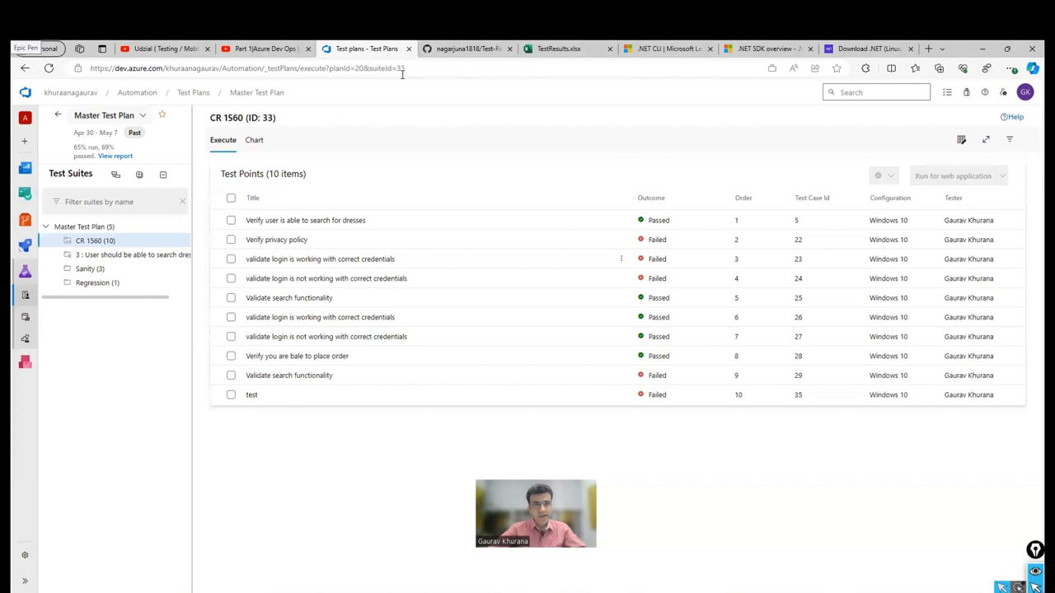
left_click(247, 69)
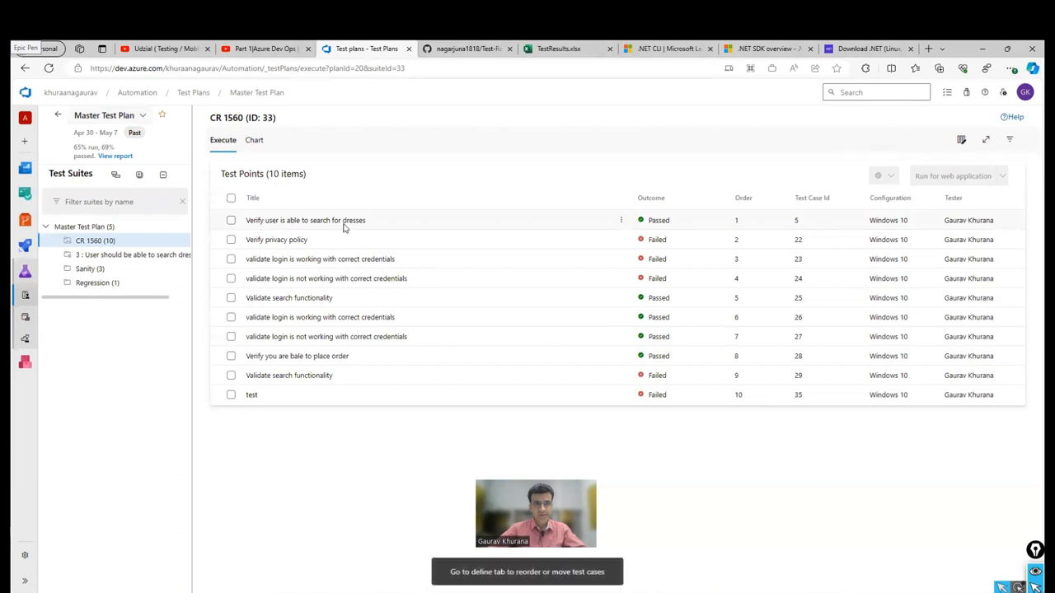
left_click(231, 221)
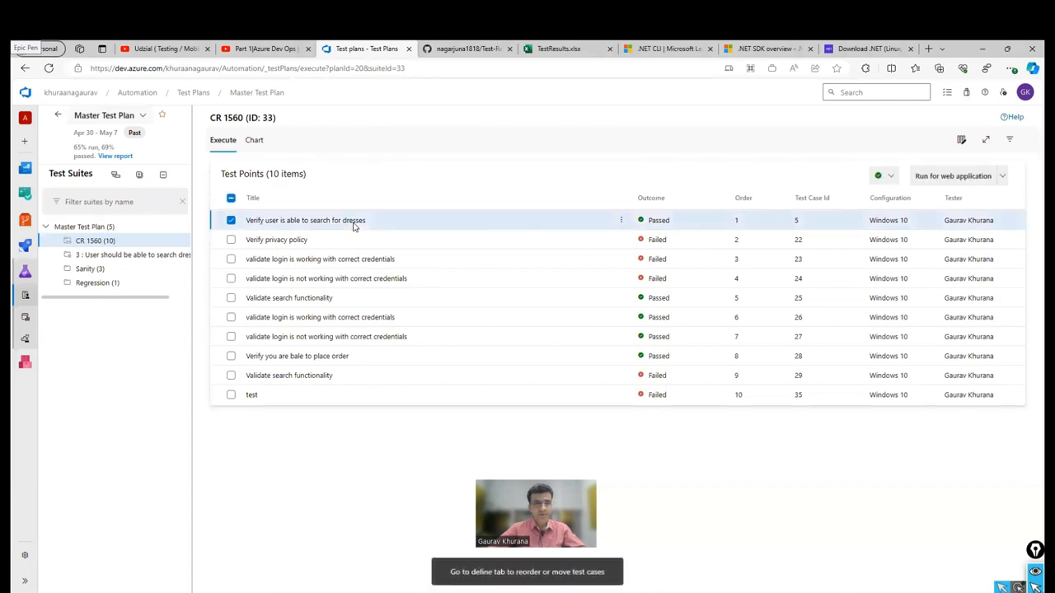
left_click(132, 255)
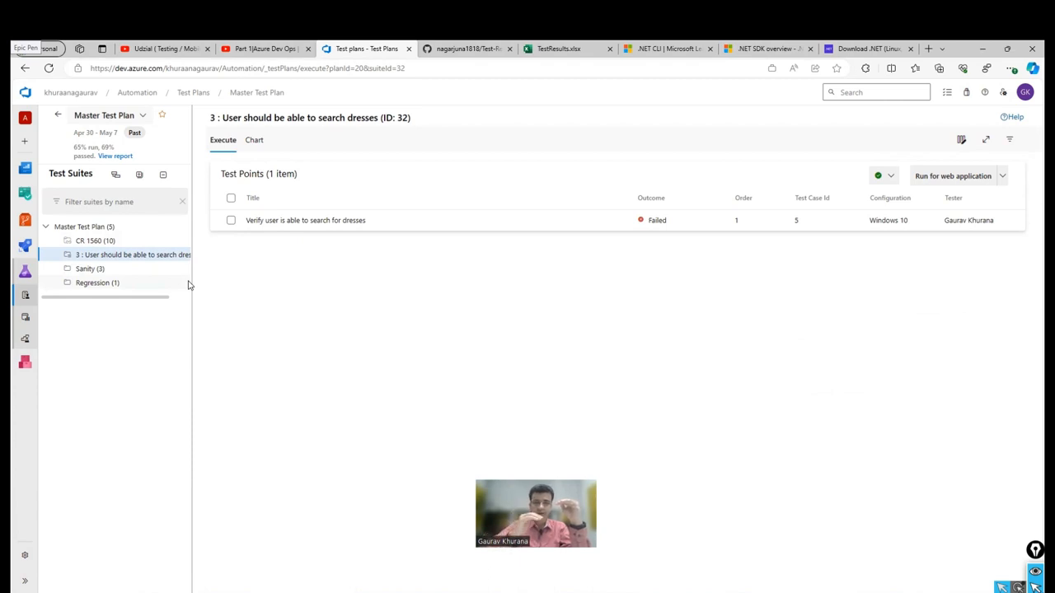
mouse_move(318, 220)
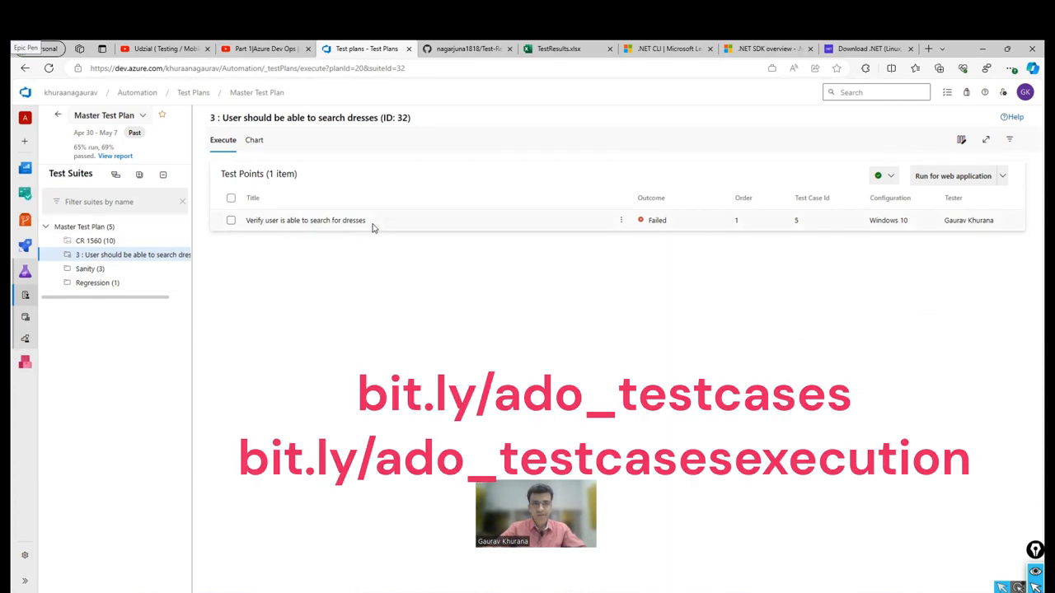
mouse_move(140, 276)
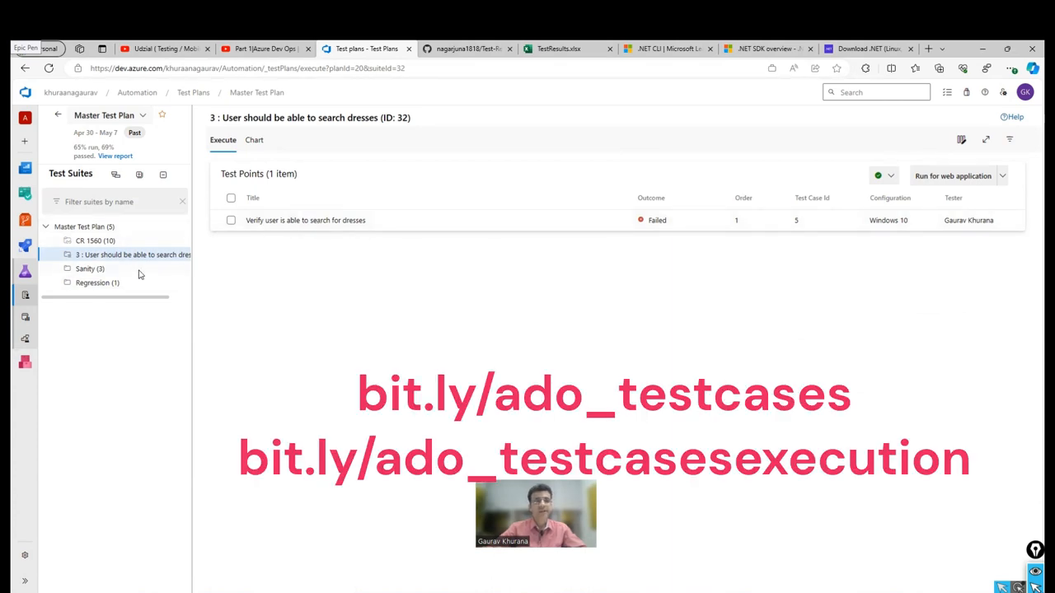
left_click(89, 268)
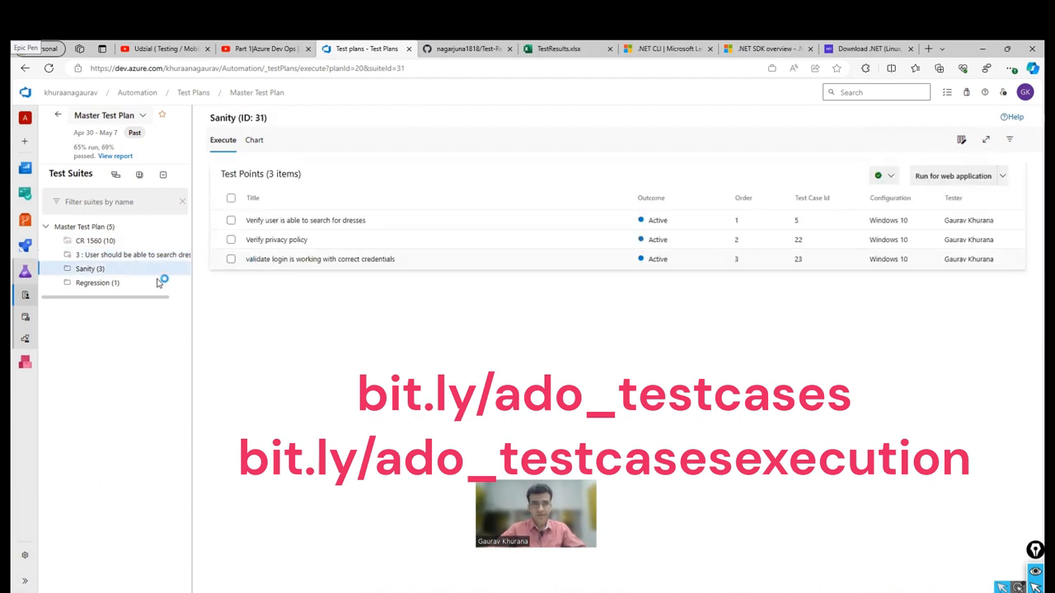
mouse_move(456, 223)
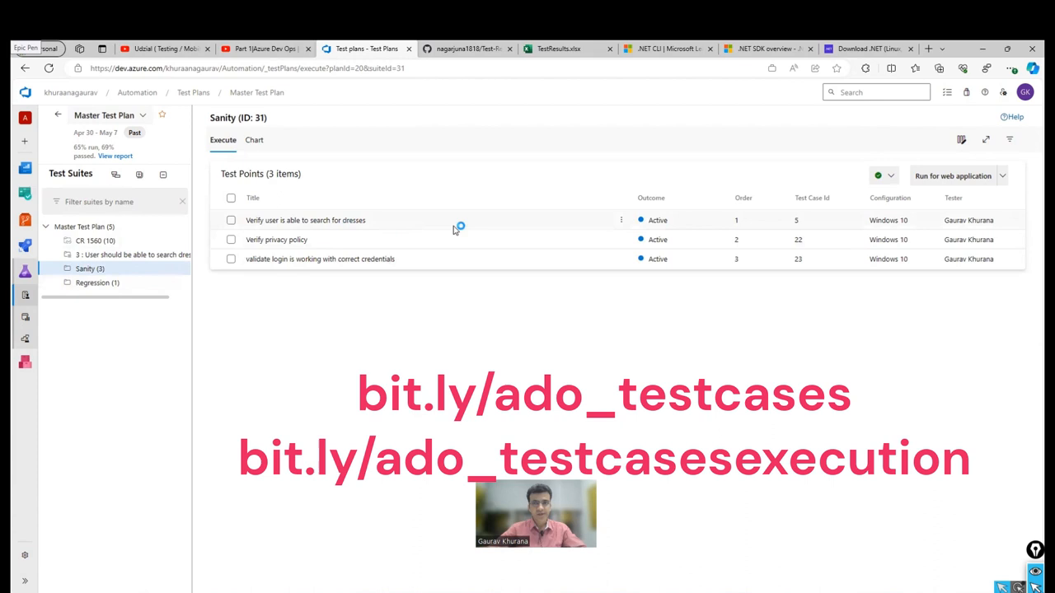
left_click(133, 254)
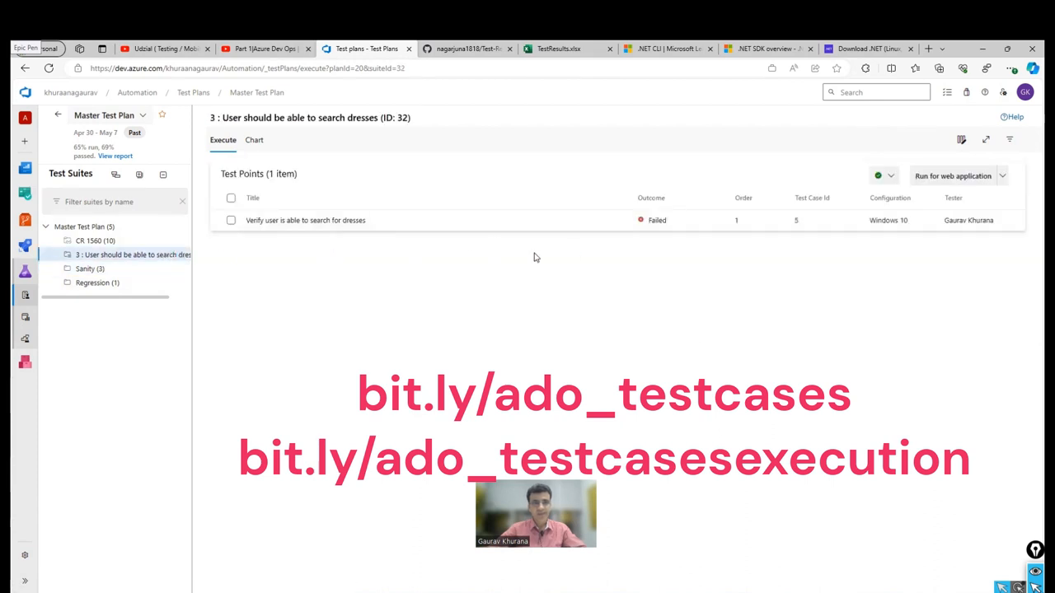
left_click(94, 239)
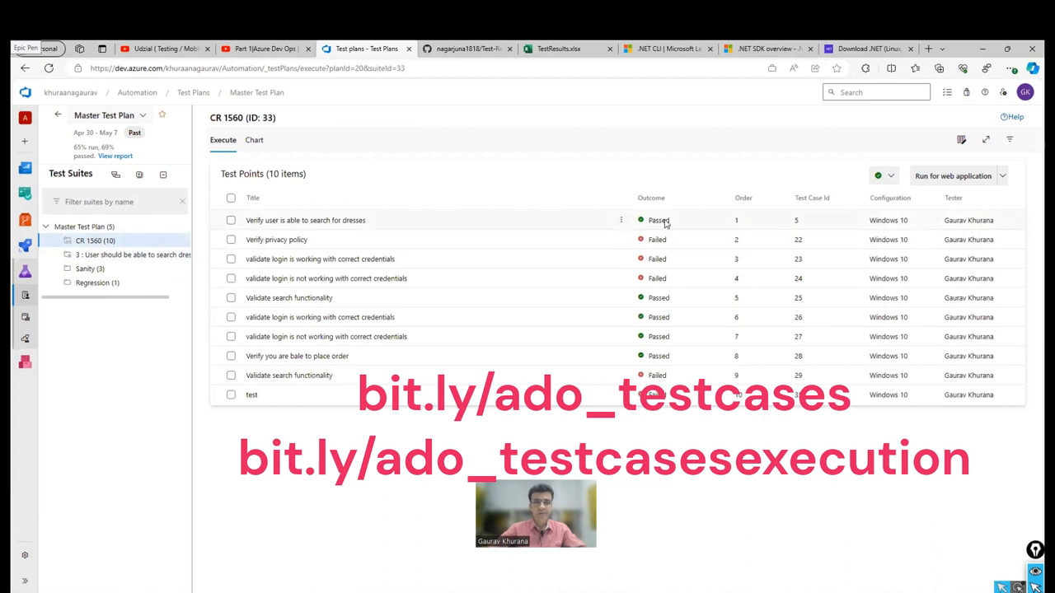
mouse_move(742, 262)
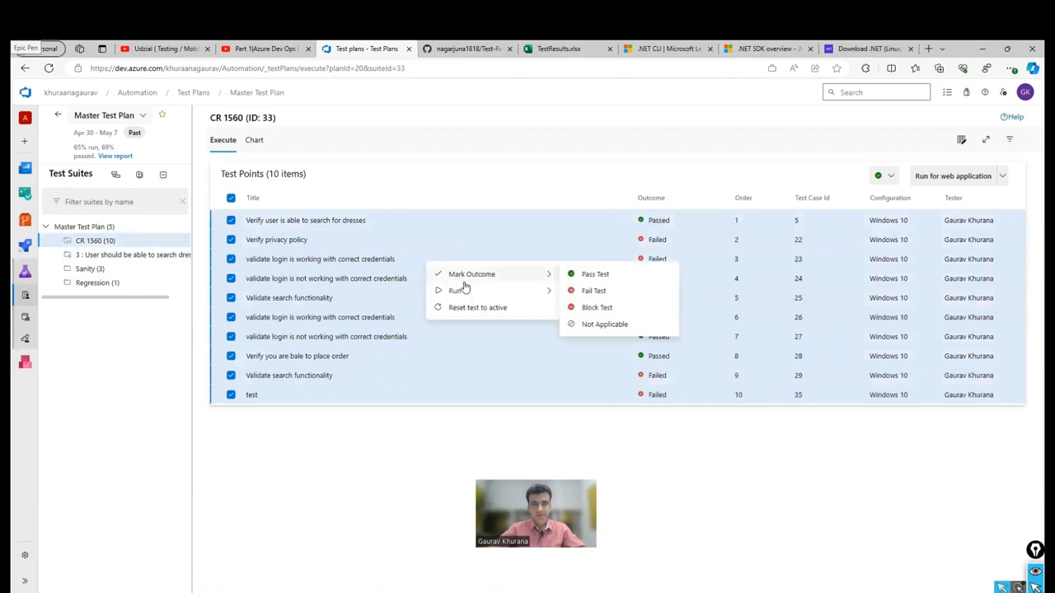
Reset all ten CR 1560 test points to Active and return to PowerShell
left_click(477, 307)
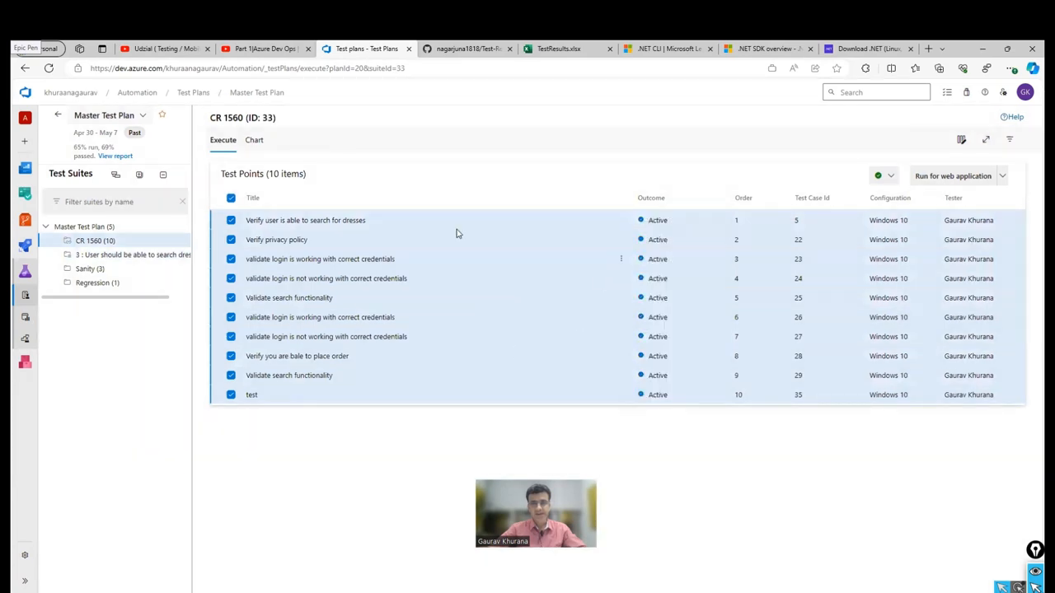
left_click(231, 198)
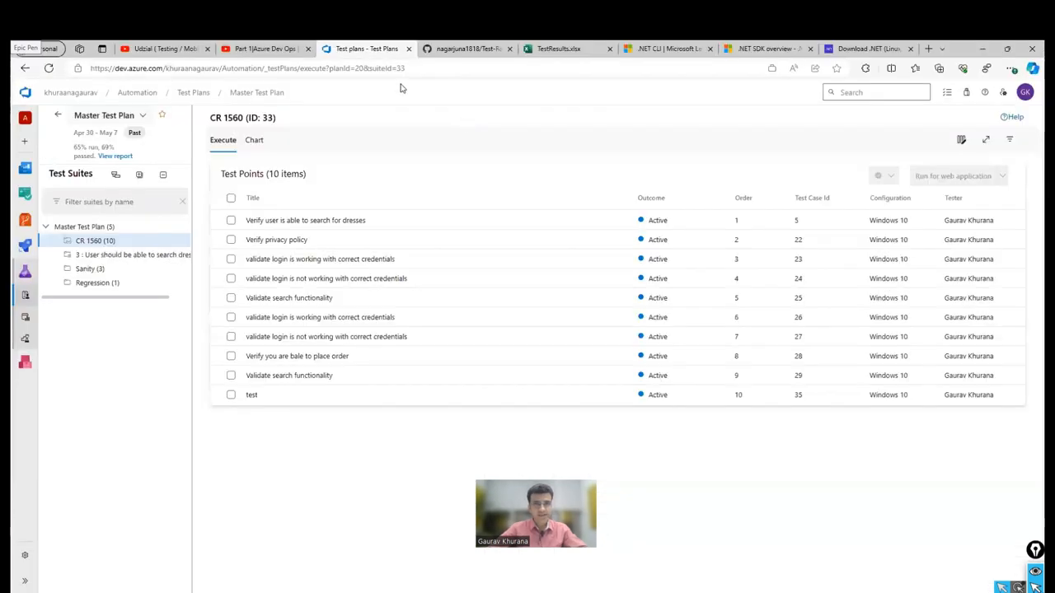
left_click(248, 68)
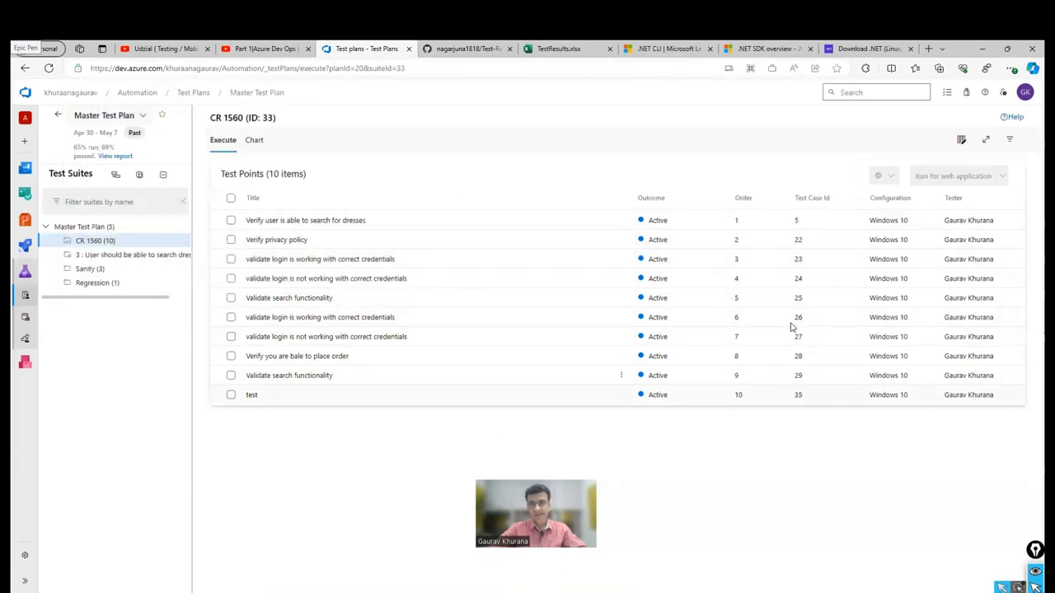
mouse_move(808, 404)
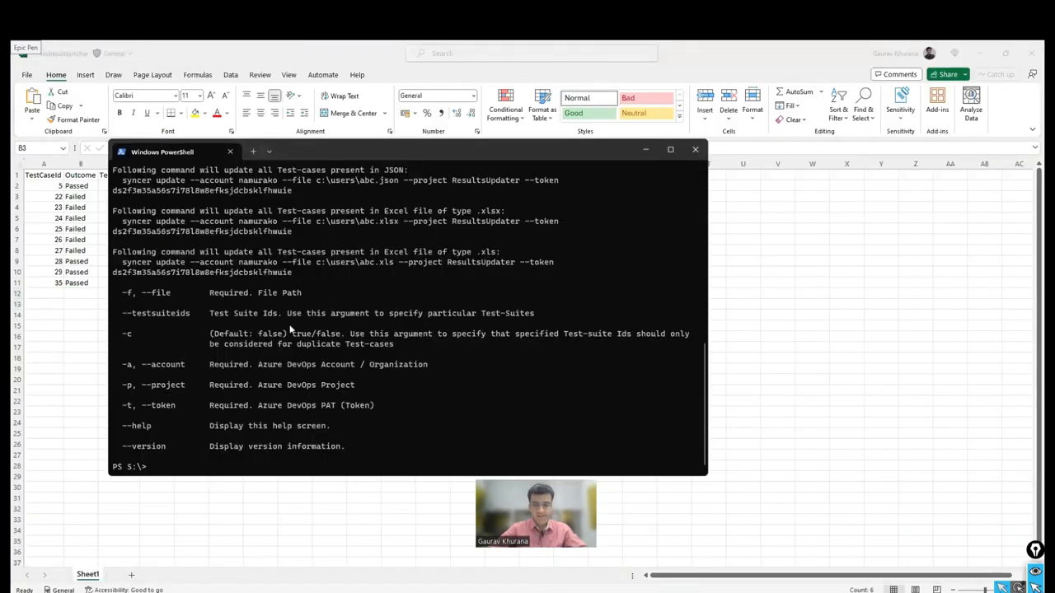
Type 'syncer -f .\testresultsyncher.xlsx -a' and select the organization name in Edge's address bar
type("syncer")
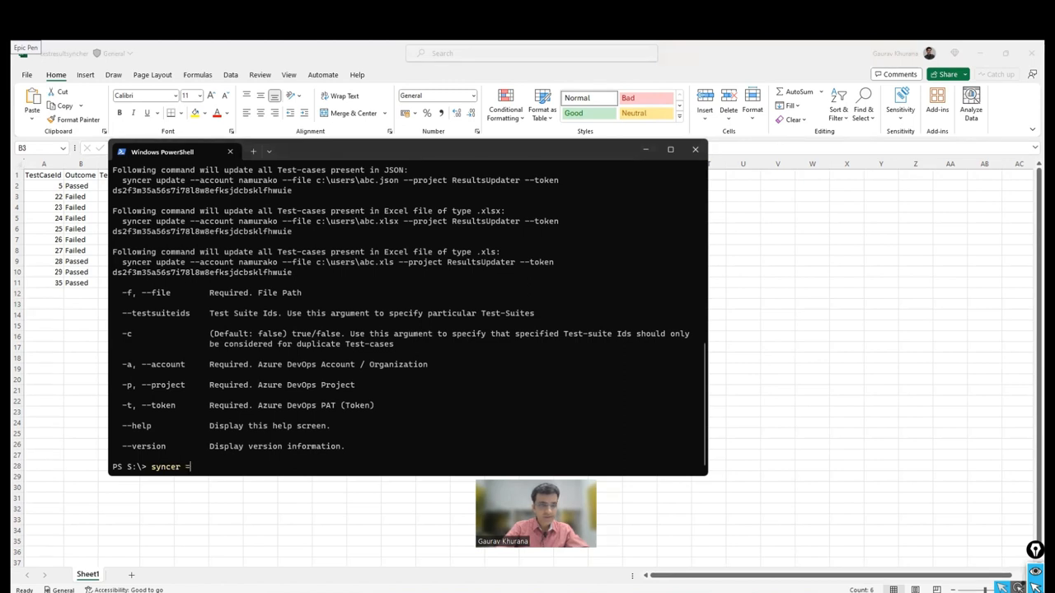
type("-f")
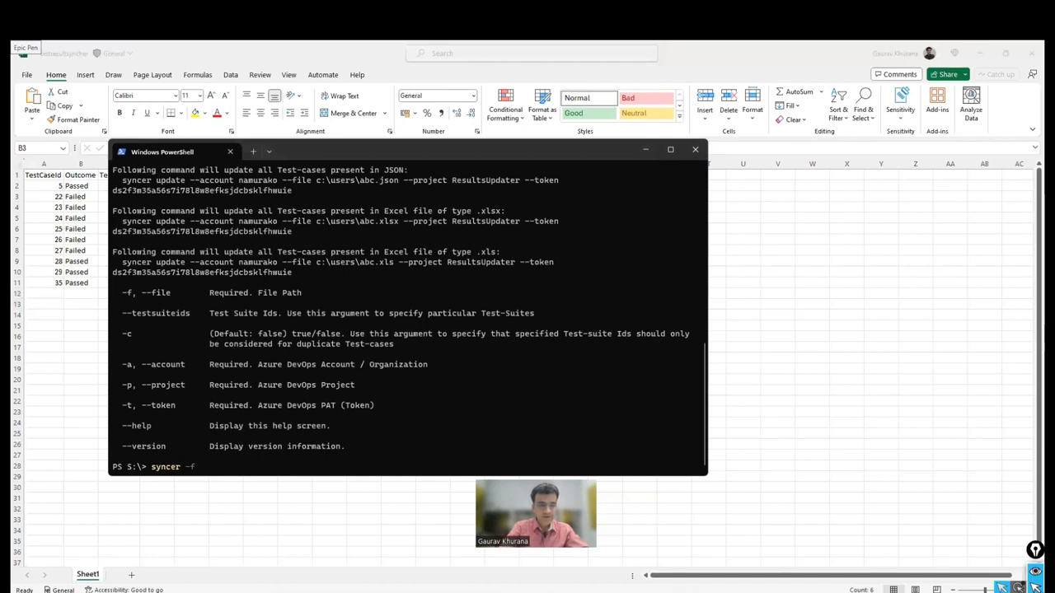
type(".\\testresultsyncher.xlsx")
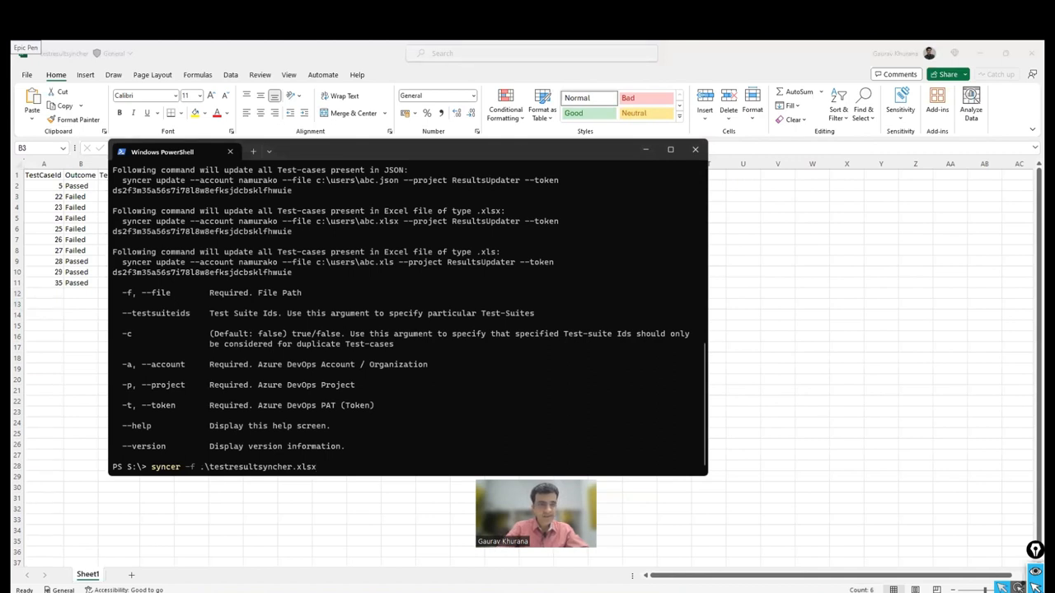
type("-a")
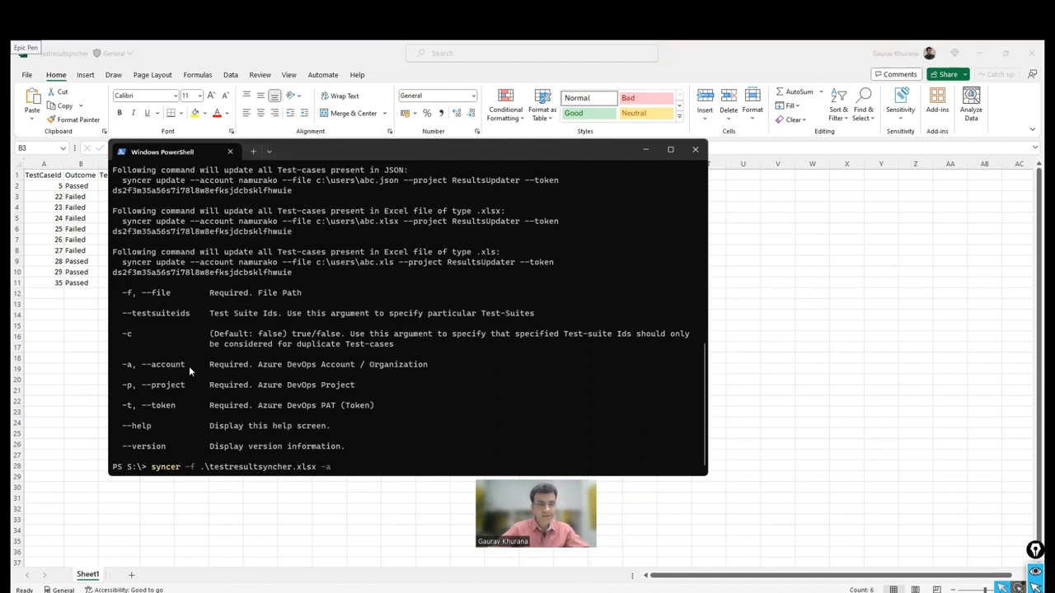
mouse_move(238, 369)
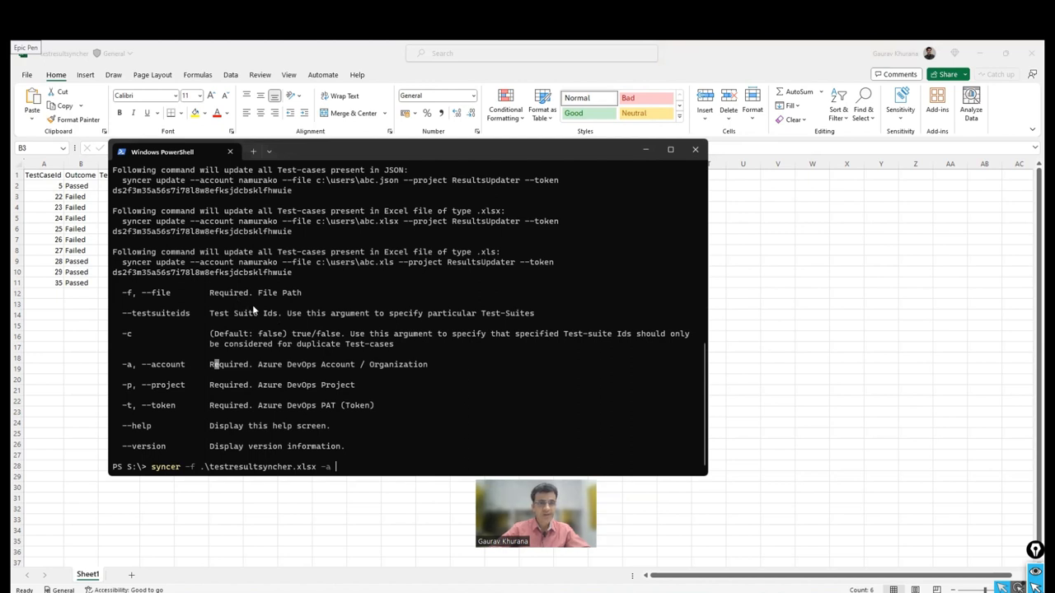
left_click(695, 149)
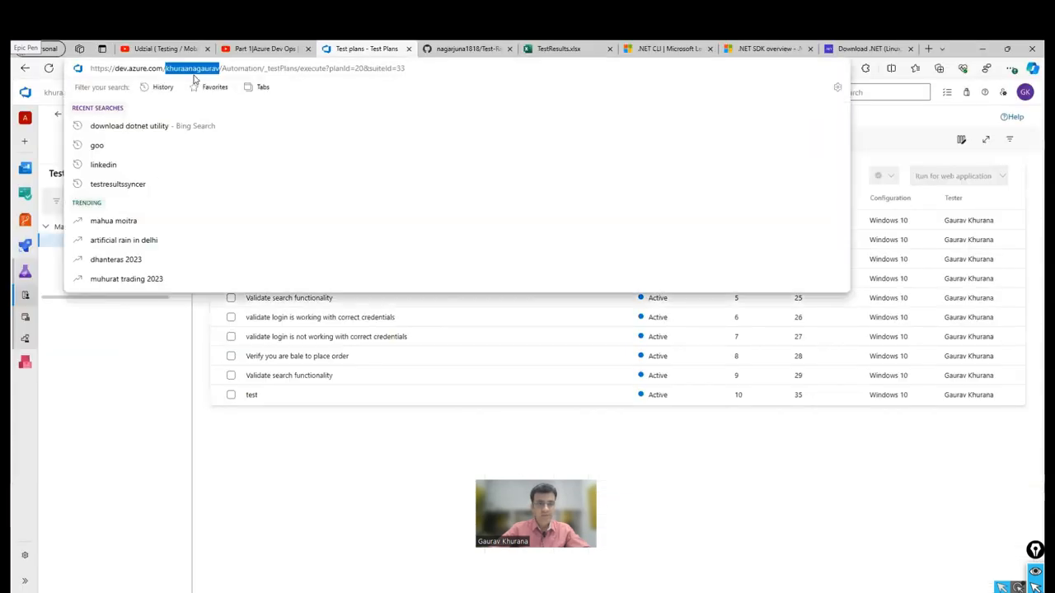
Add account khuraanagaurav and project Automation to the syncer command, starting the -t token option
key("Alt+Tab")
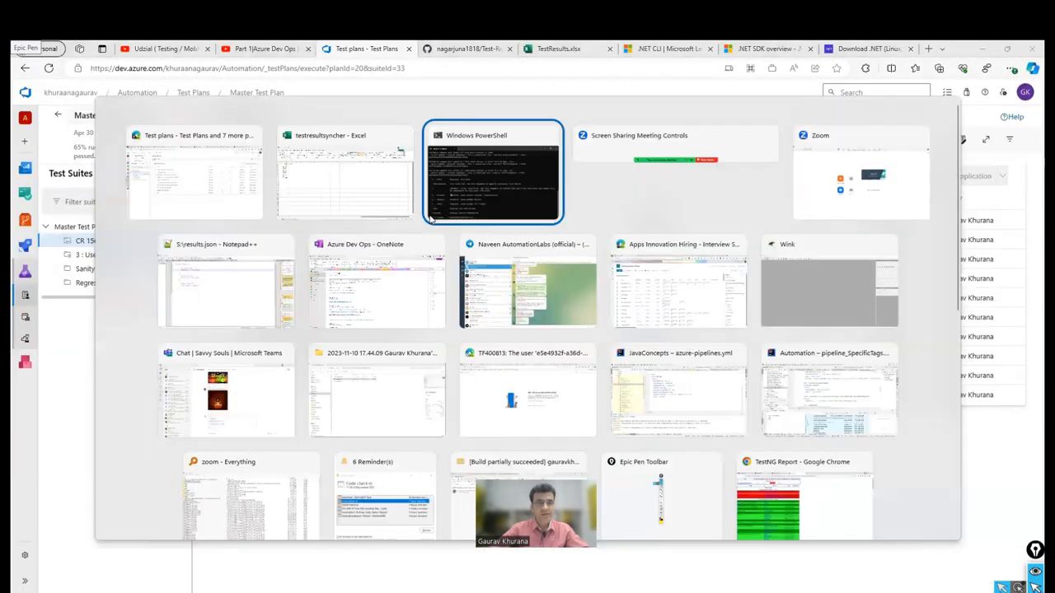
left_click(493, 173)
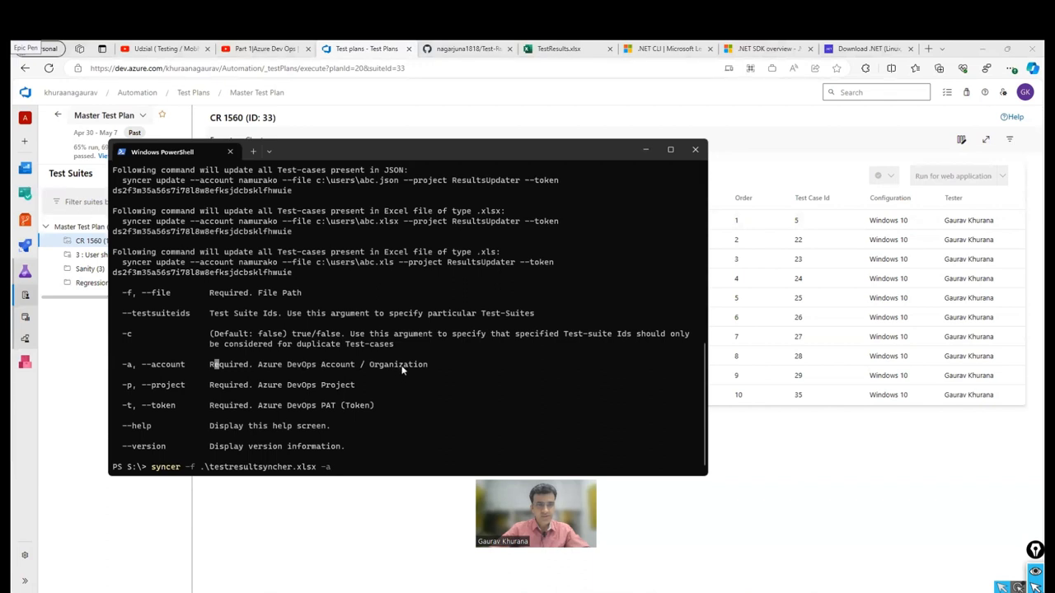
type("e")
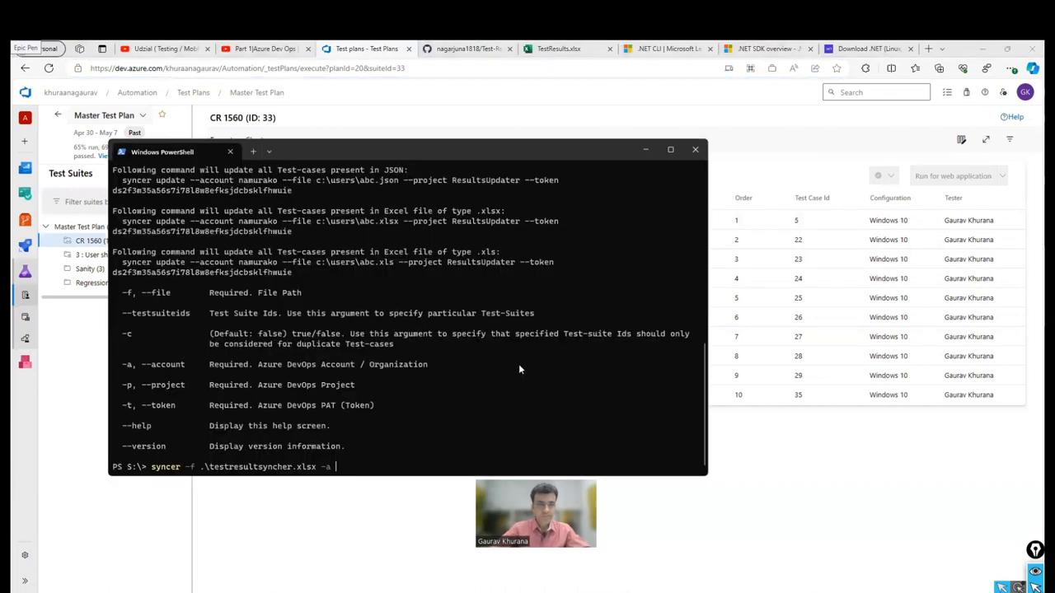
type("khuraanagaurav")
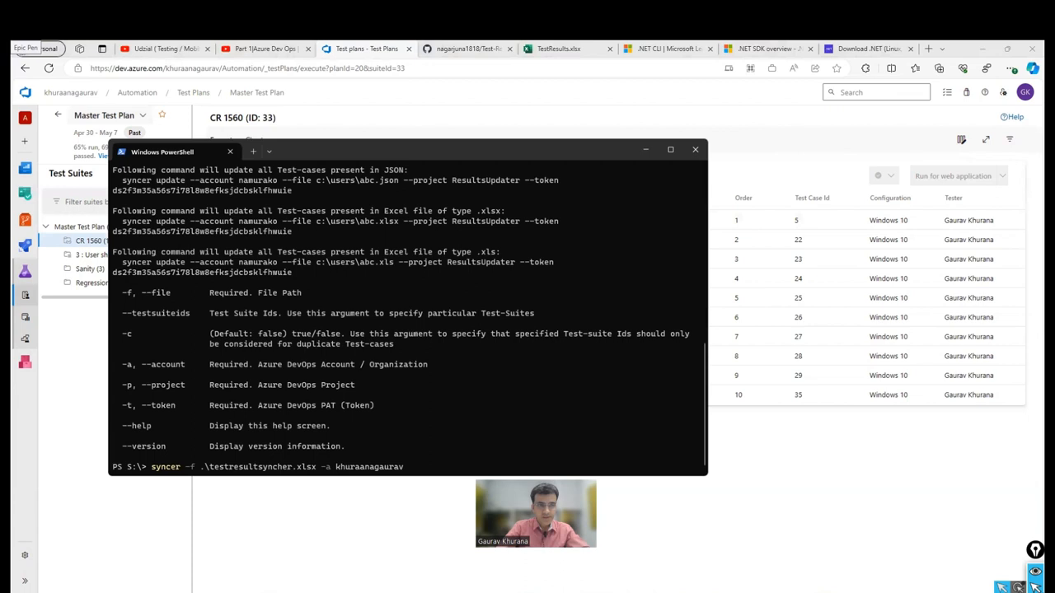
type("-p")
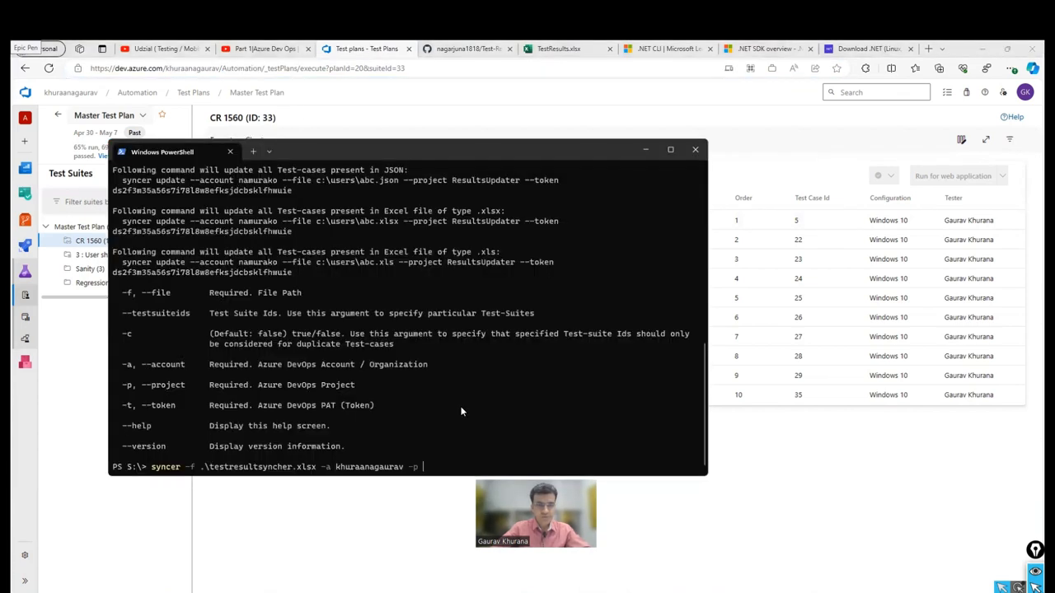
type("Automation")
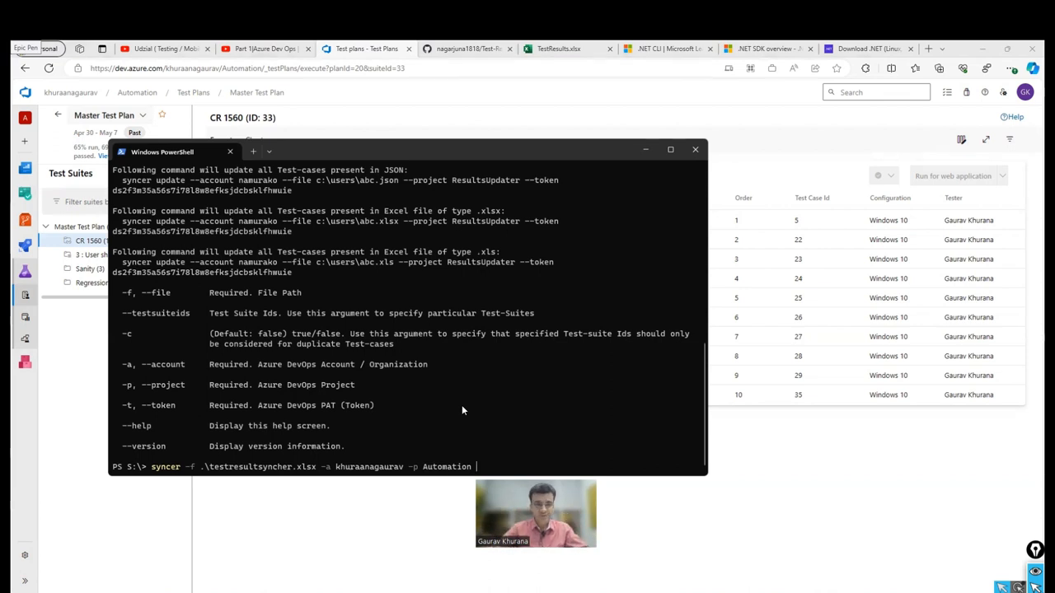
type("-t")
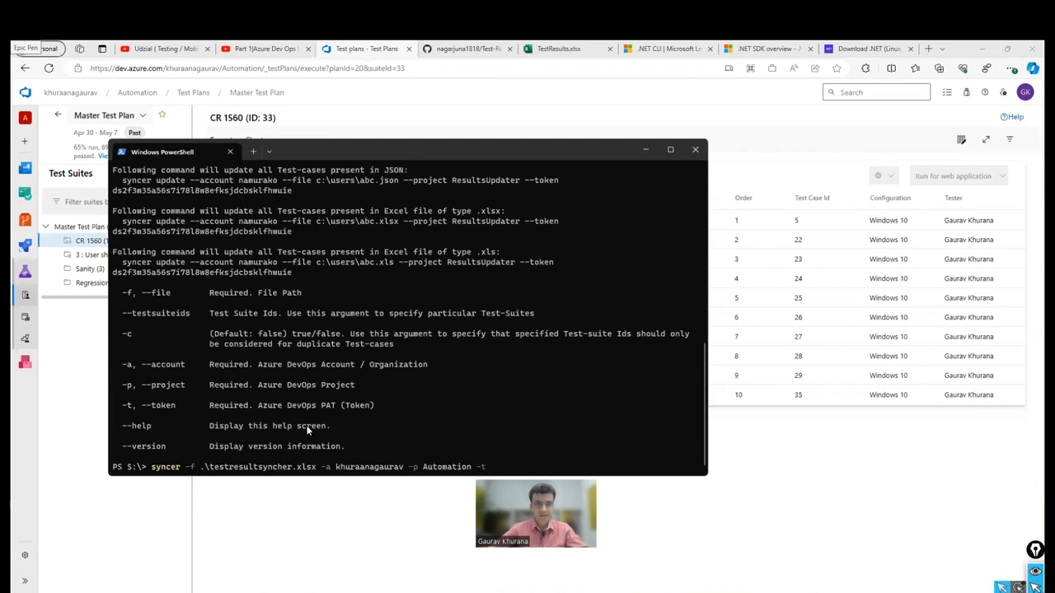
mouse_move(495, 450)
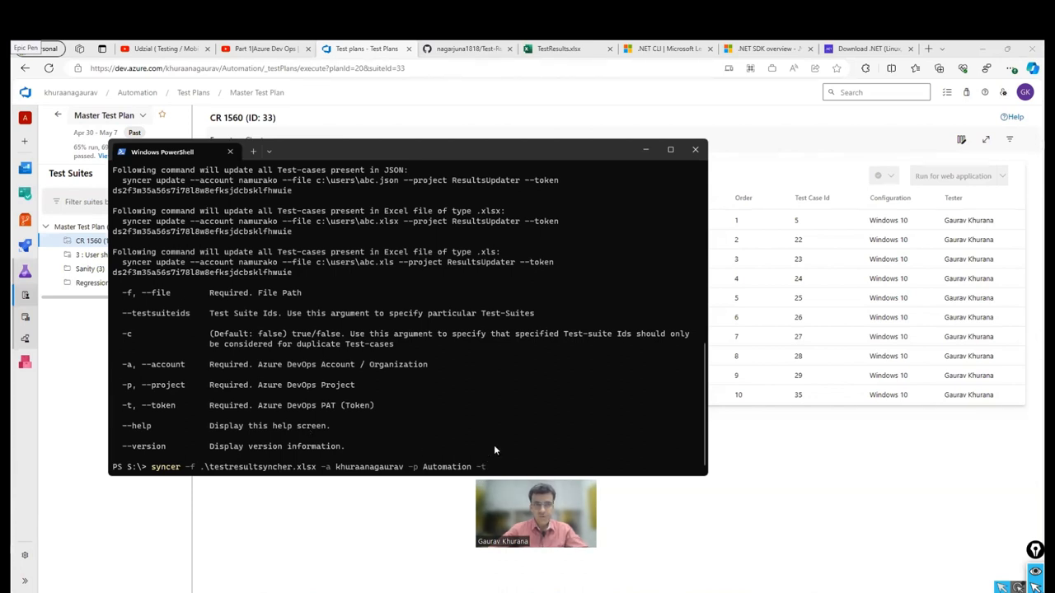
left_click(695, 149)
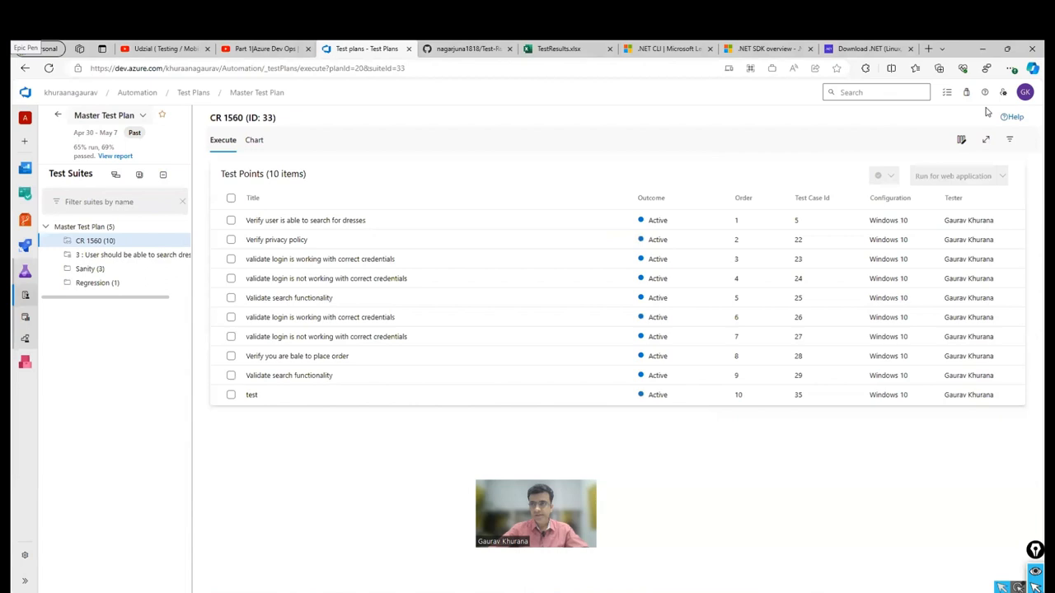
mouse_move(957, 263)
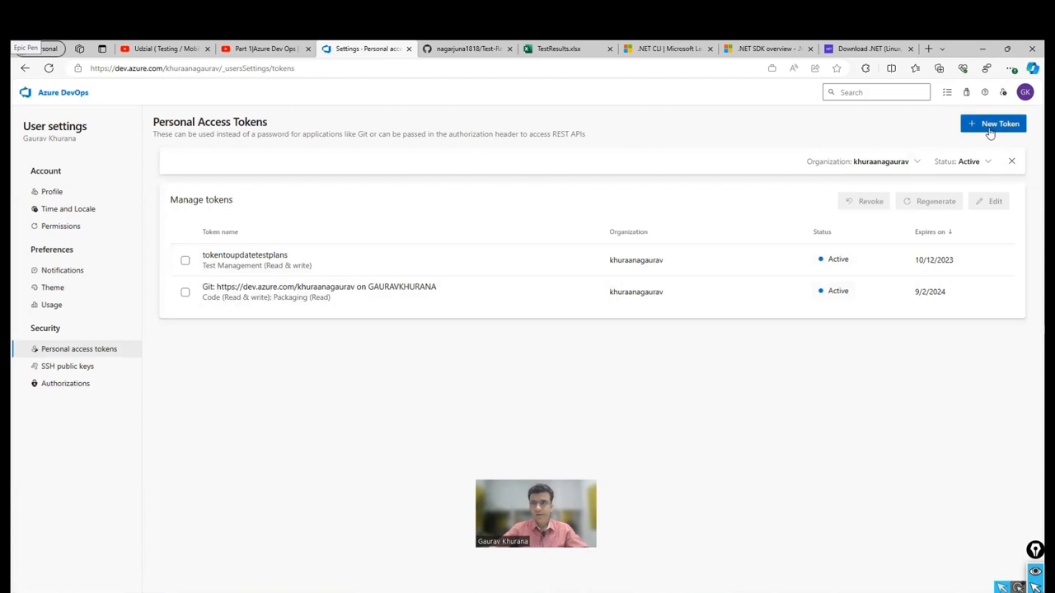
Create personal access token 'tokentoupdateresults' with Test Management read & write scope
left_click(994, 124)
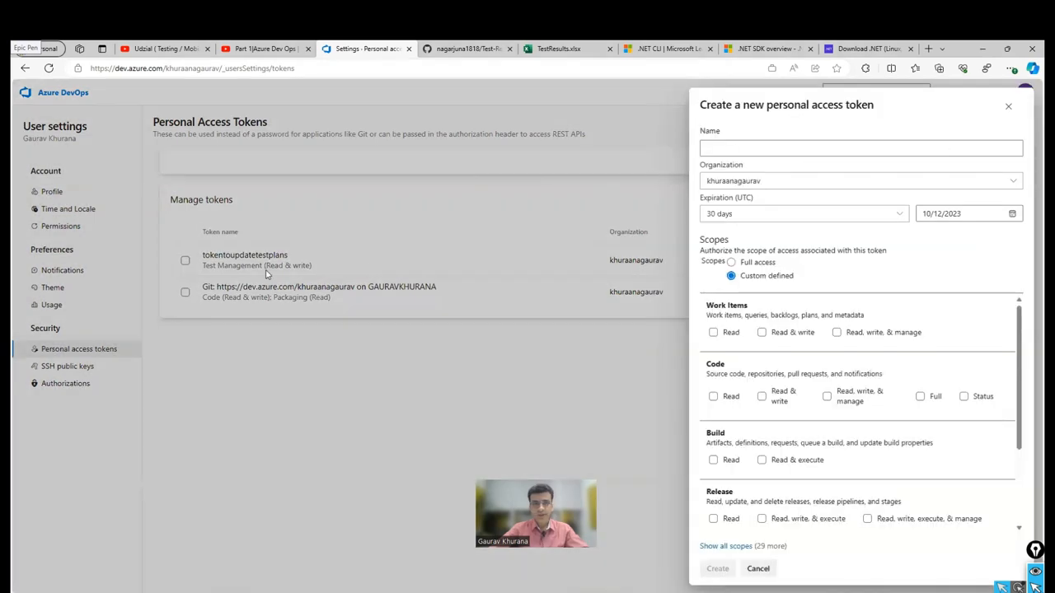
mouse_move(681, 184)
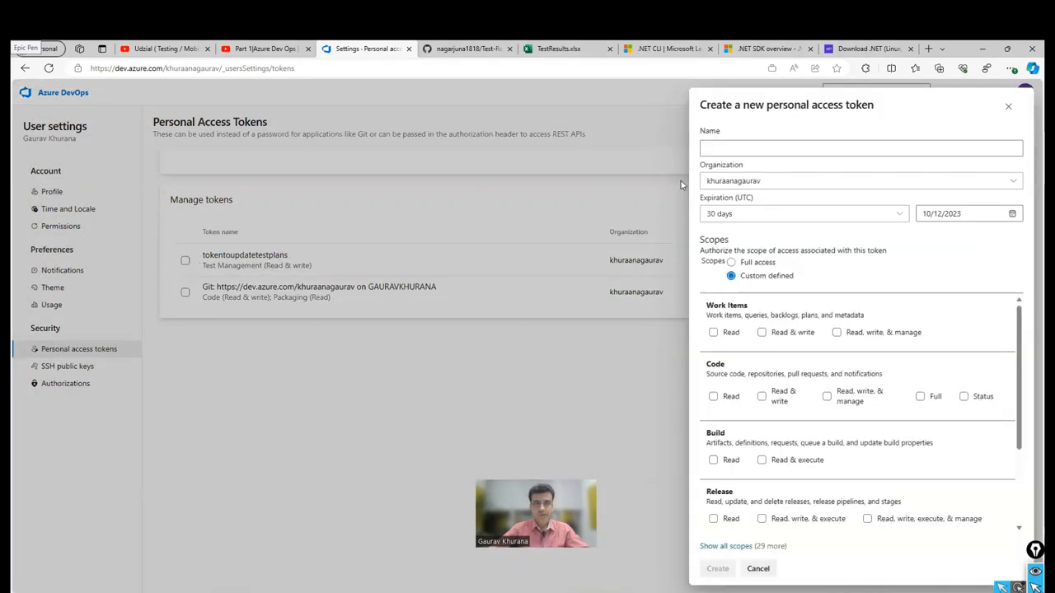
type("tokentoupdate")
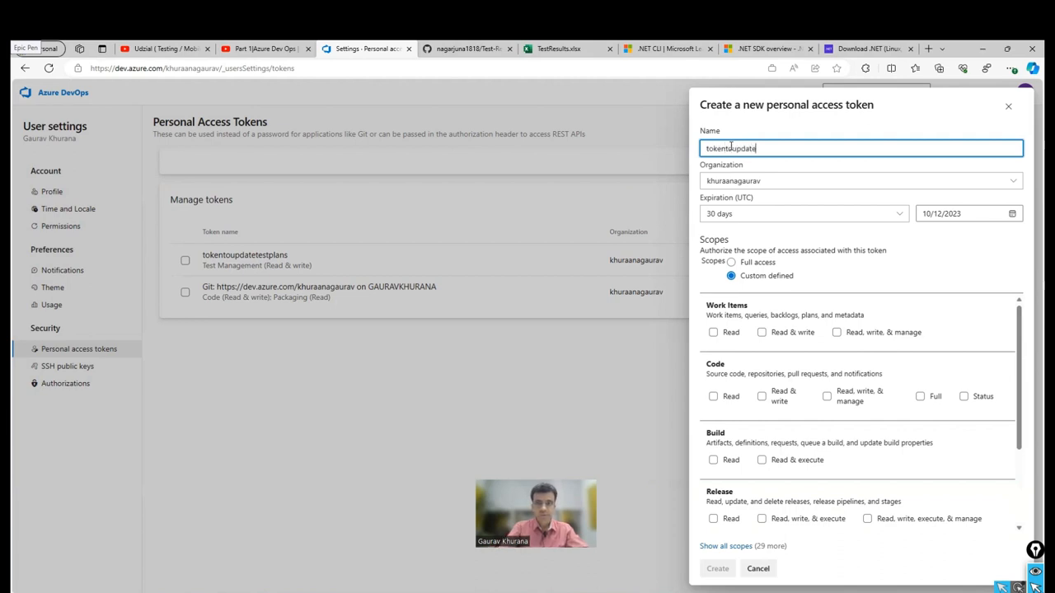
type("results")
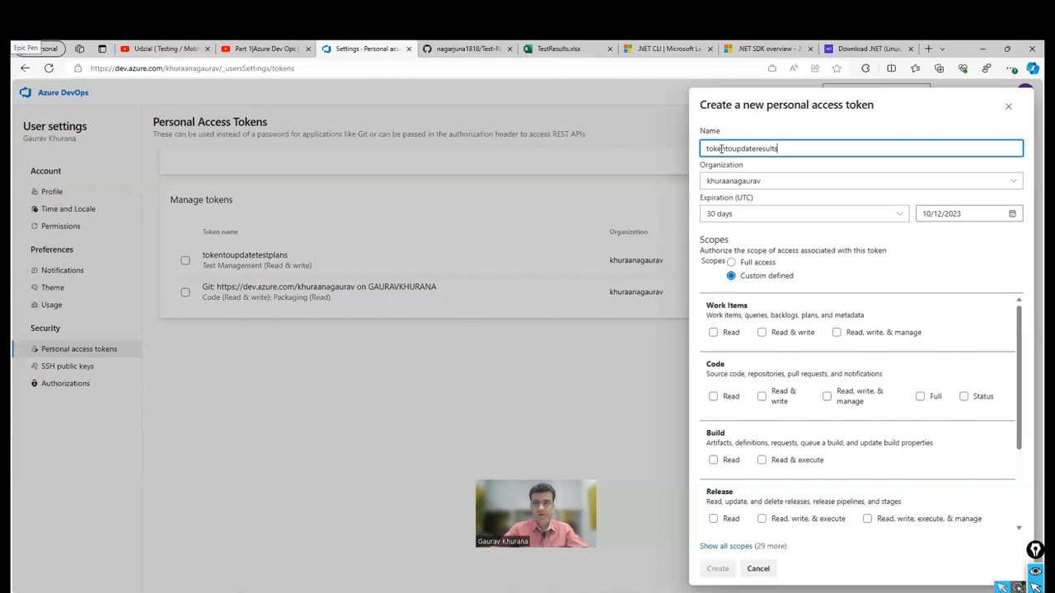
left_click(762, 456)
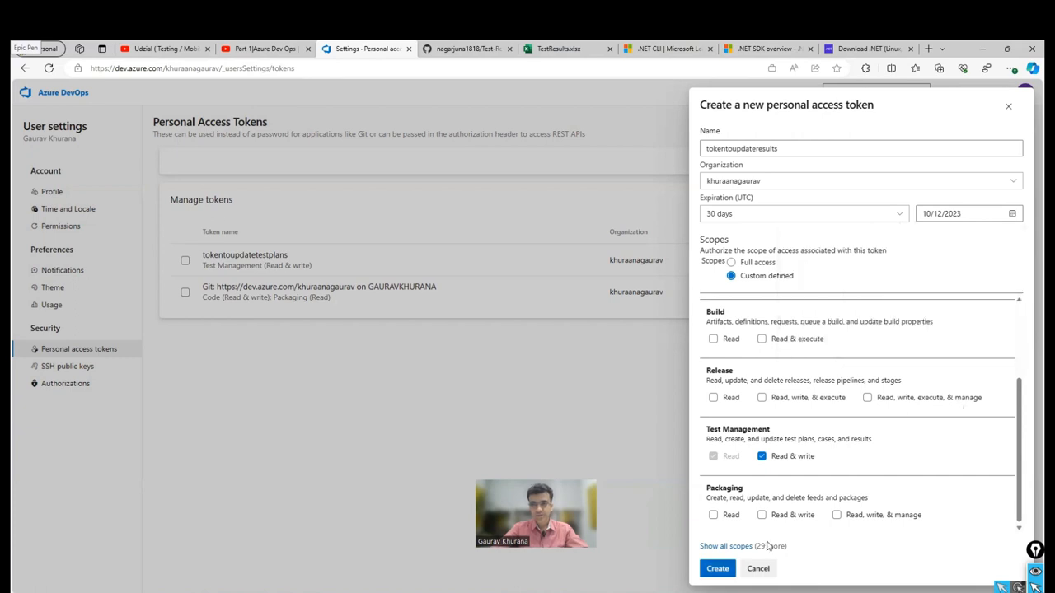
left_click(717, 568)
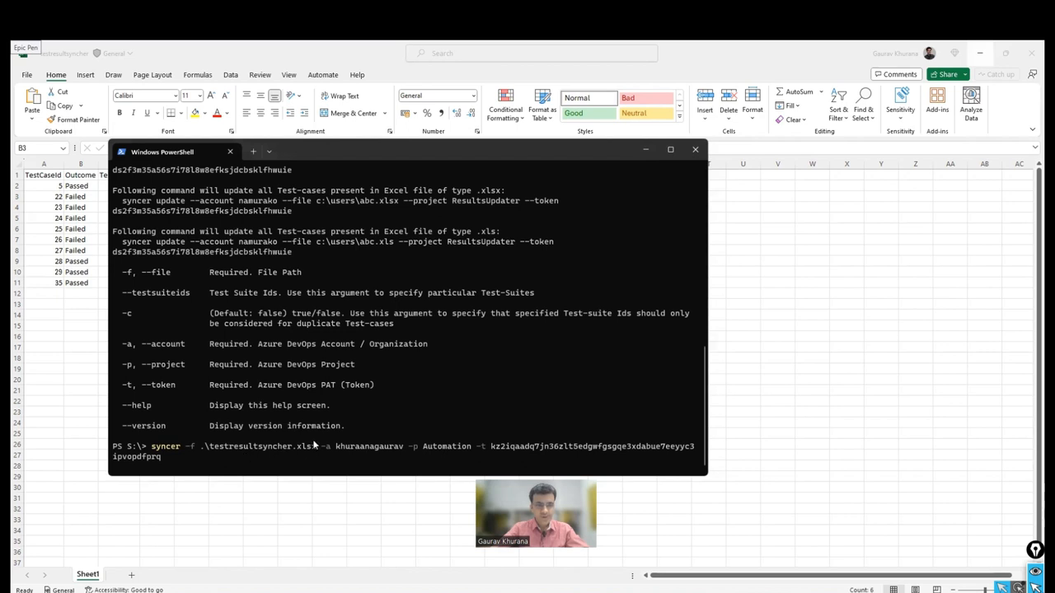
Run the syncer update, then close the Excel workbook locking testresultsyncher.xlsx
key("Return")
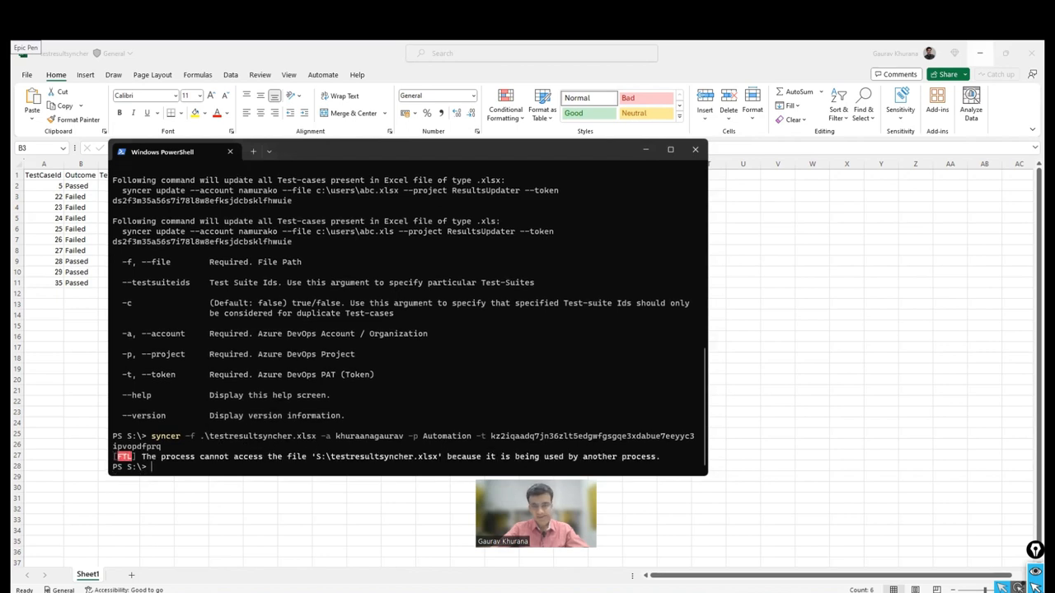
left_click(695, 150)
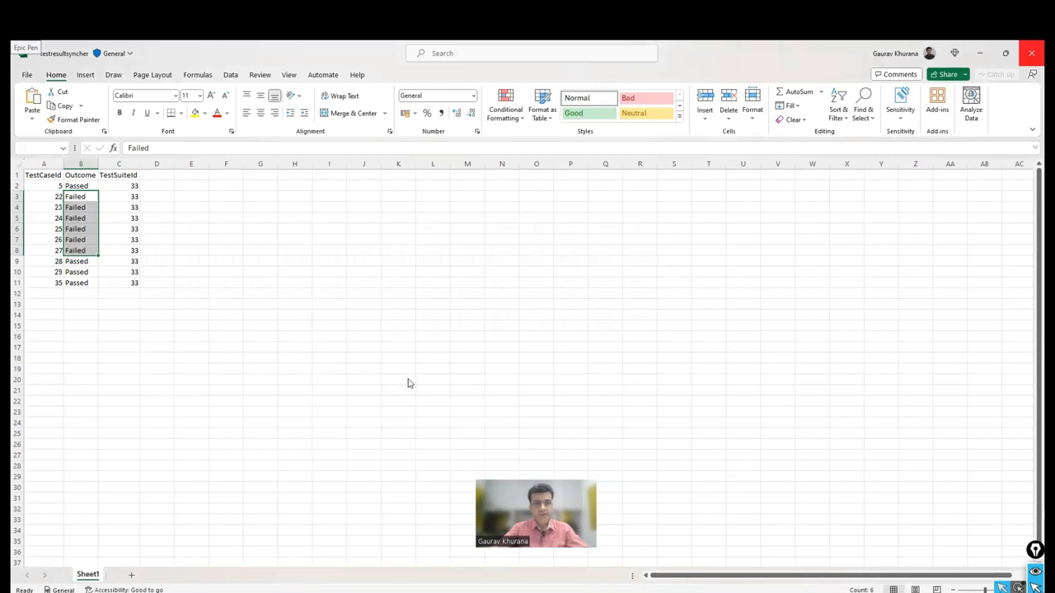
left_click(1032, 53)
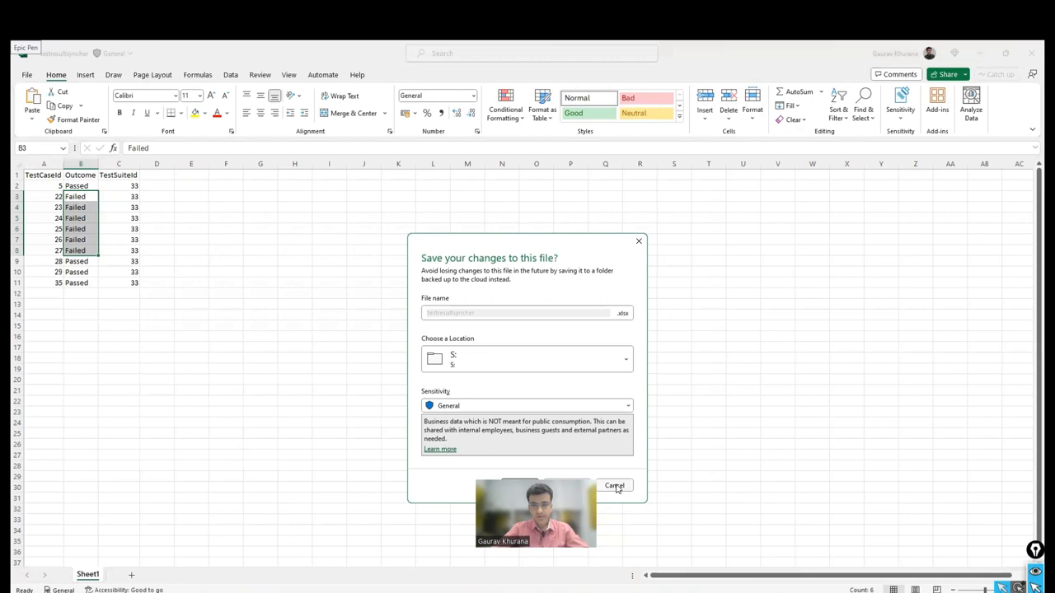
left_click(614, 485)
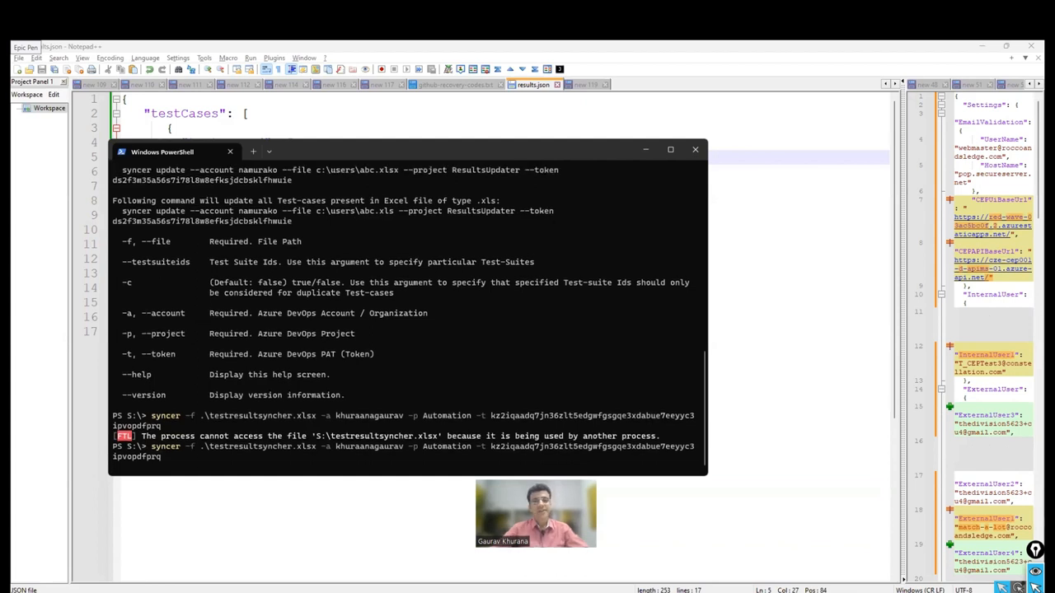
Rerun the recalled syncer command now that Excel is closed, and return to PowerShell
key("Return")
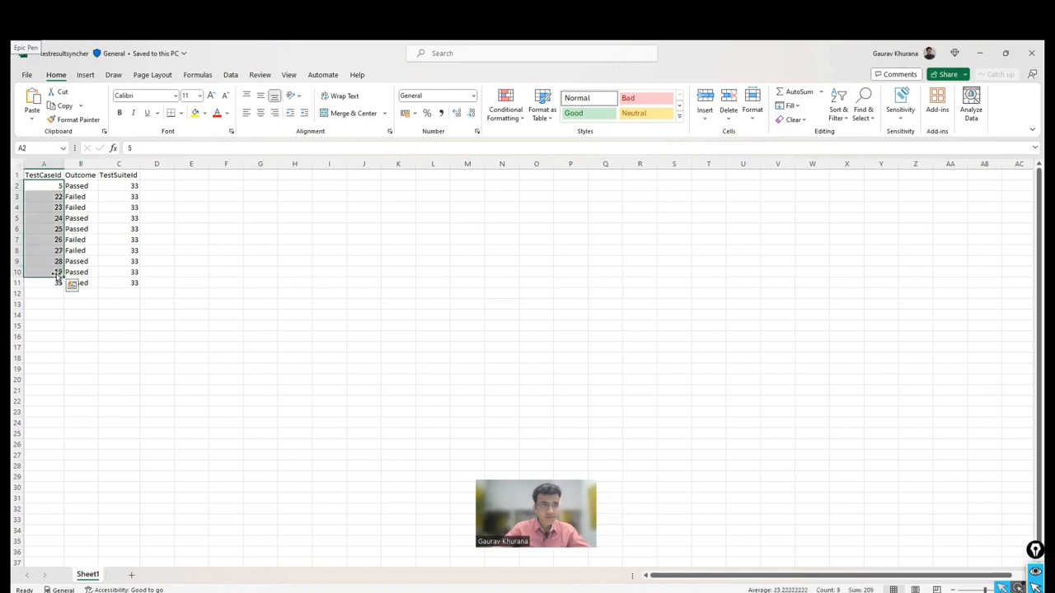
left_click(58, 282)
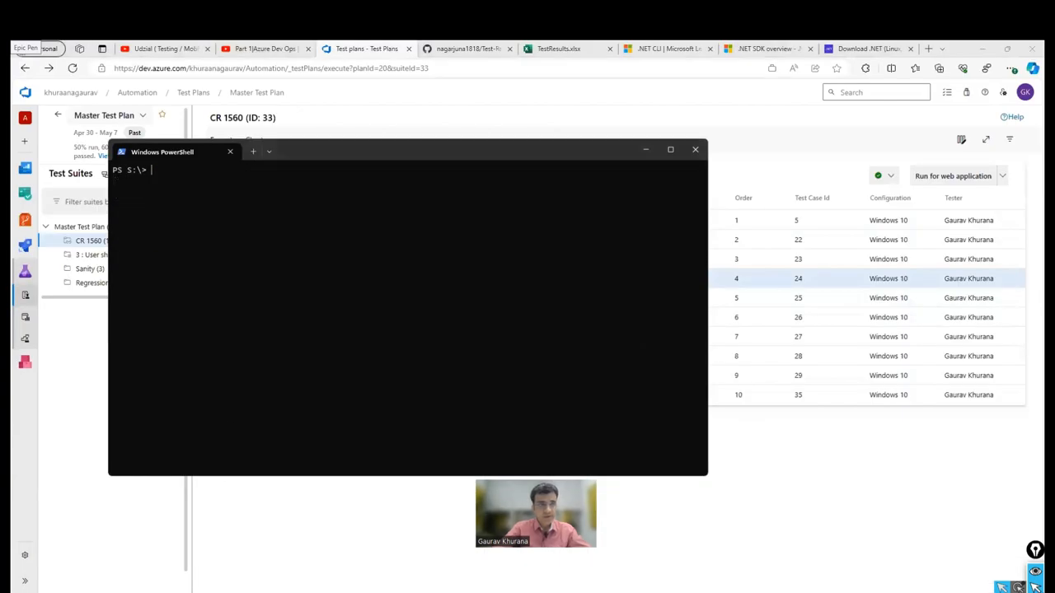
Run syncer on .\testresultsyncher.xlsx for account khuraanagaurav, project Automation, with the access token
type("syncer -f .\\testresultsyncher.xlsx -a khuraanagaurav -p Automation -t kz2iqaadq7jn36zlt5edgwfgsgqe3xdabue7eeyyc3ipvopdfprq")
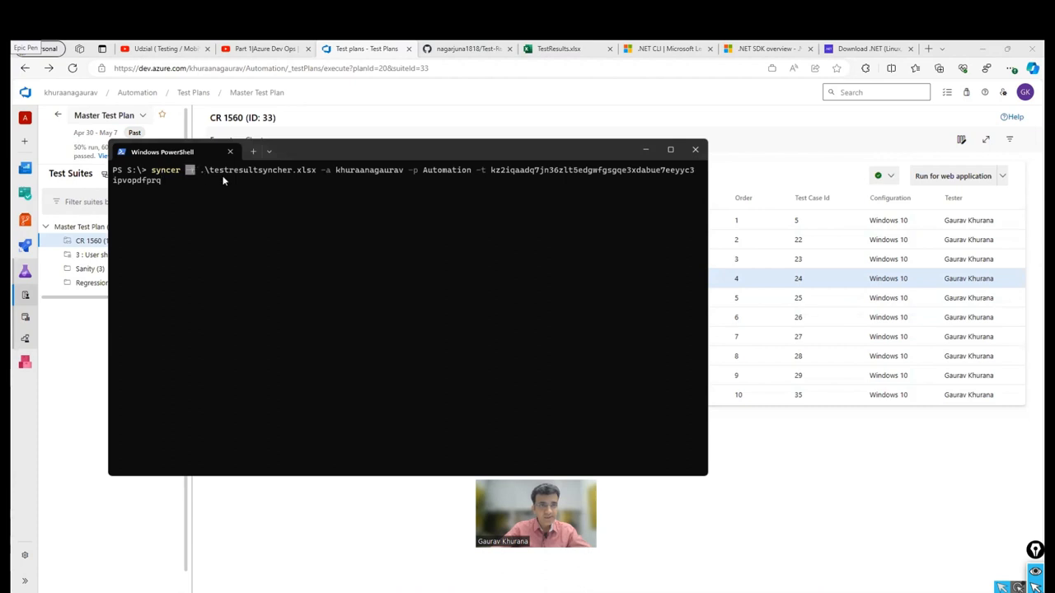
double_click(368, 170)
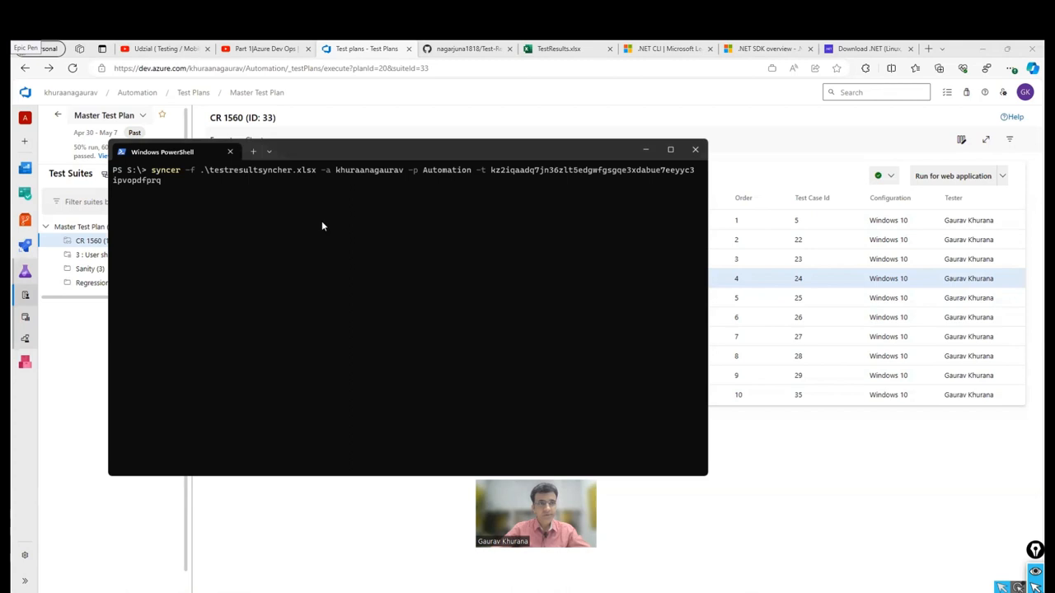
mouse_move(831, 402)
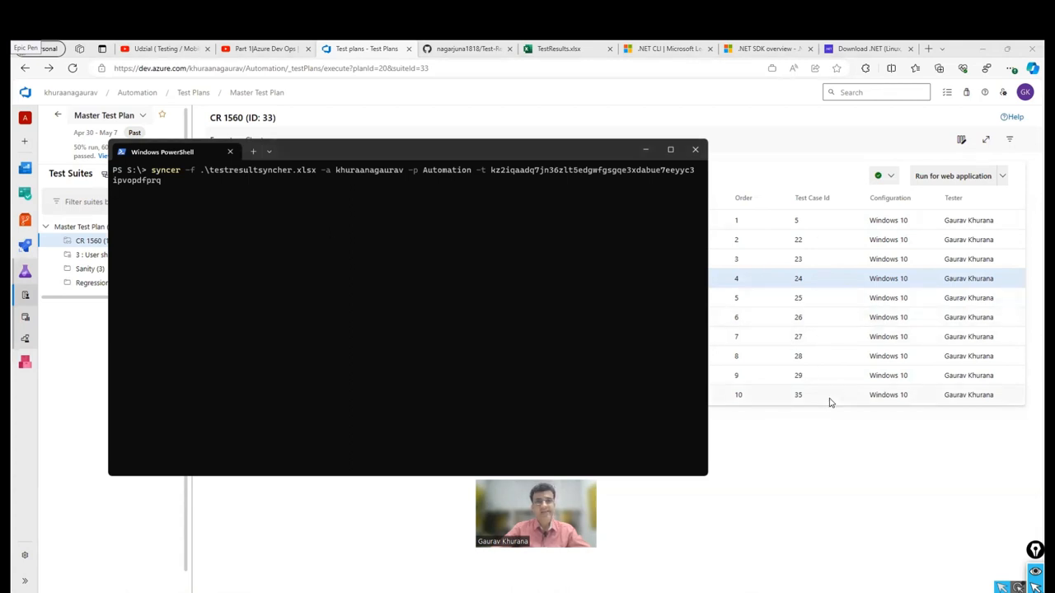
key("Return")
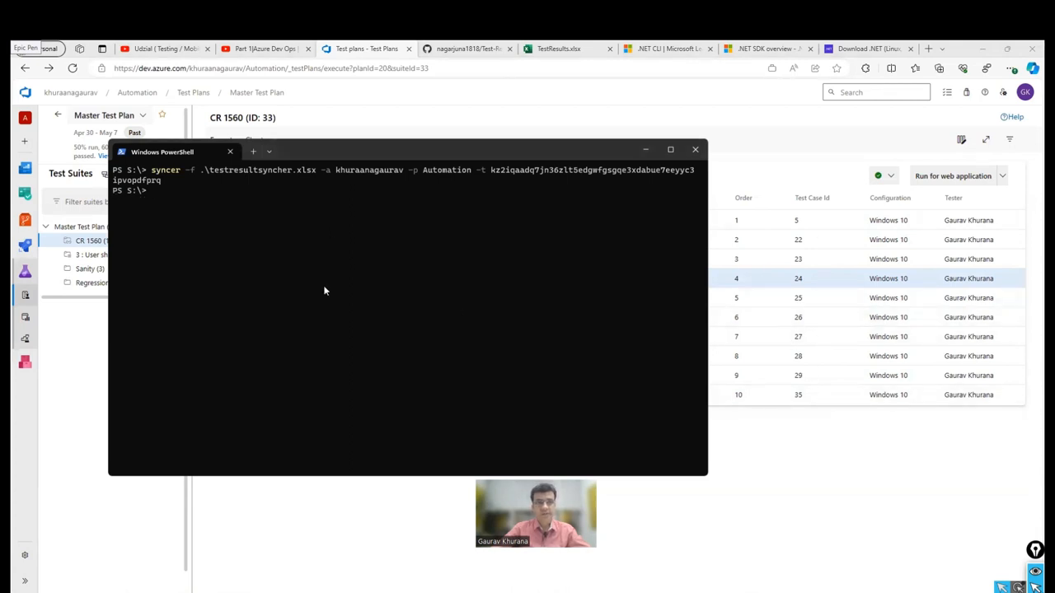
Refresh the CR 1560 suite to show four Passed, four Failed and two Active points
left_click(695, 150)
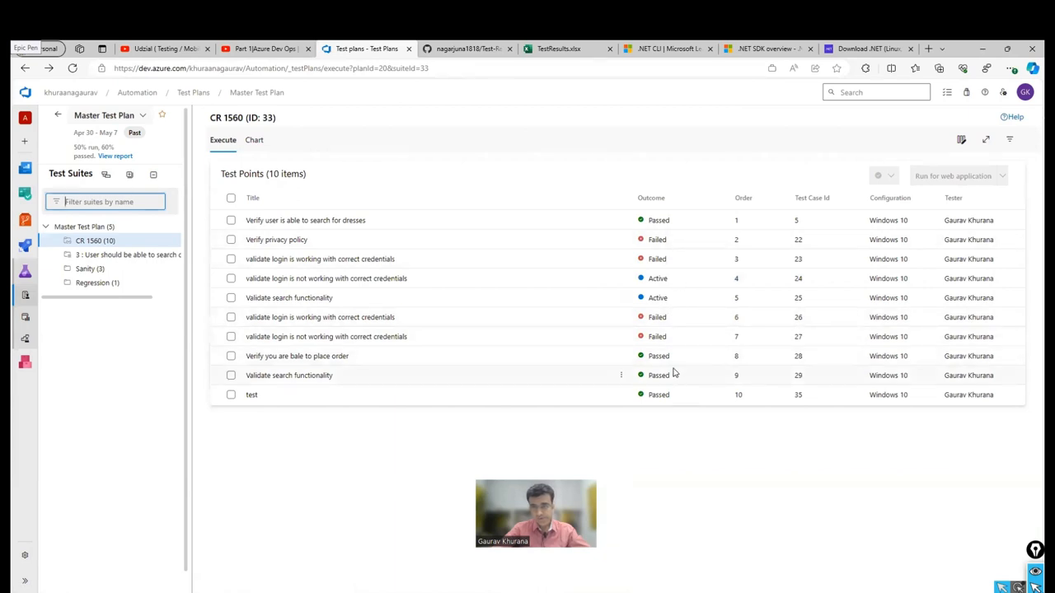
mouse_move(544, 447)
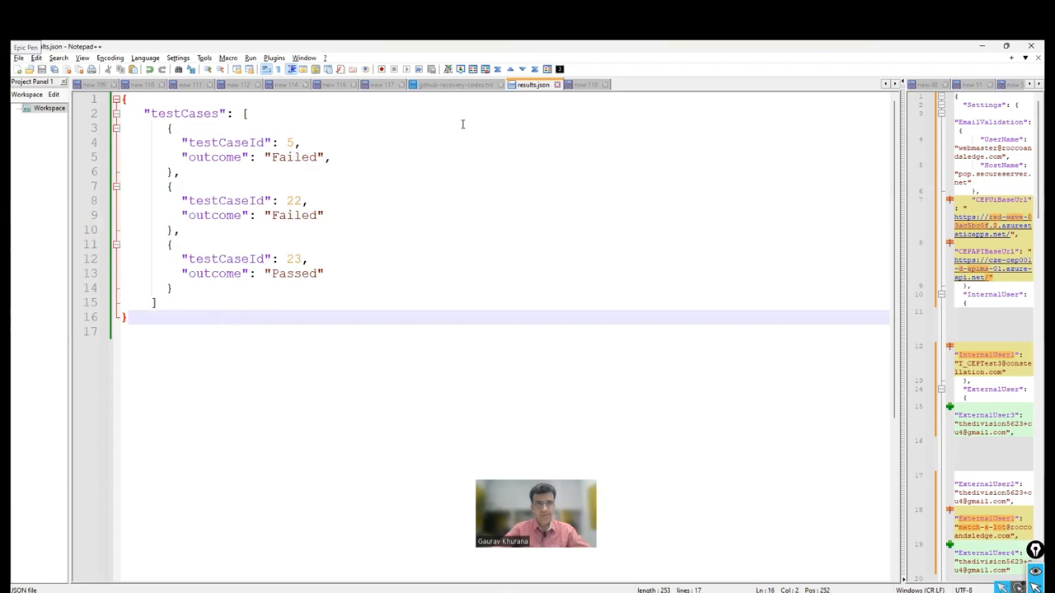
Highlight the testCaseId property names in results.json to explain the outcome entries
double_click(185, 113)
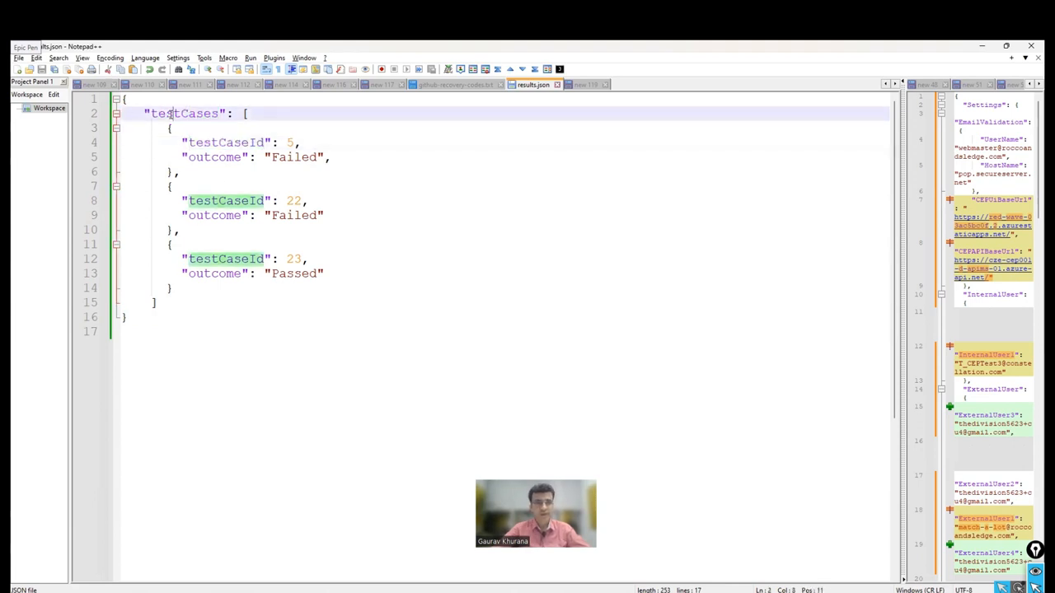
double_click(183, 113)
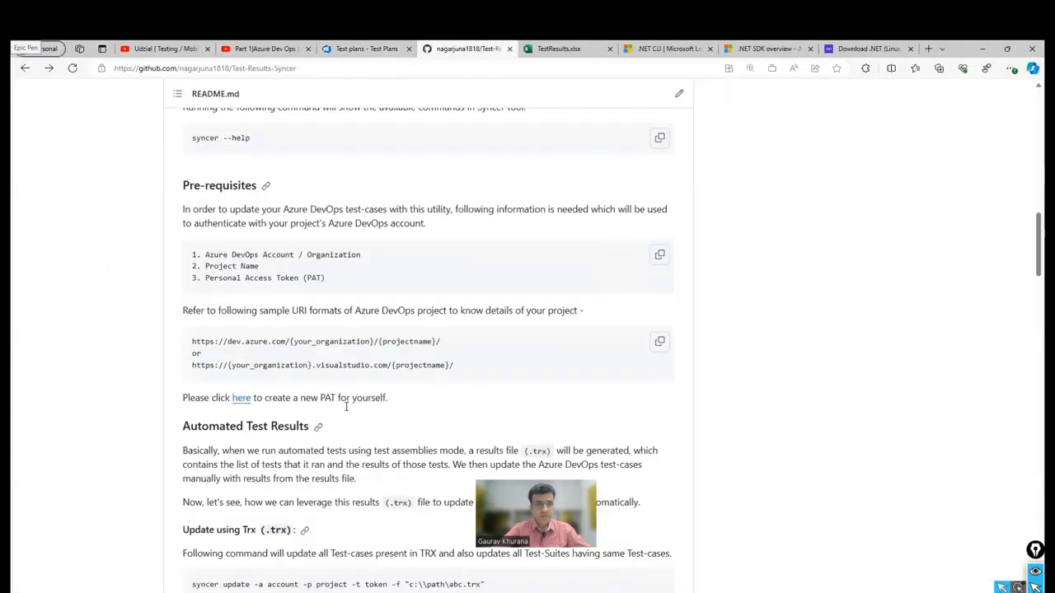
Add a "suiteId" entry on its own line in results.json, following the README sample
scroll("down", 3)
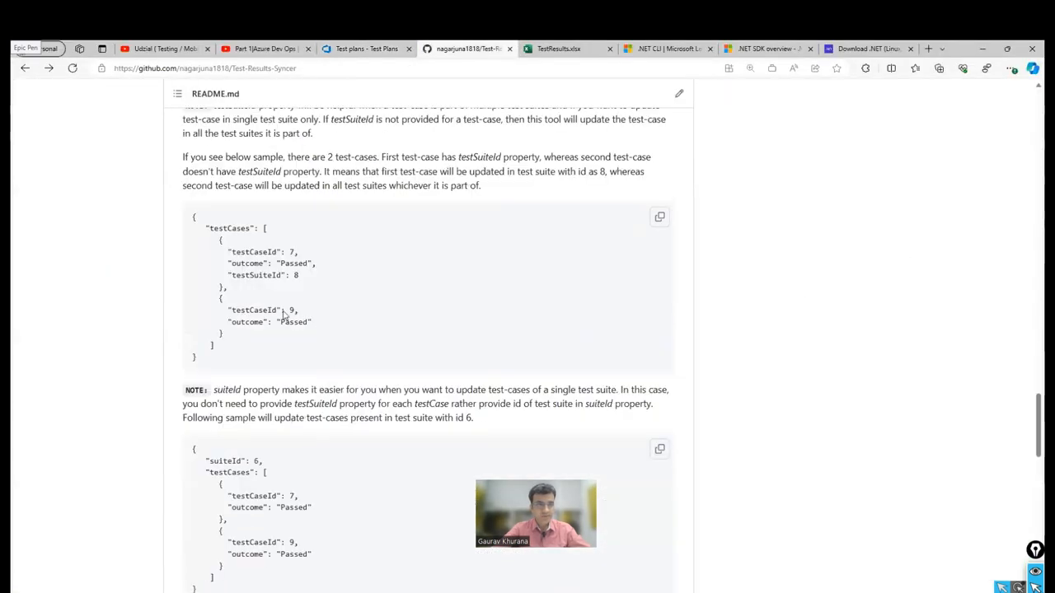
double_click(256, 461)
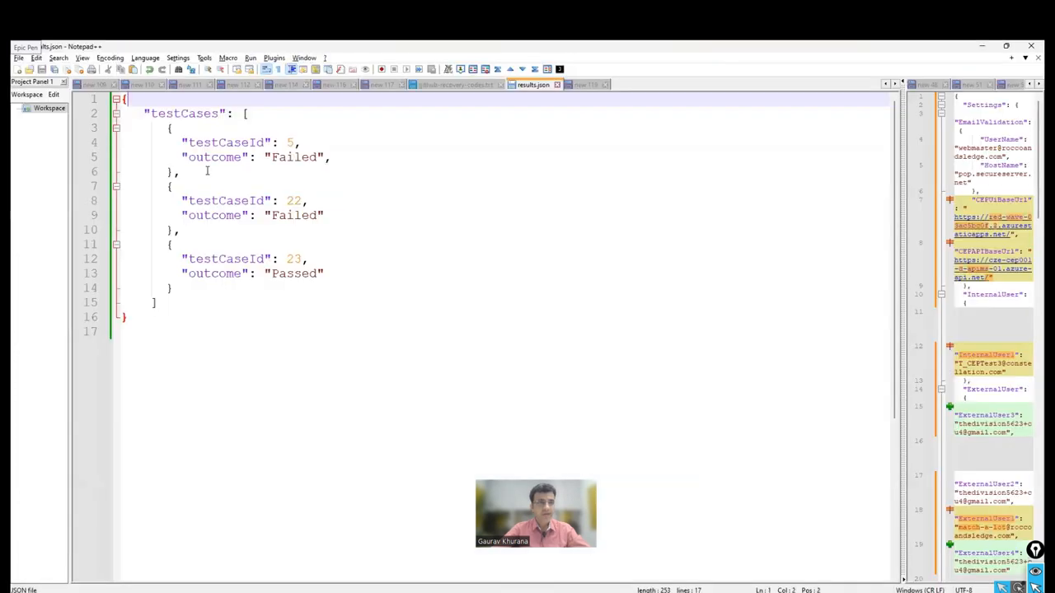
type("\"suiteId\": 6,")
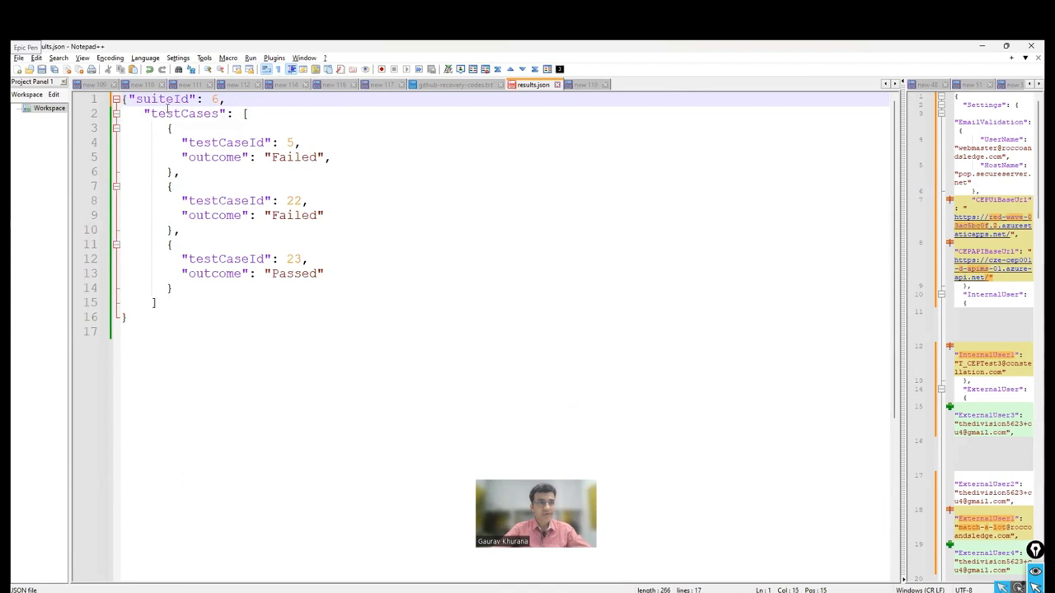
key("Return")
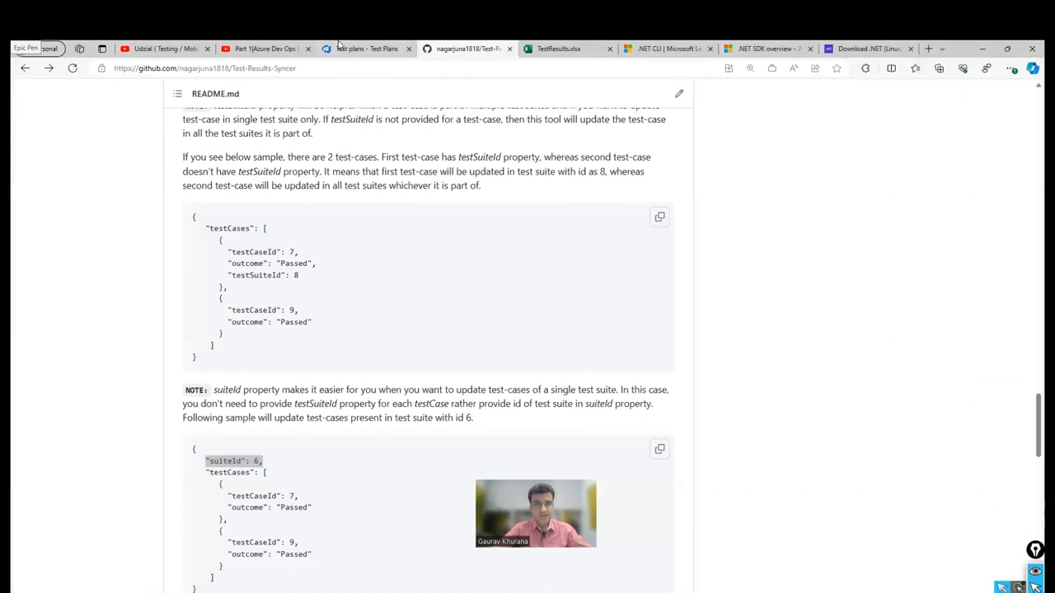
left_click(366, 49)
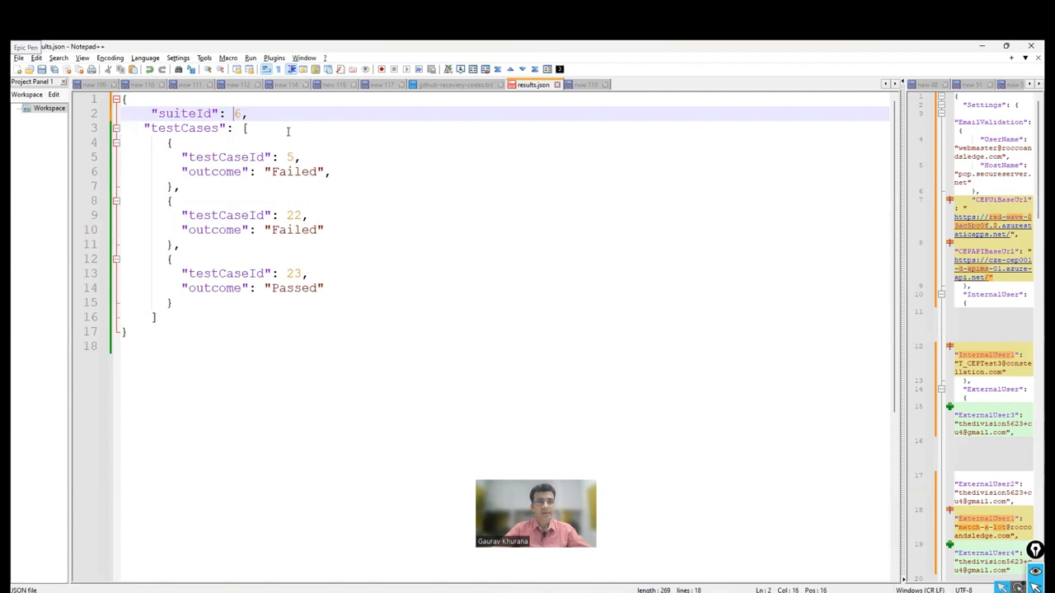
type("1")
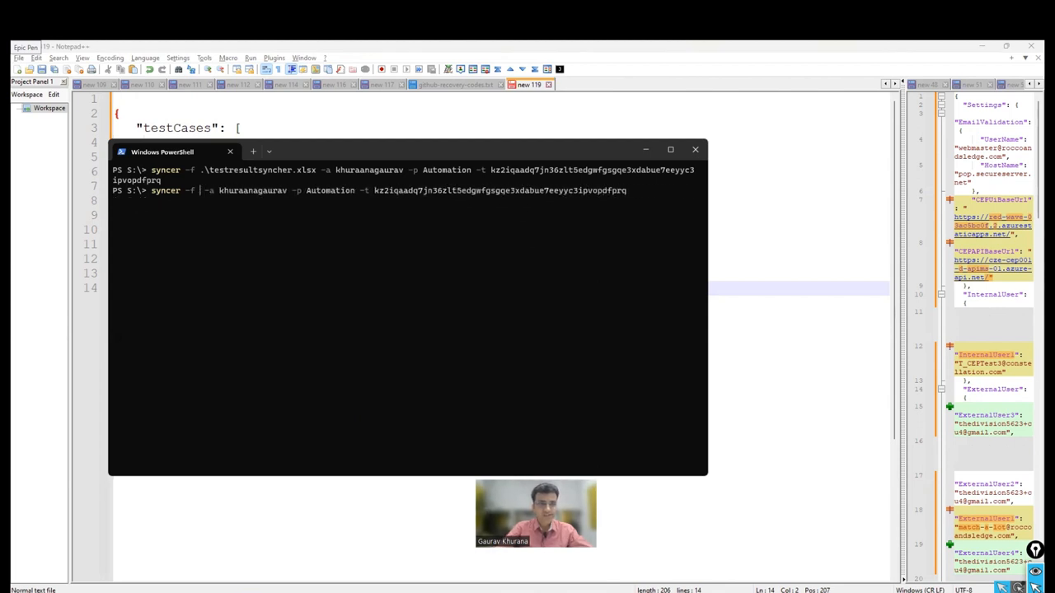
Rerun syncer with .\results.json as the -f input file
type(".\\results.json")
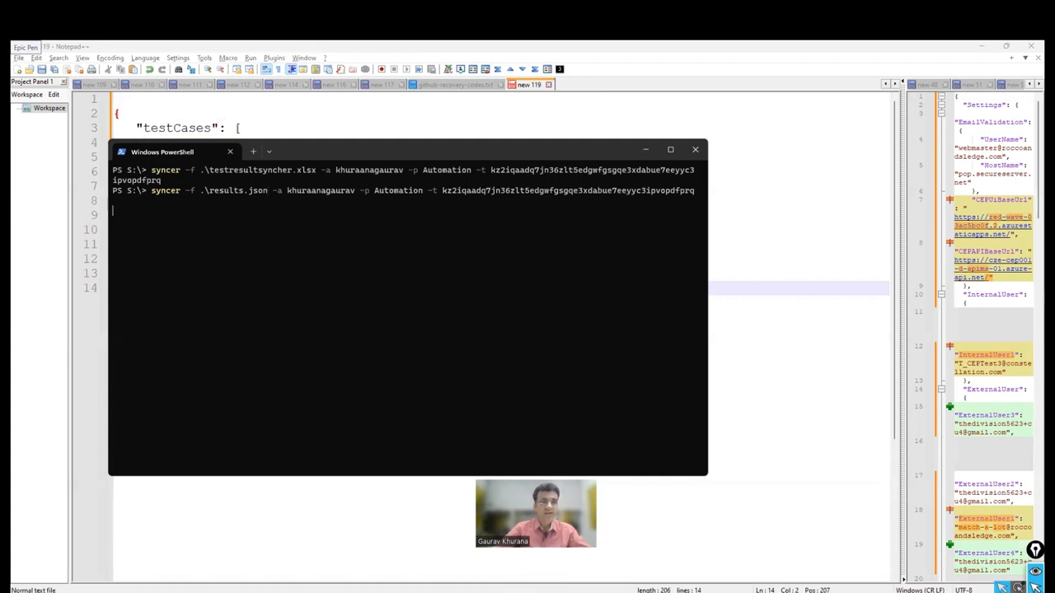
key("Return")
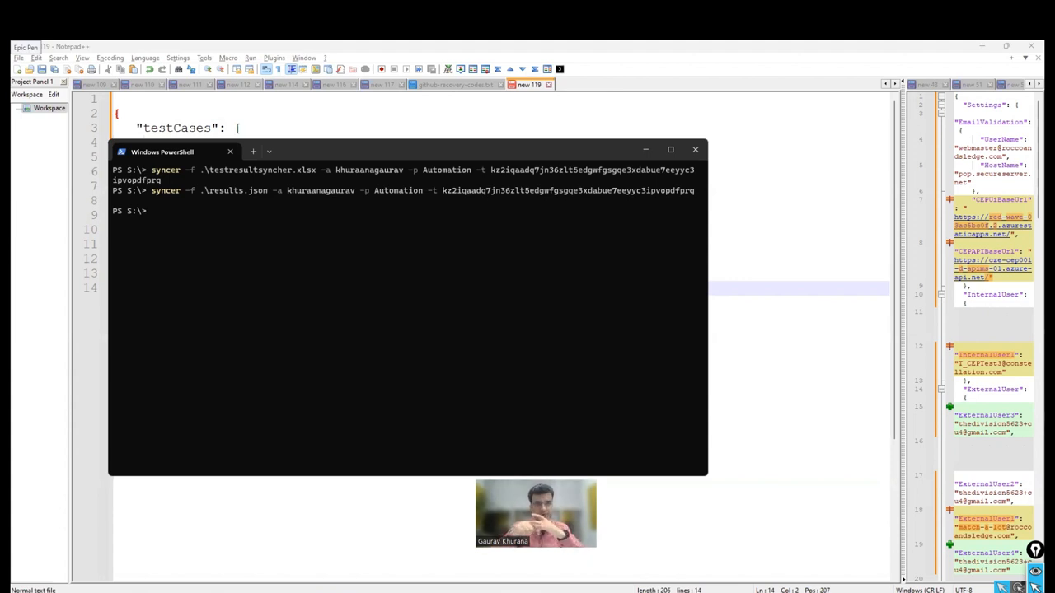
left_click(695, 149)
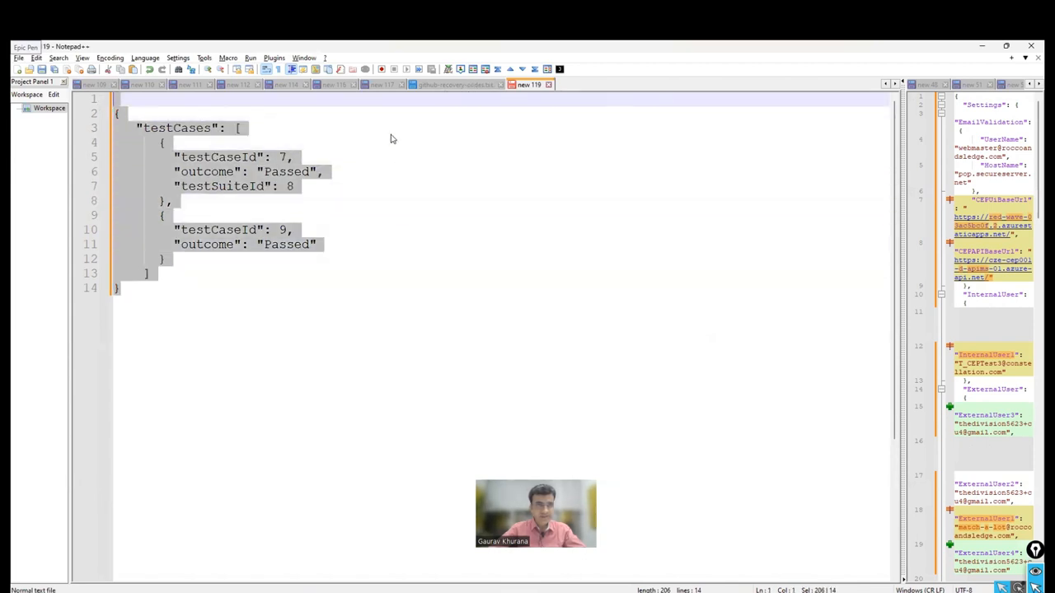
View results.json with suiteId 31 and its three test case outcomes
left_click(19, 57)
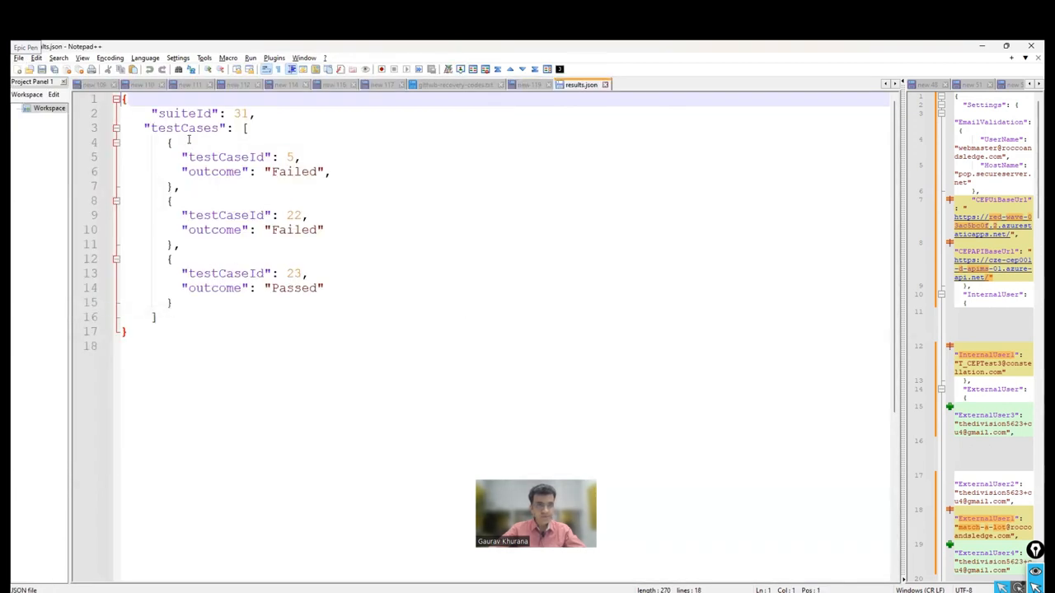
double_click(184, 128)
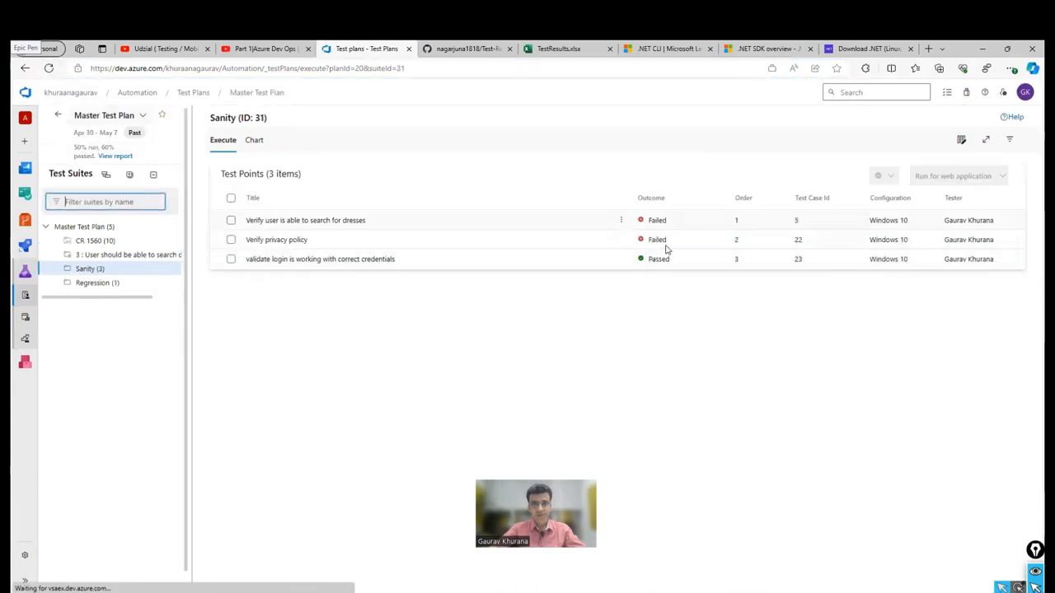
mouse_move(350, 484)
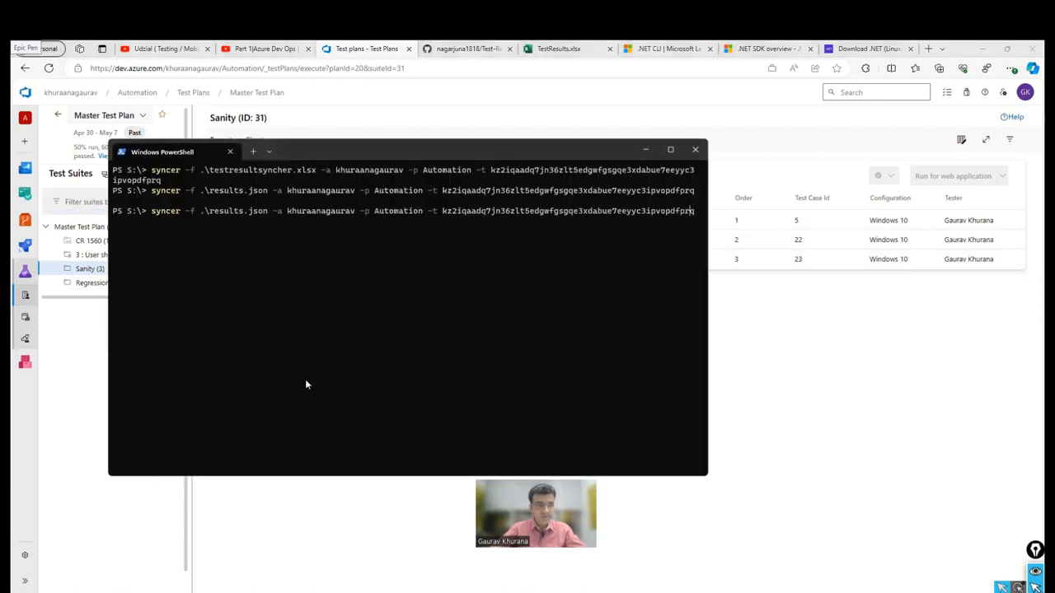
Run syncer --help and scroll through its usage examples and options
type("syncer --help")
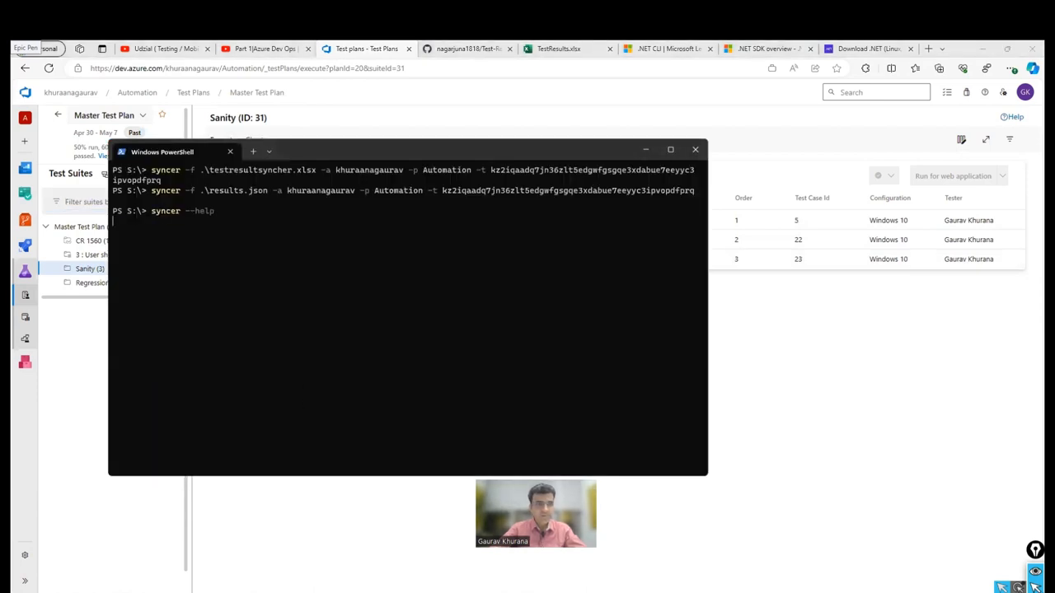
key("Return")
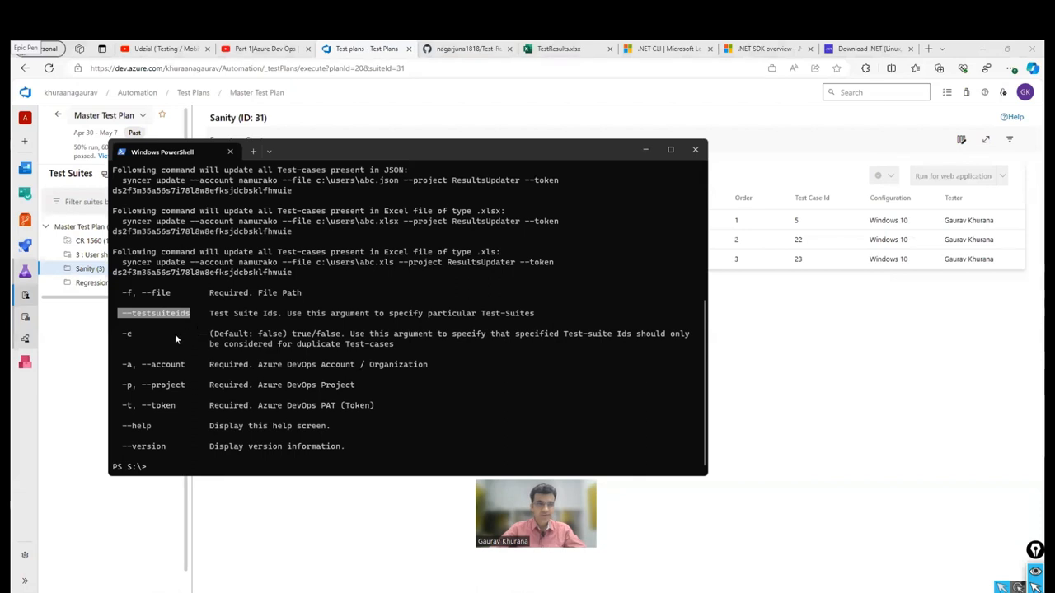
mouse_move(171, 454)
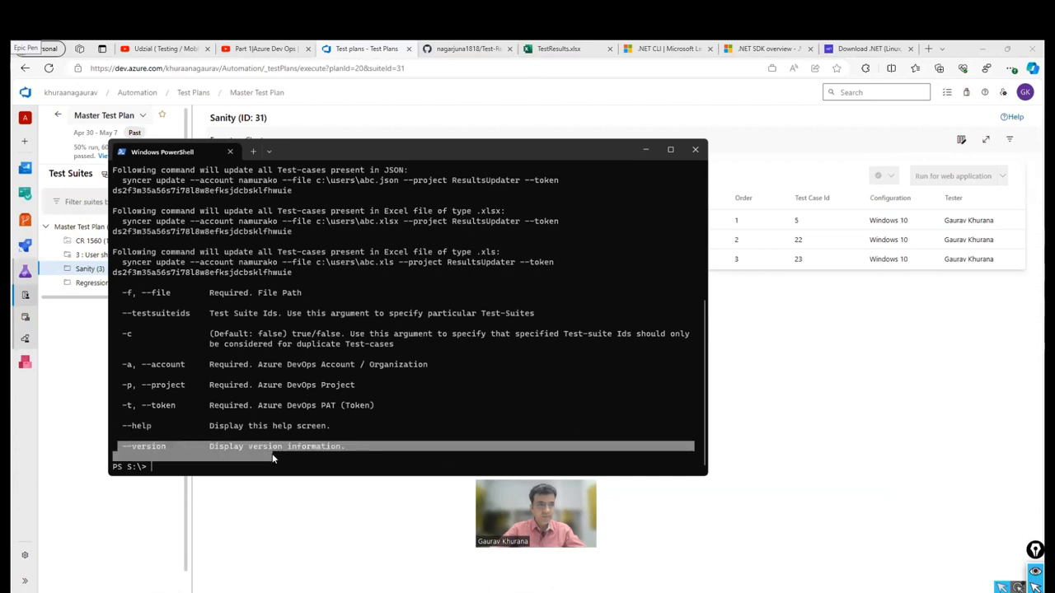
scroll("up", 3)
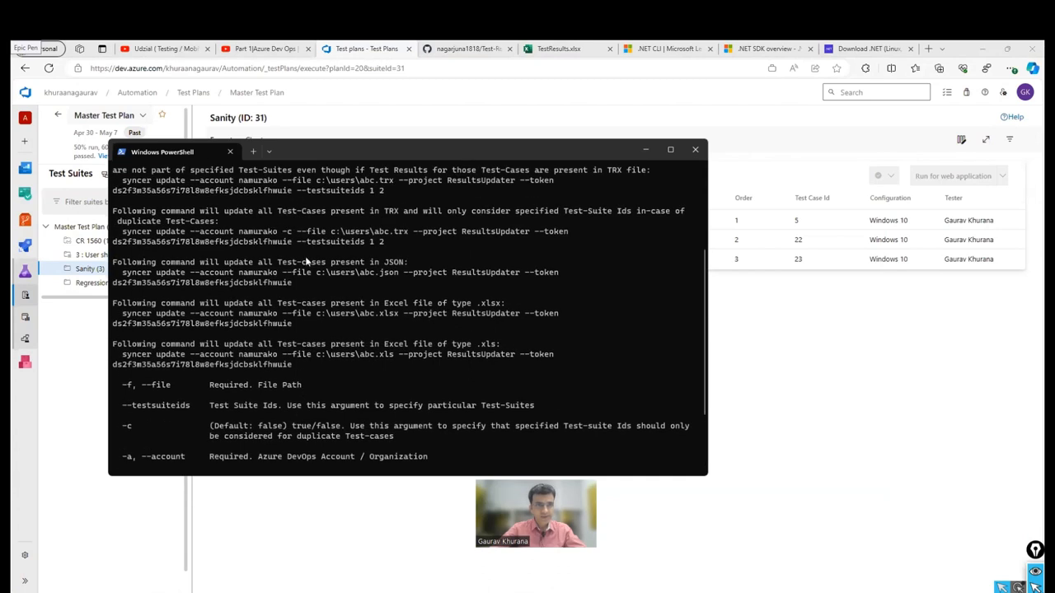
scroll("up", 3)
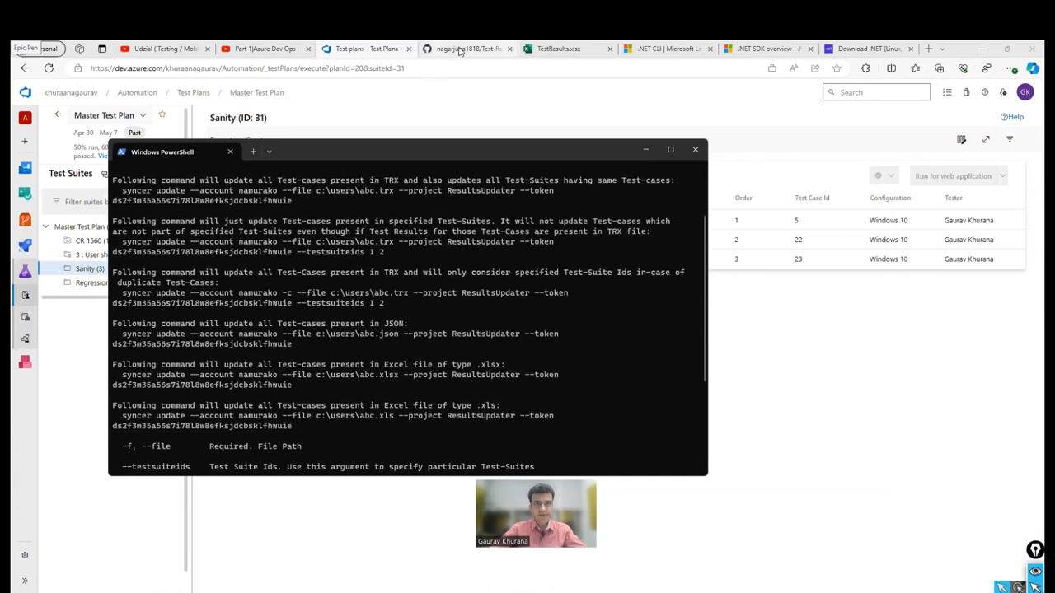
Open the Test-Results-Syncer repository by way of the owner's GitHub profile
left_click(695, 149)
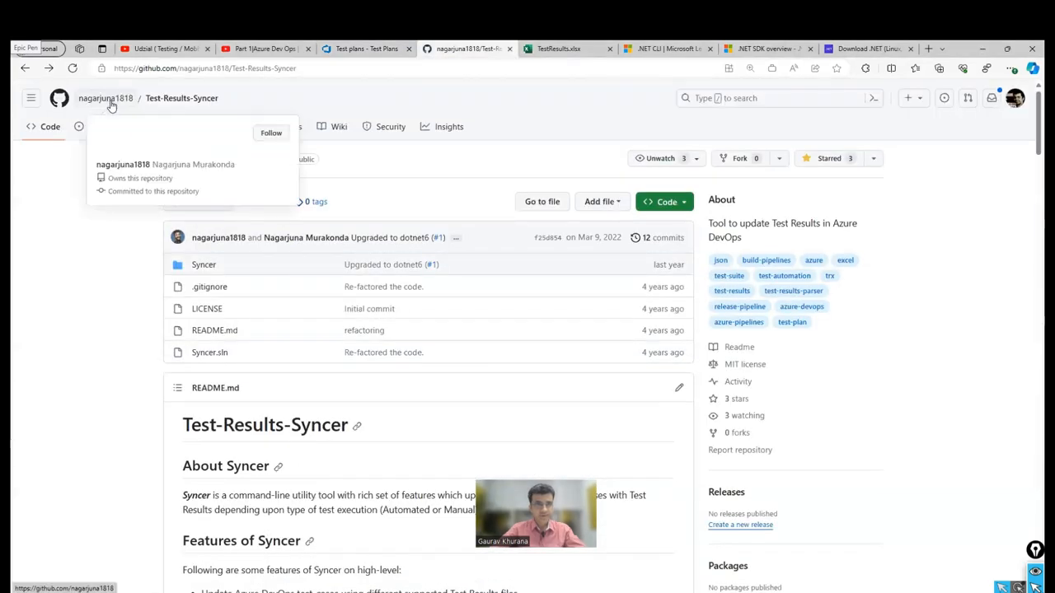
left_click(105, 98)
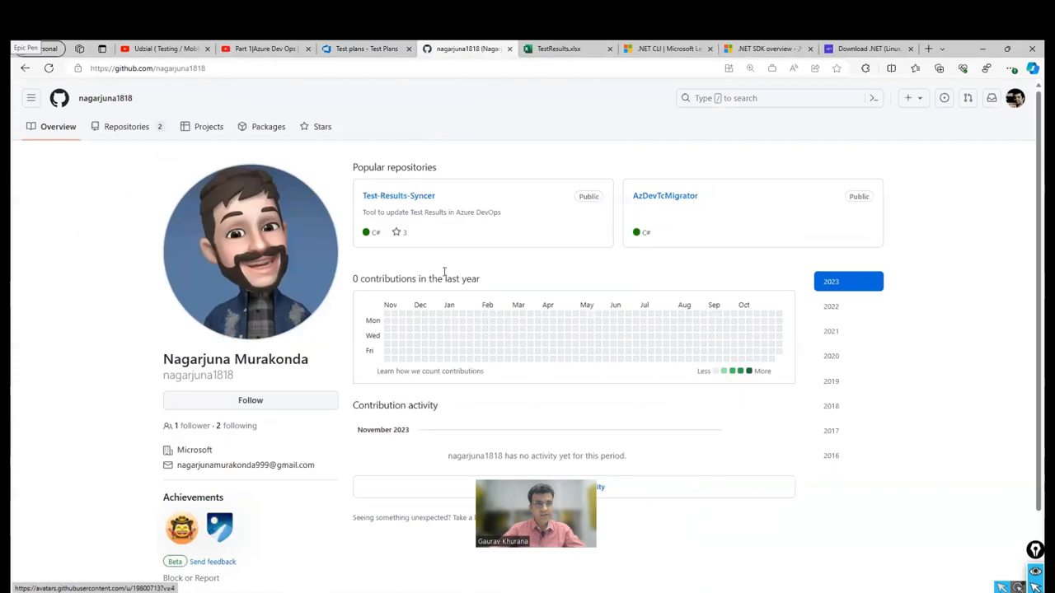
mouse_move(398, 195)
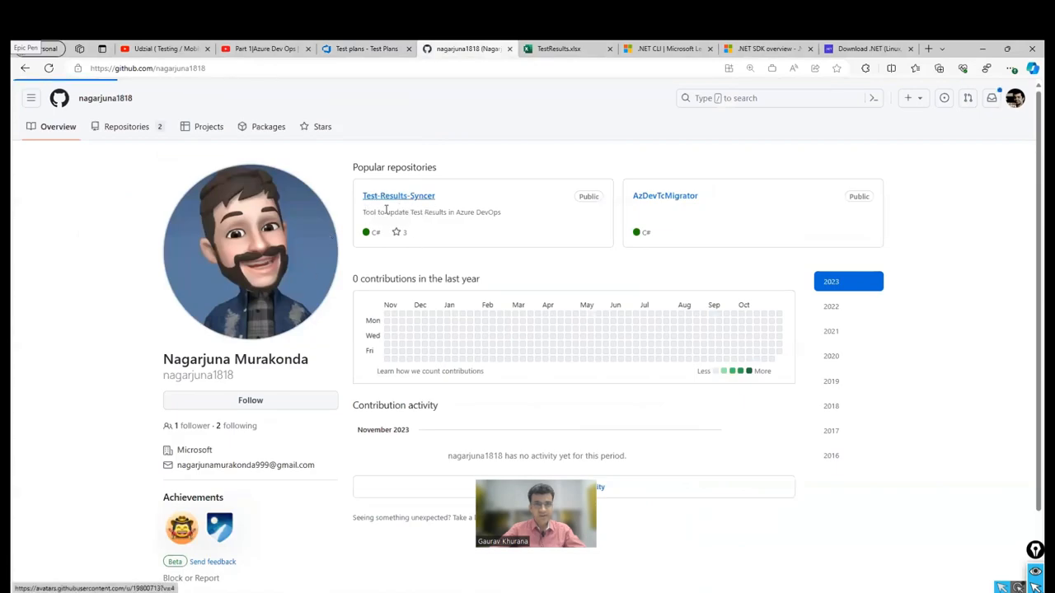
left_click(398, 195)
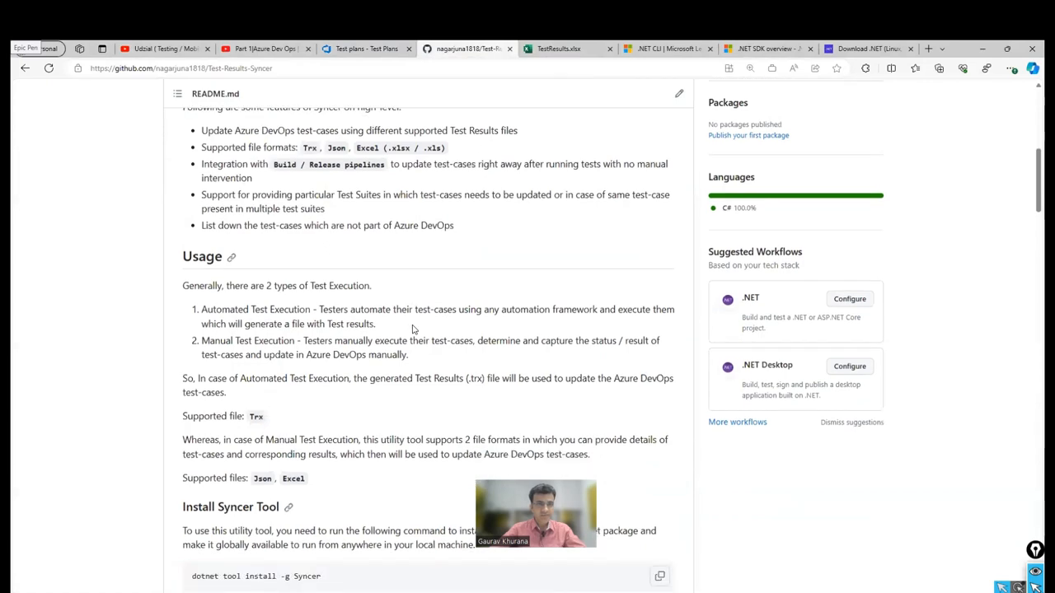
Scroll the README past the pipeline integration paragraphs down to the Help section
scroll("down", 3)
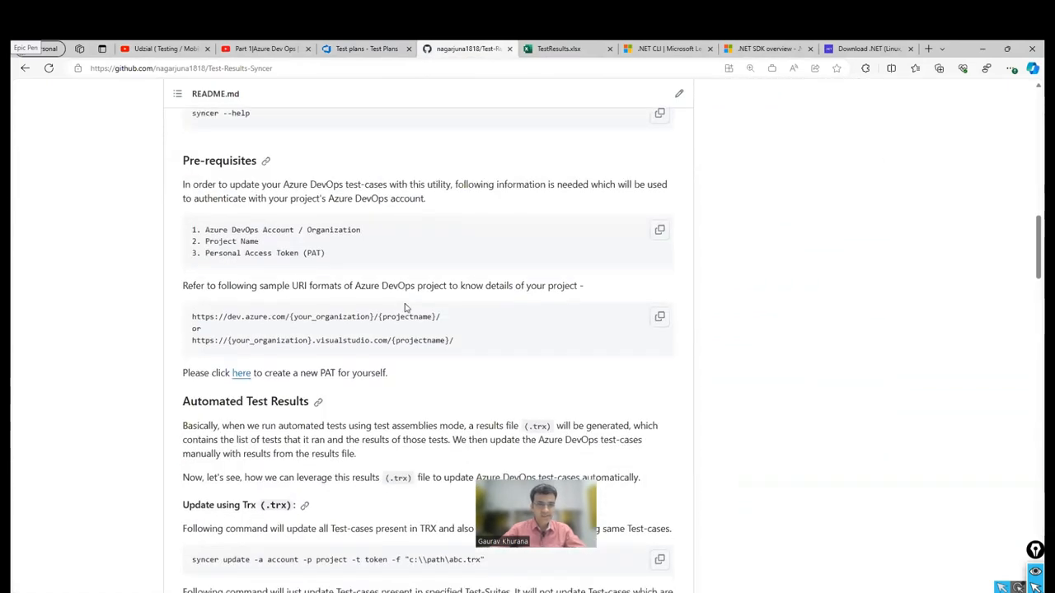
scroll("down", 3)
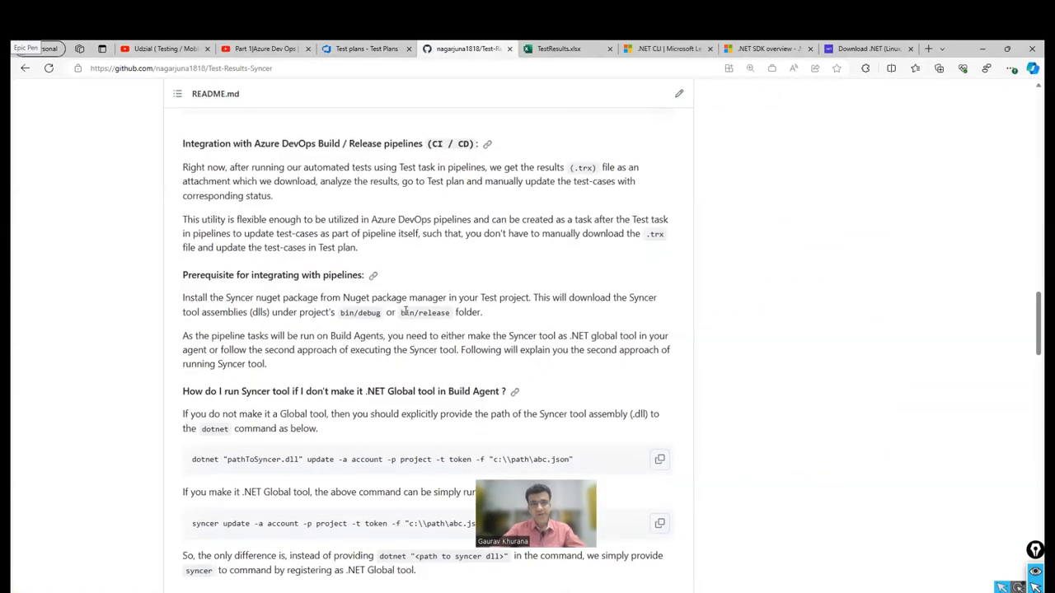
left_click_drag(182, 143, 491, 220)
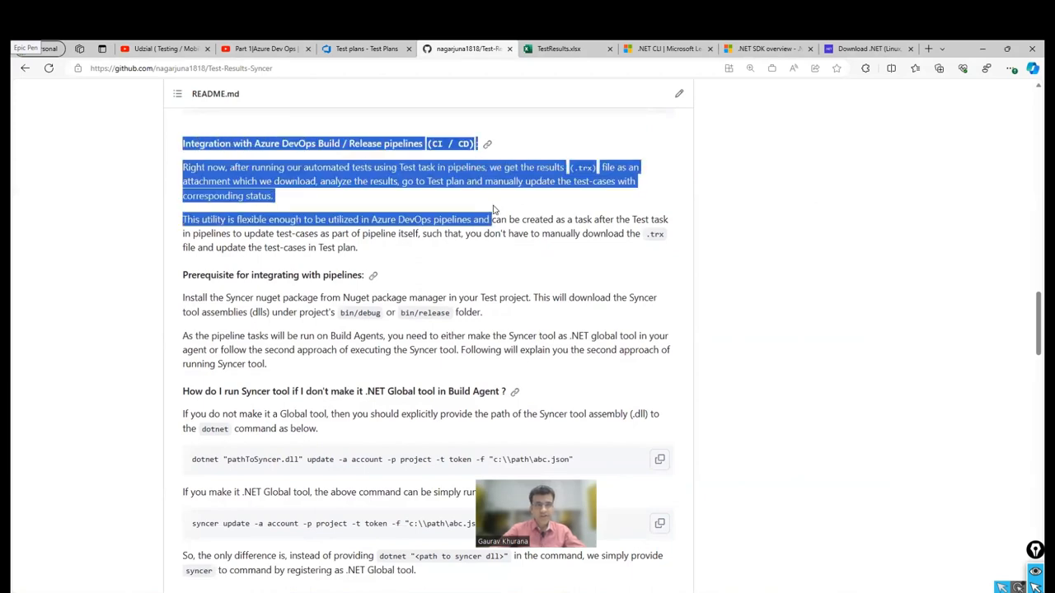
scroll("down", 3)
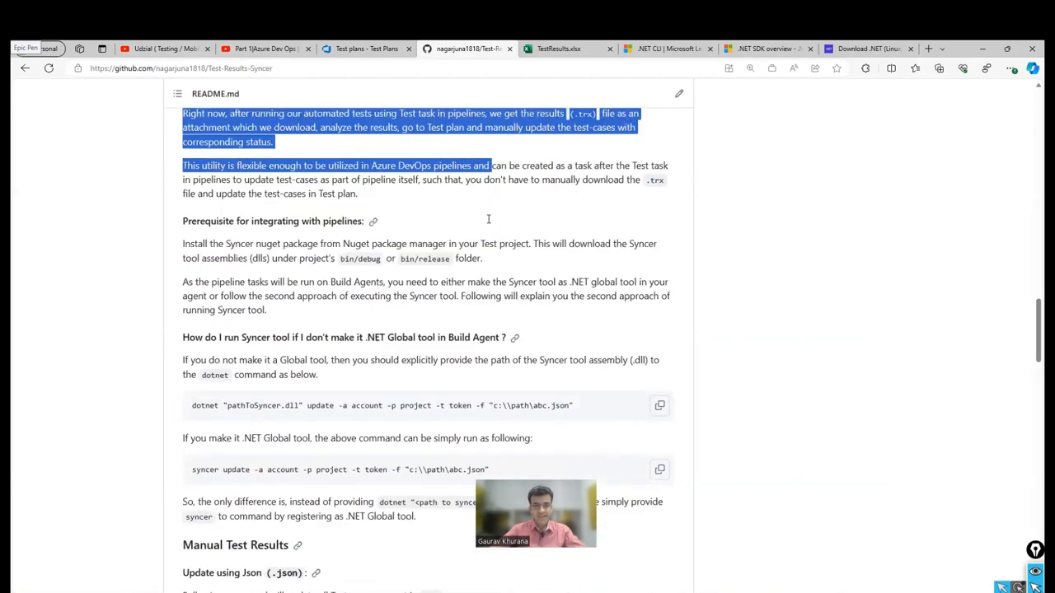
scroll("down", 3)
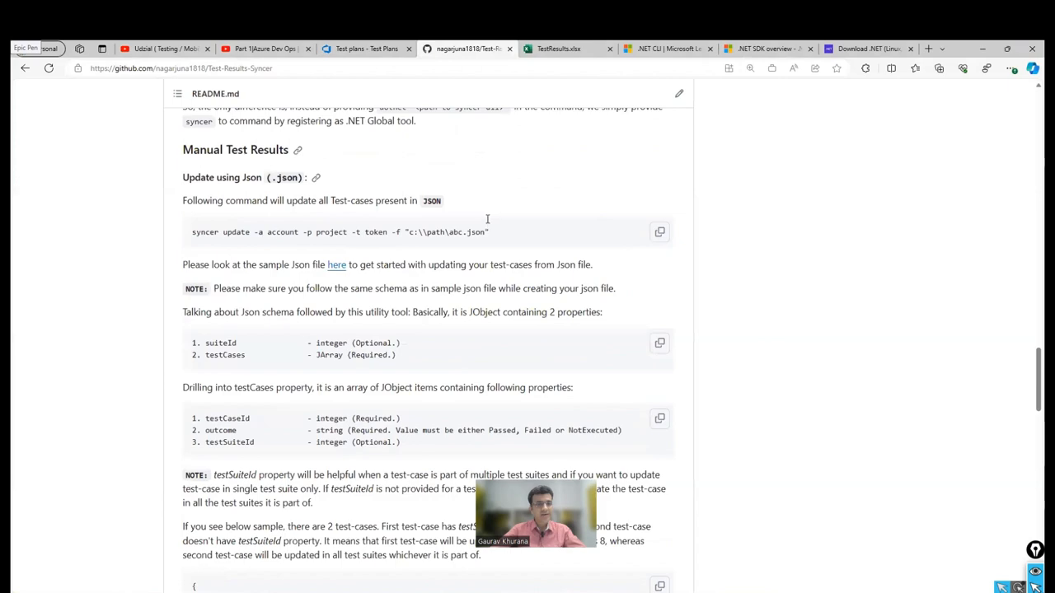
scroll("down", 3)
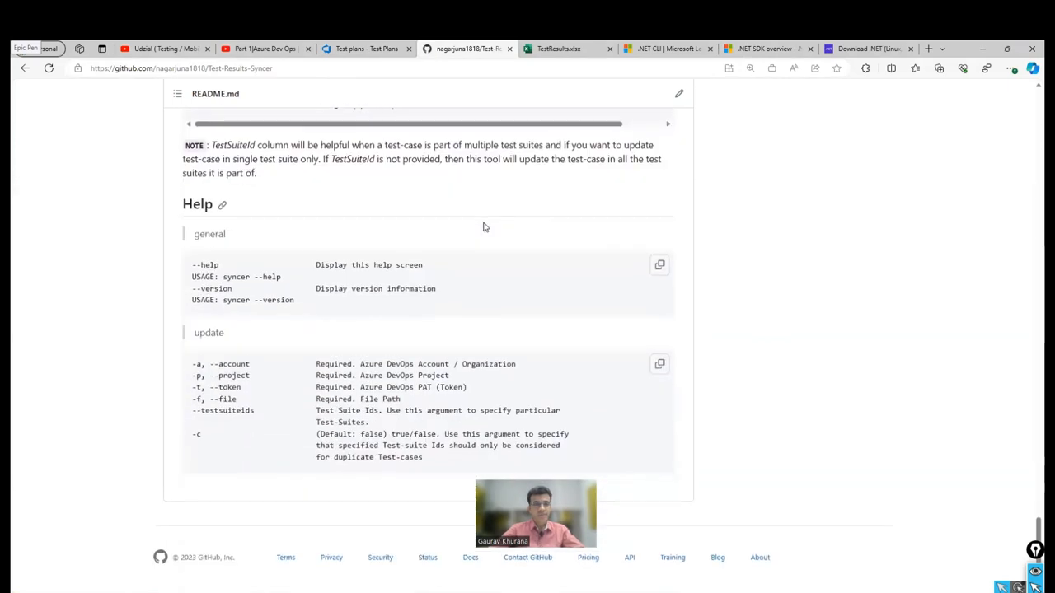
mouse_move(488, 221)
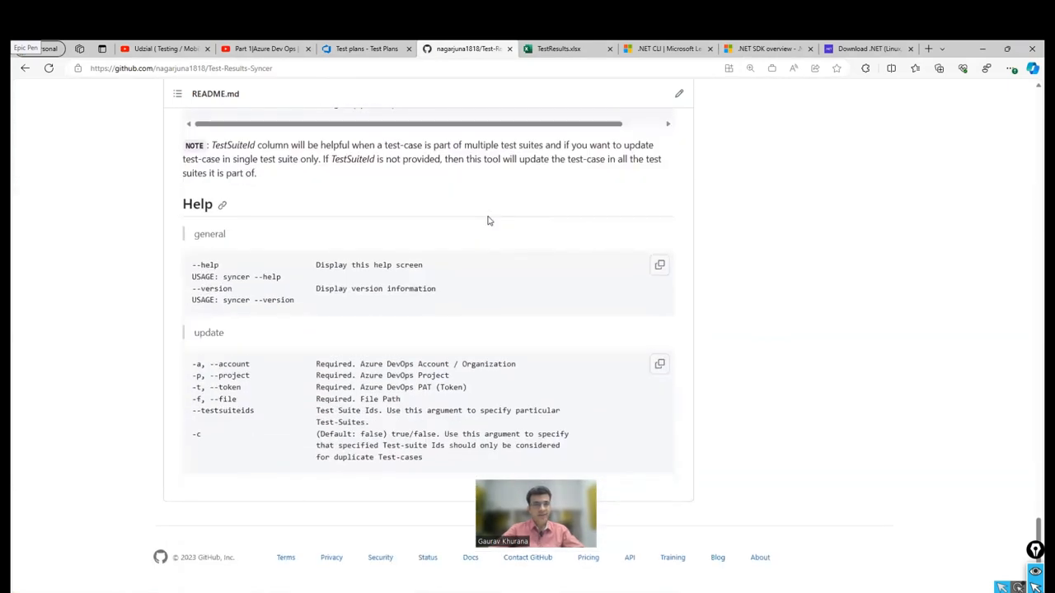